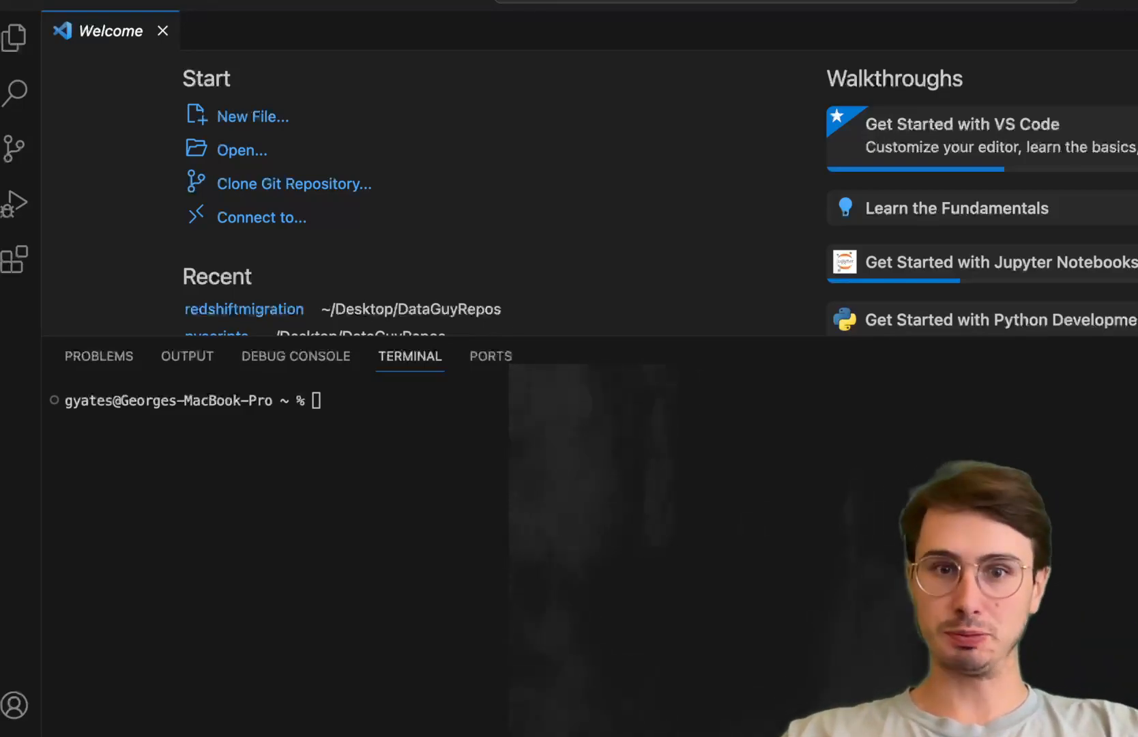
Export JAVA_HOME=/path/to/java, HADOOP_HOME=/path/to/hadoop and append $HADOOP_HOME/bin:$JAVA_HOME/bin to PATH
{"action": "type", "text": "export JAVA_HOME=/path/to/java"}
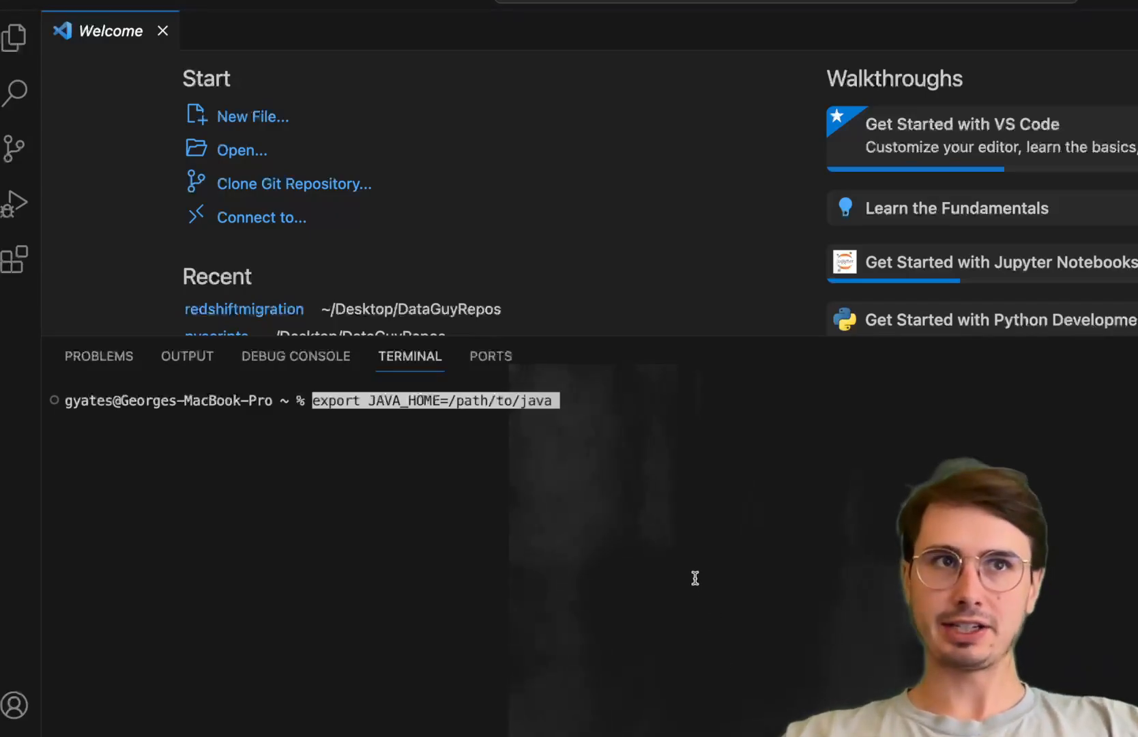
{"action": "key", "text": "Return"}
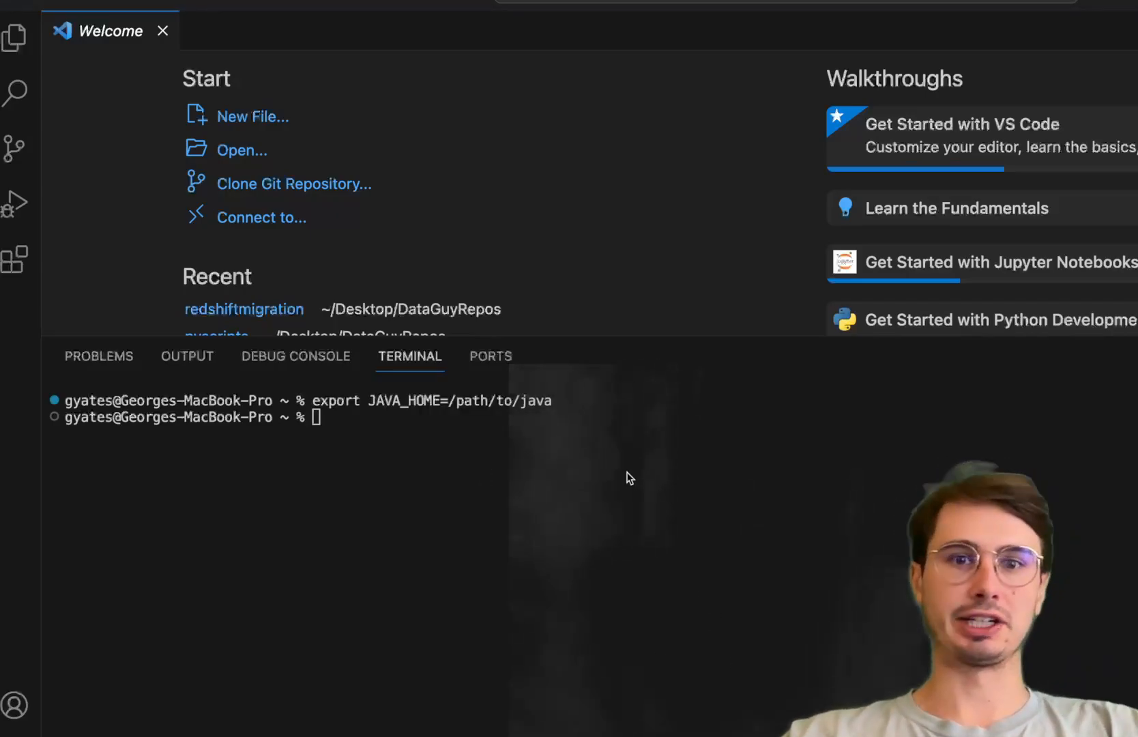
{"action": "type", "text": "export HADOOP_HOME=/path/to/hadoop"}
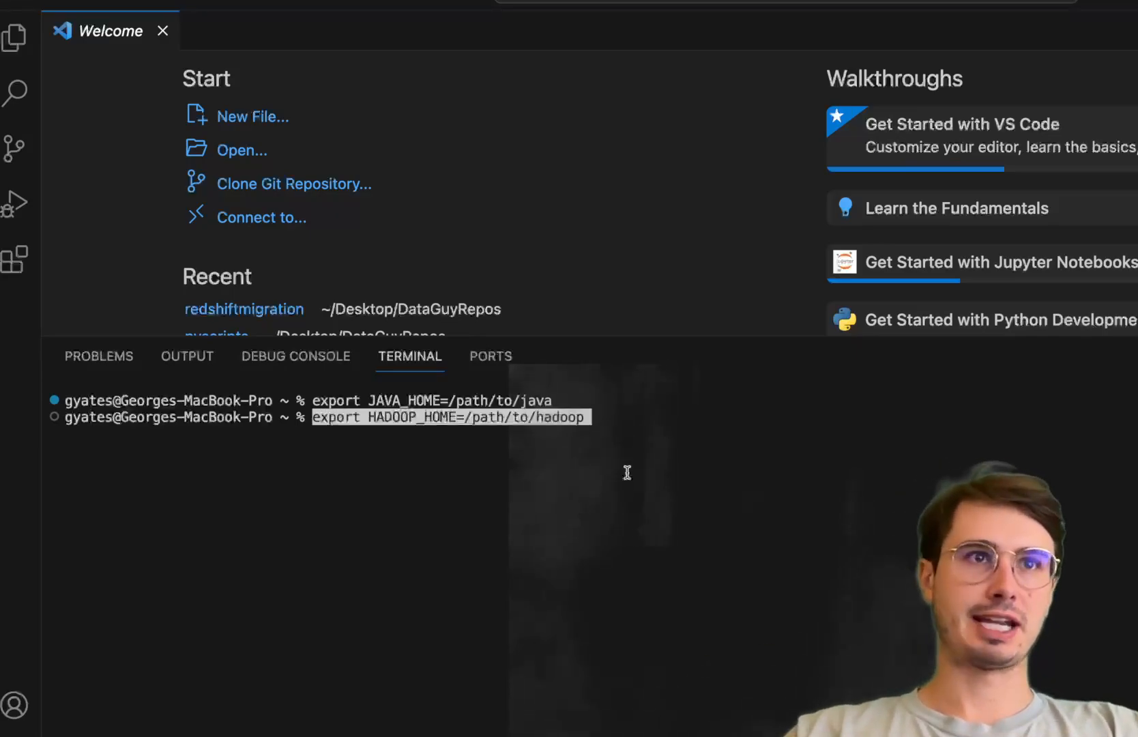
{"action": "key", "text": "Return"}
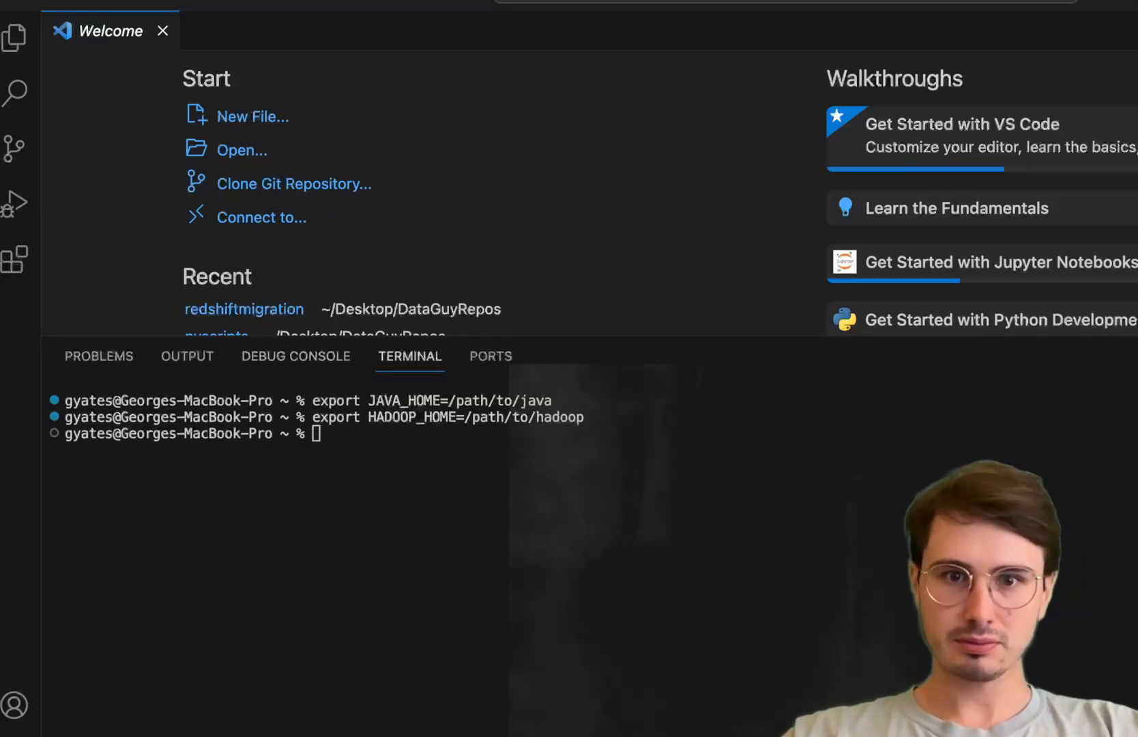
{"action": "type", "text": "export PATH=$PATH:$HADOOP_HOME/bin:$JAVA_HOME/bin"}
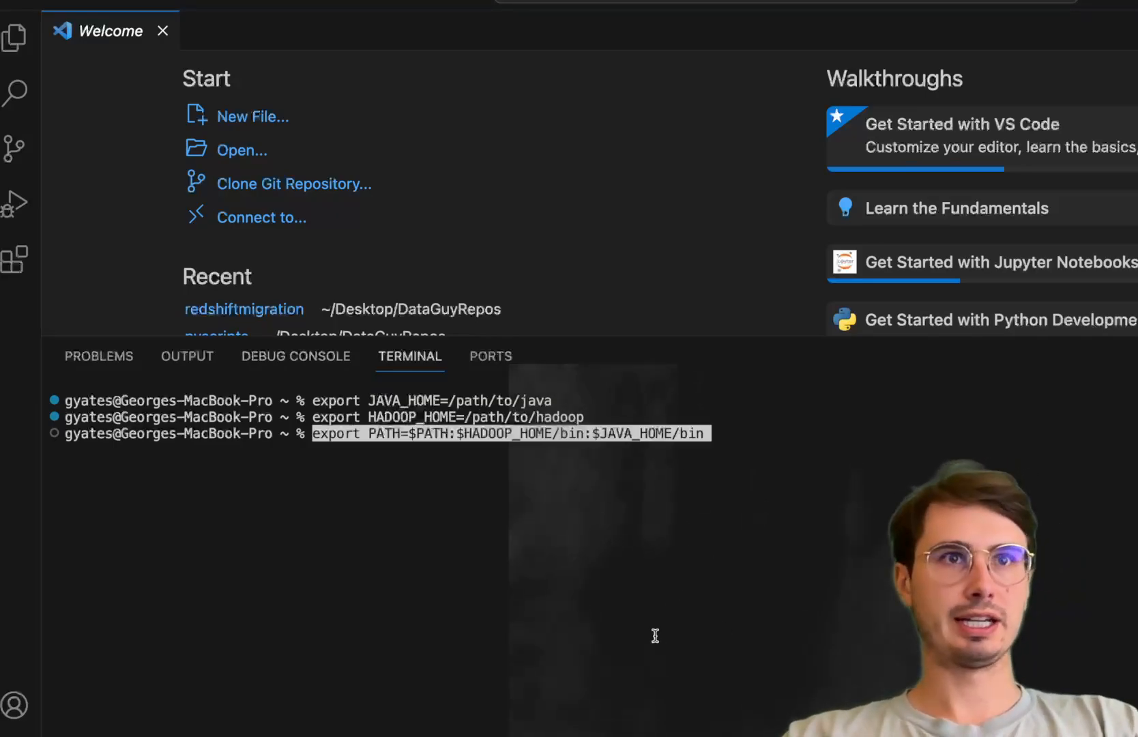
{"action": "key", "text": "Return"}
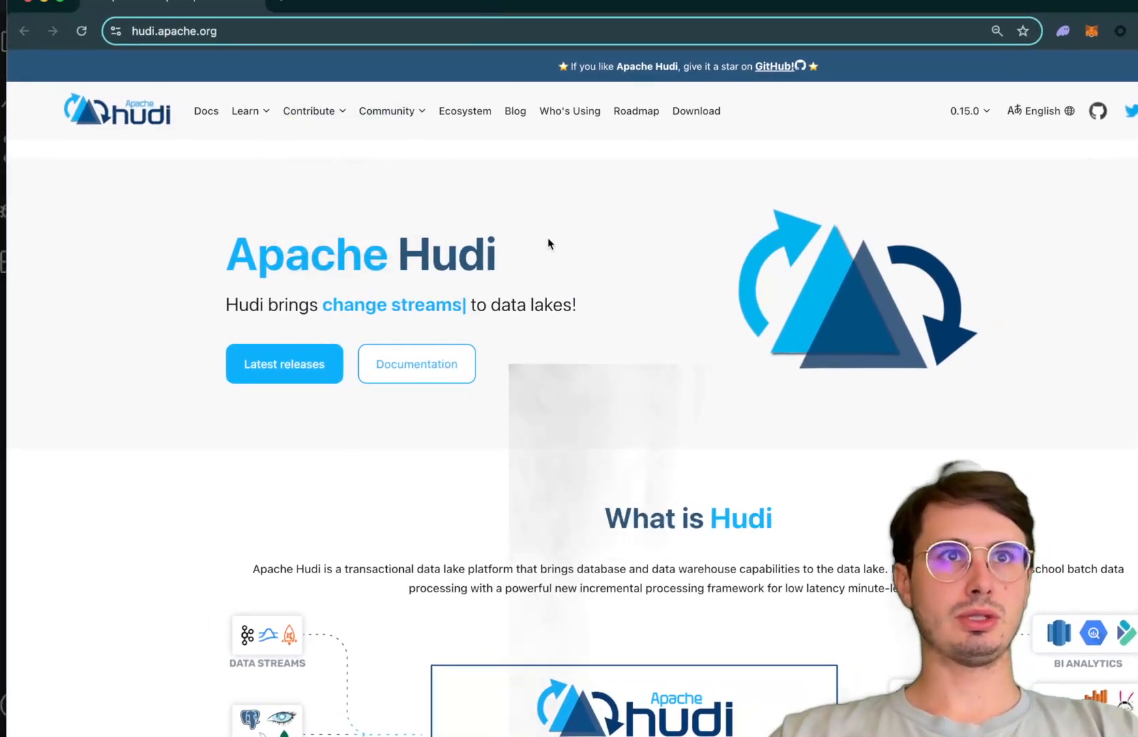
Open the latest Hudi release notes (0.15.0) from hudi.apache.org and scroll through the bundle updates
{"action": "left_click", "coordinate": [284, 364]}
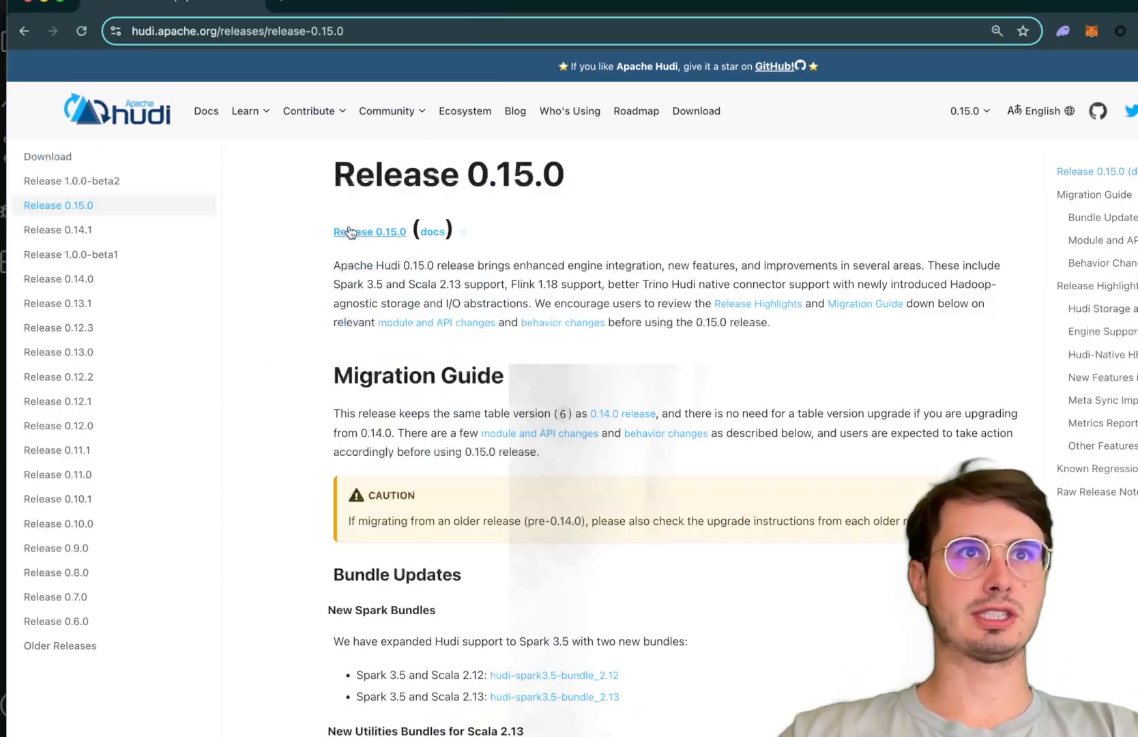
{"action": "scroll", "scroll_direction": "down", "scroll_amount": 3}
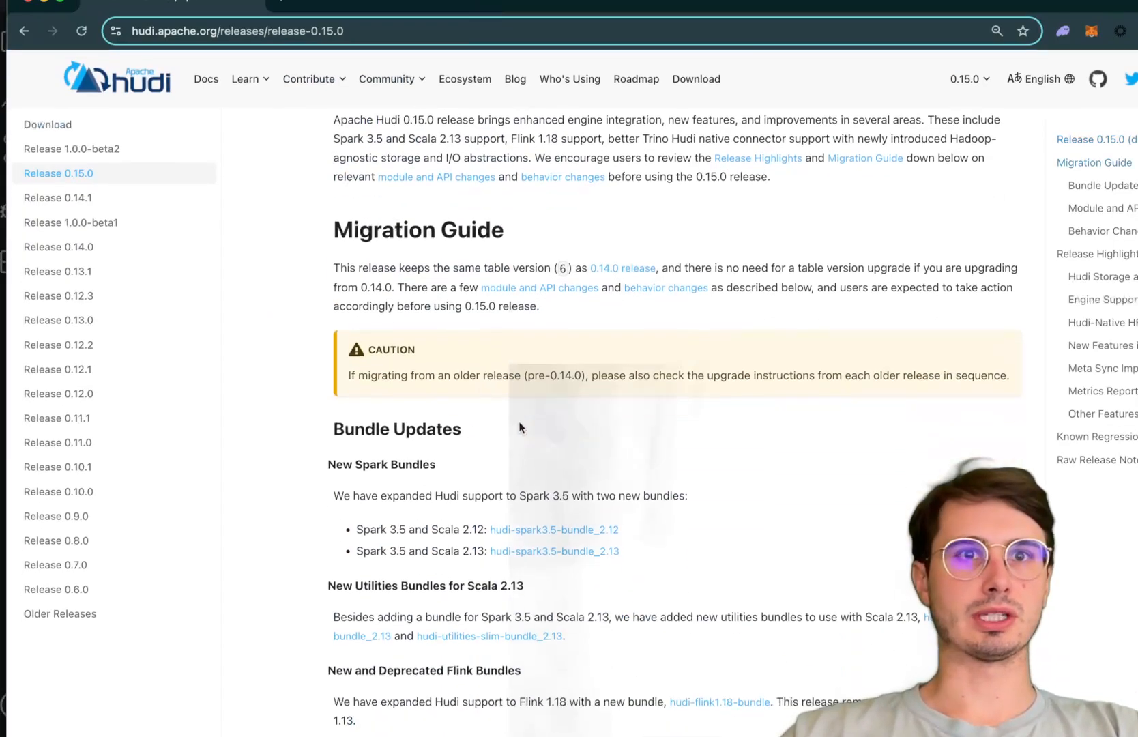
{"action": "scroll", "scroll_direction": "down", "scroll_amount": 3}
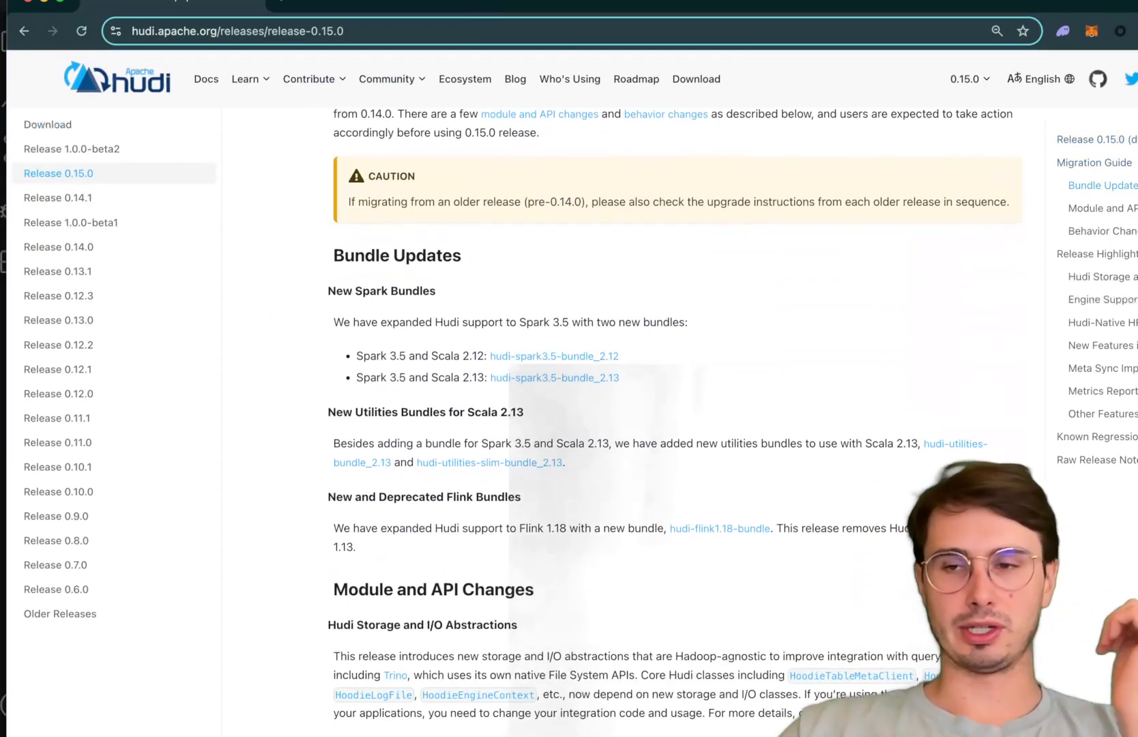
{"action": "scroll", "scroll_direction": "up", "scroll_amount": 3}
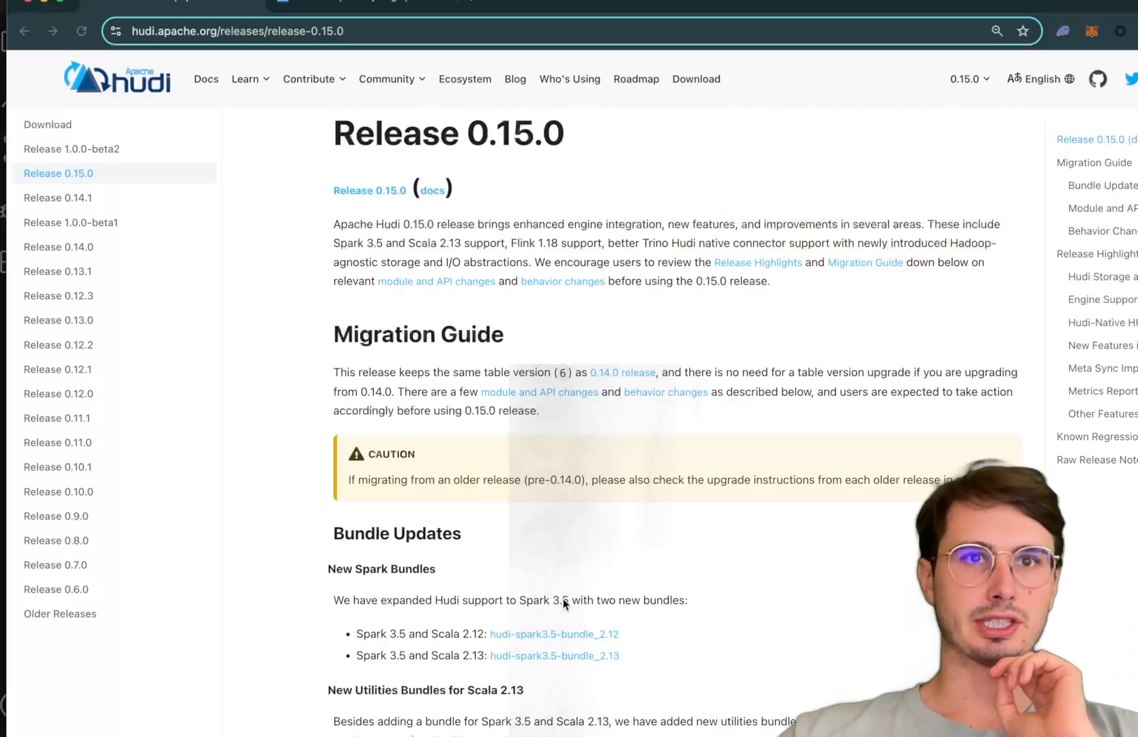
{"action": "left_click", "coordinate": [554, 632]}
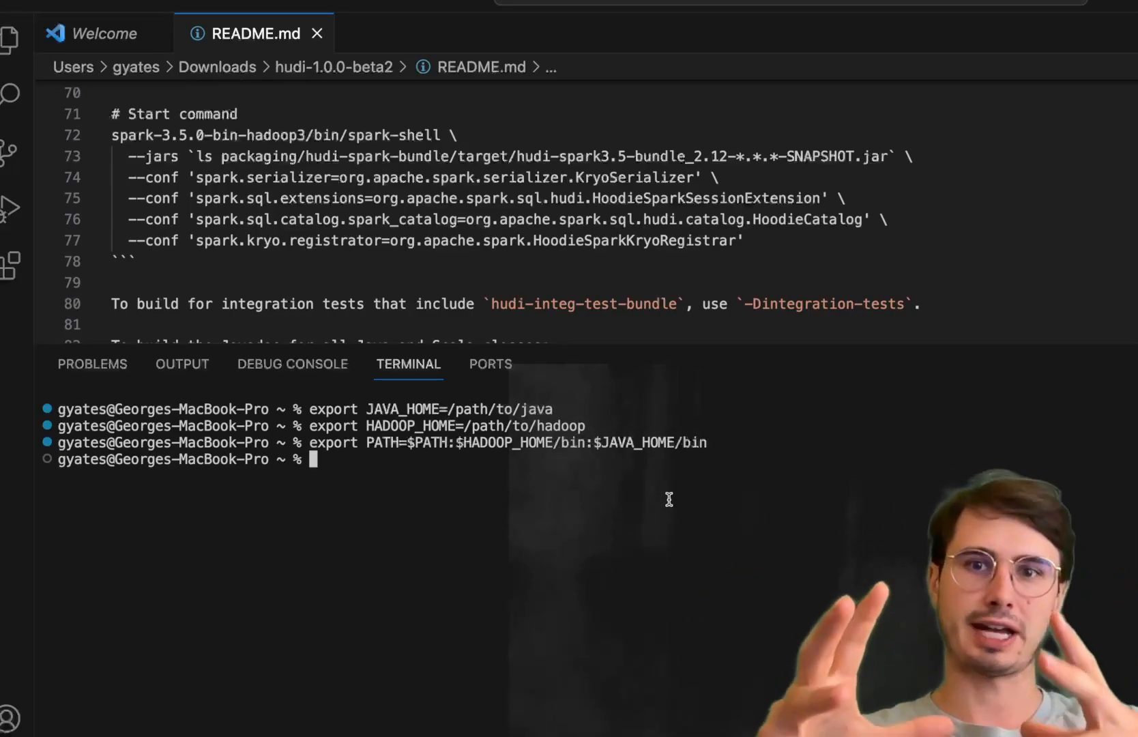
{"action": "mouse_move", "coordinate": [859, 334]}
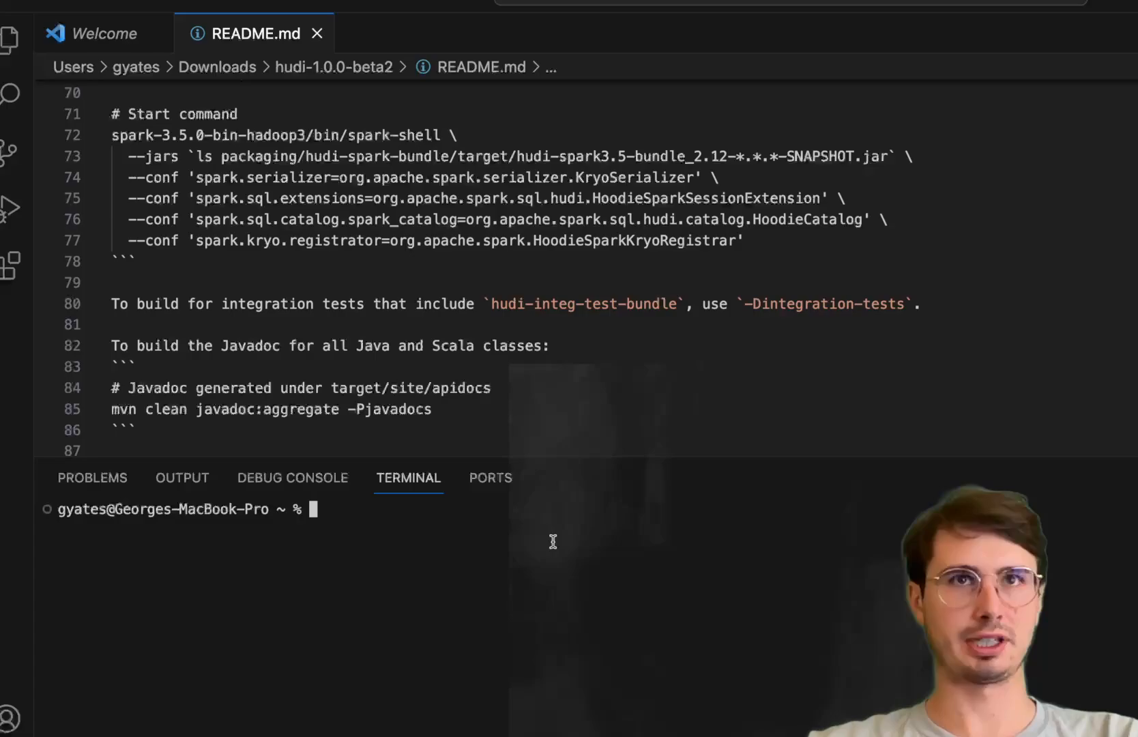
{"action": "type", "text": "docker run --name postgres -e POSTGRES_PASSWORD=mysecretpassword -p 5432:5432"}
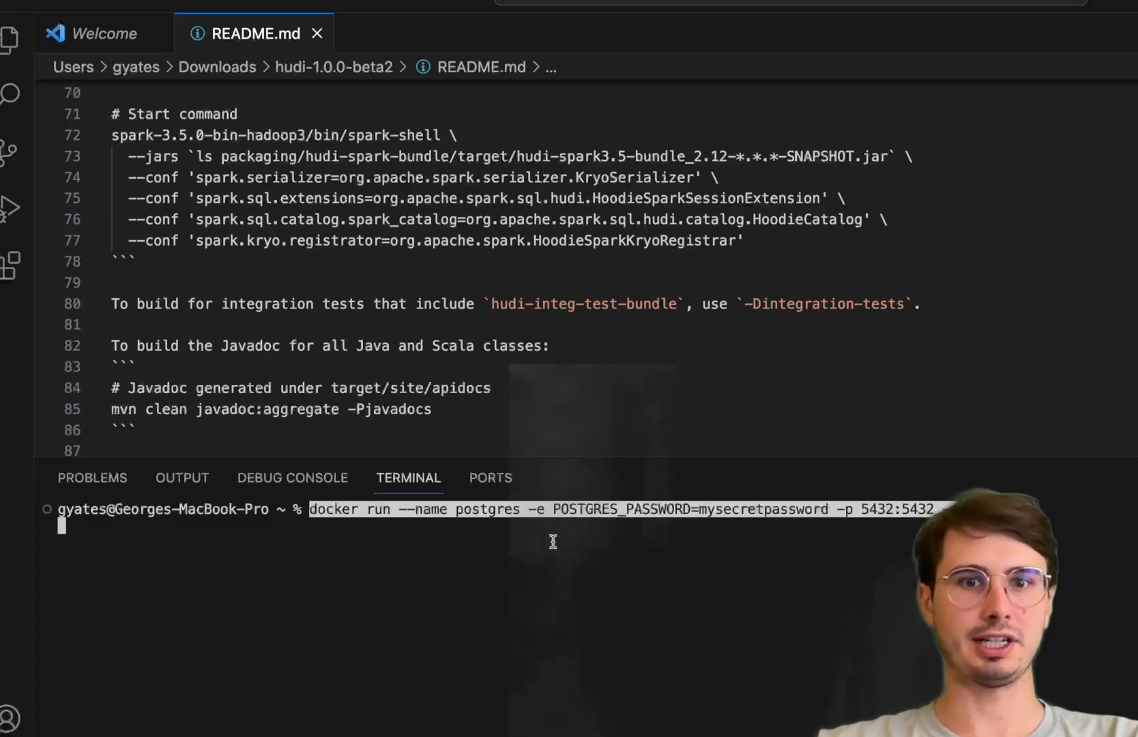
{"action": "key", "text": "Return"}
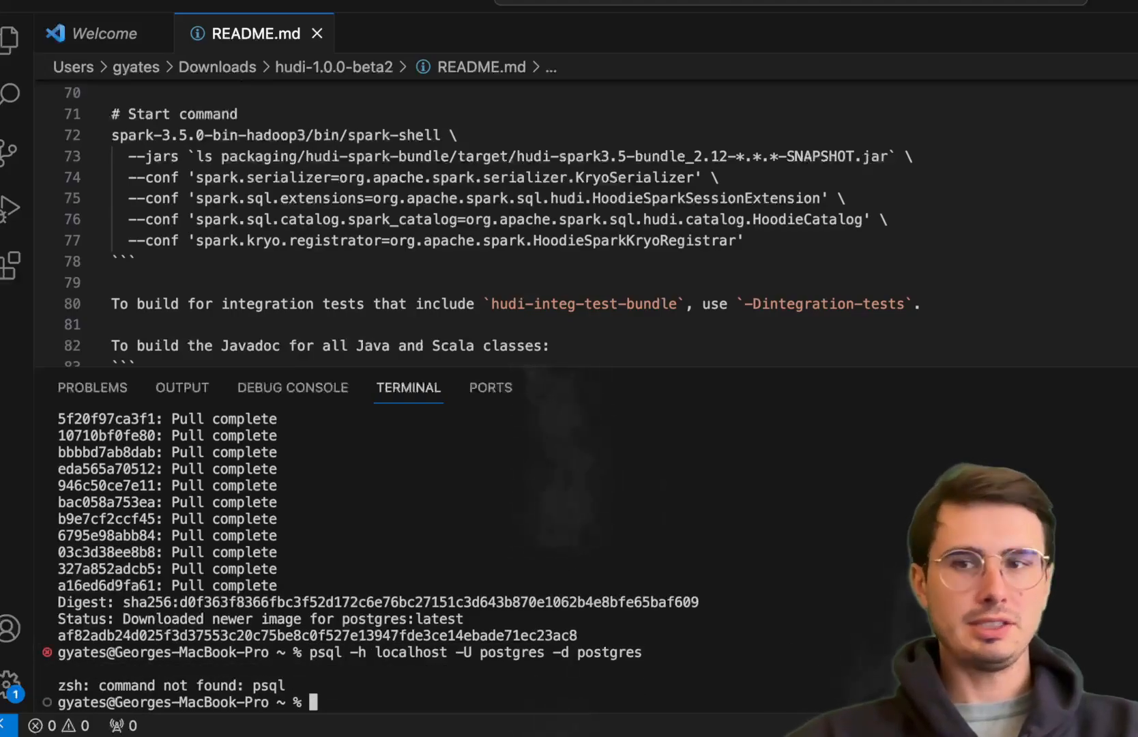
{"action": "type", "text": "pip install"}
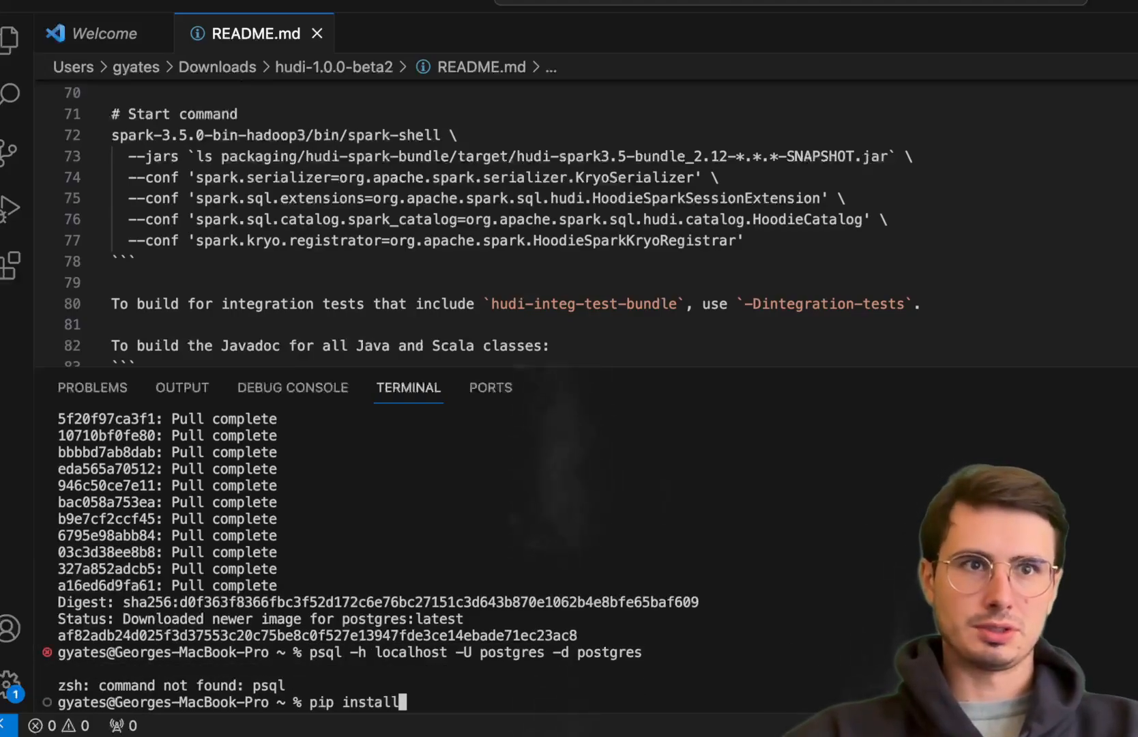
{"action": "type", "text": "psql"}
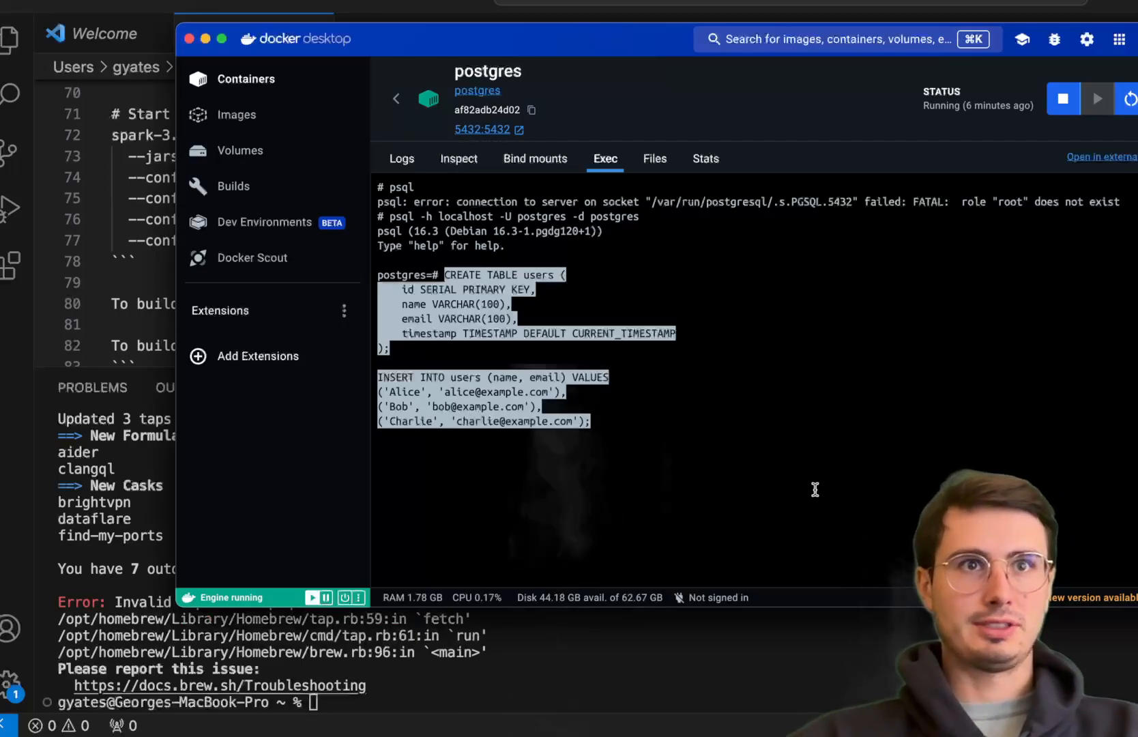
Run the CREATE TABLE users and INSERT statements for Alice, Bob and Charlie in the container shell
{"action": "key", "text": "Return"}
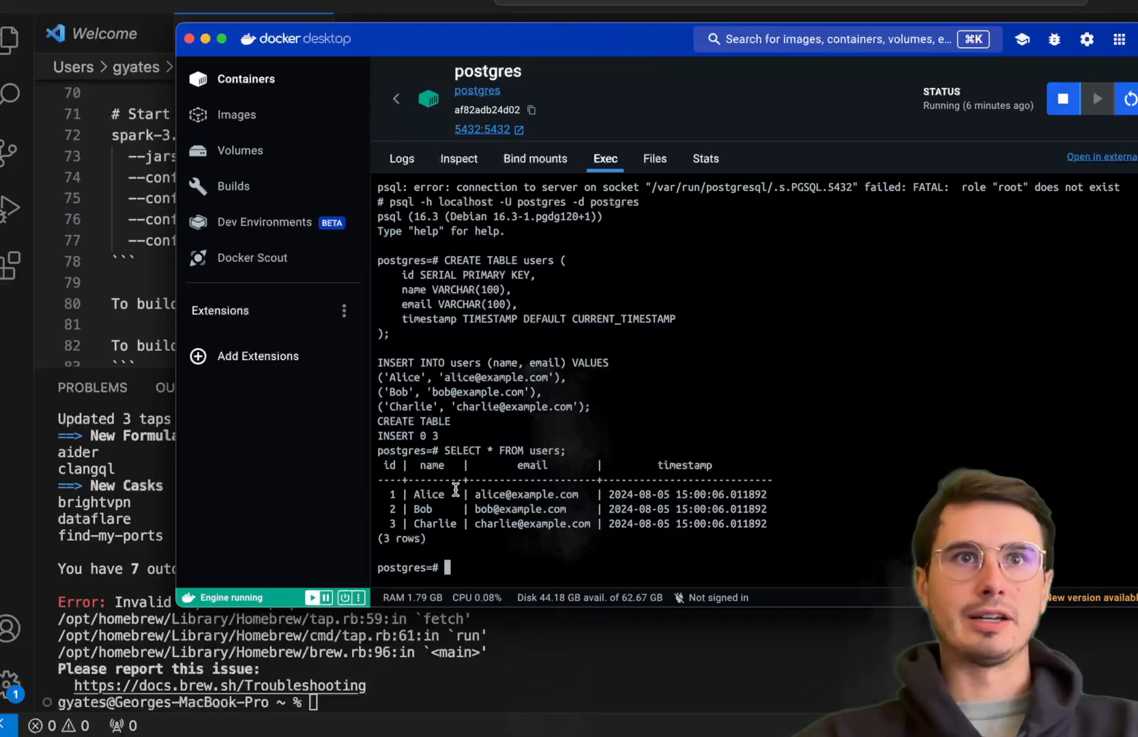
{"action": "mouse_move", "coordinate": [452, 490]}
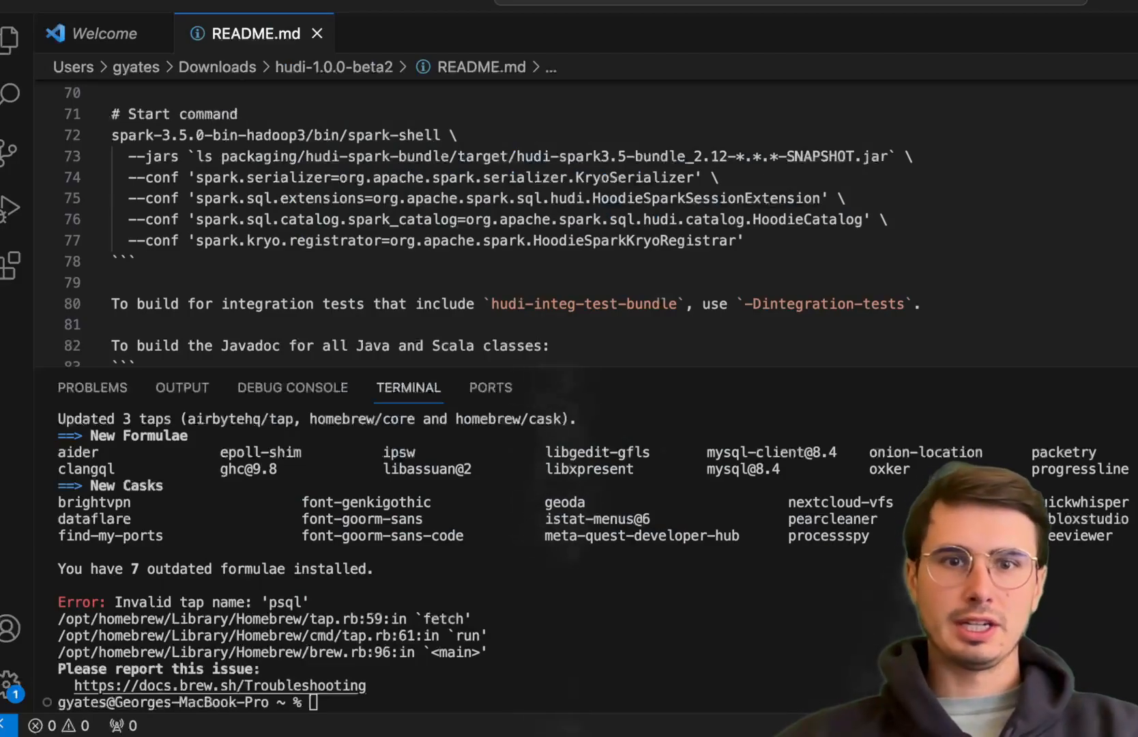
Run wget for trino-server-374.tar.gz from repo1.maven.org with the unpack and cd commands
{"action": "type", "text": "wget https://repo1.maven.org/maven2/io/trino/trino-server/374/trino-server-374.tar.gz"}
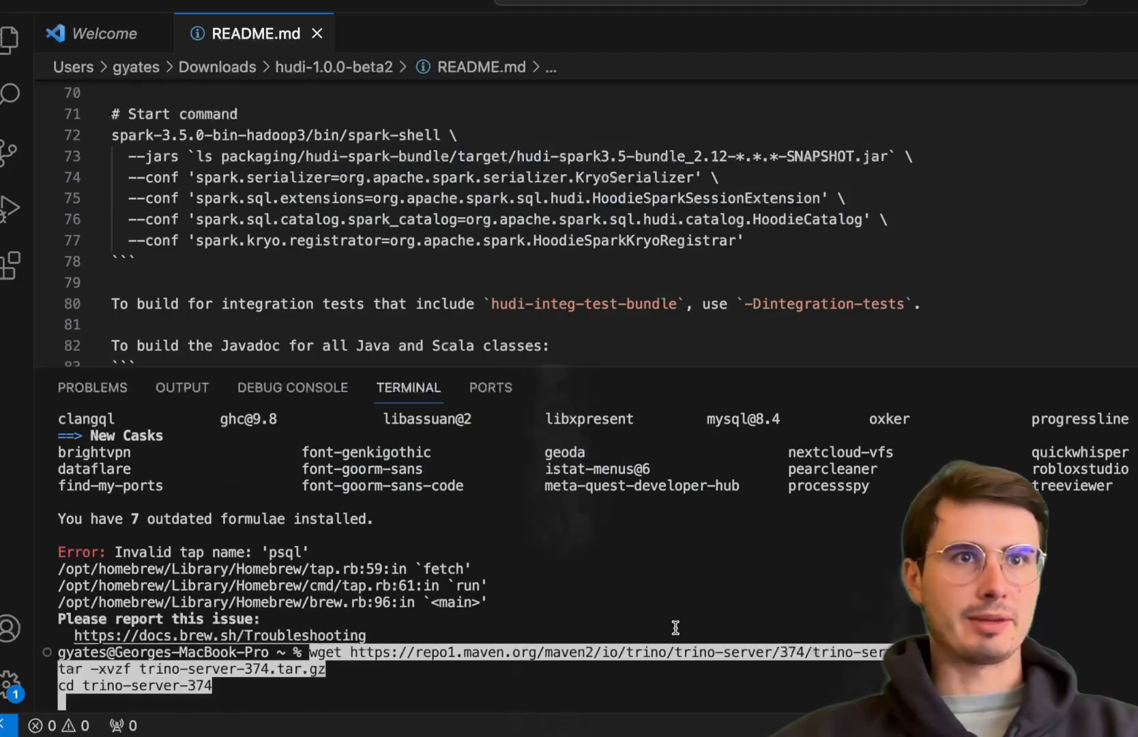
{"action": "key", "text": "Return"}
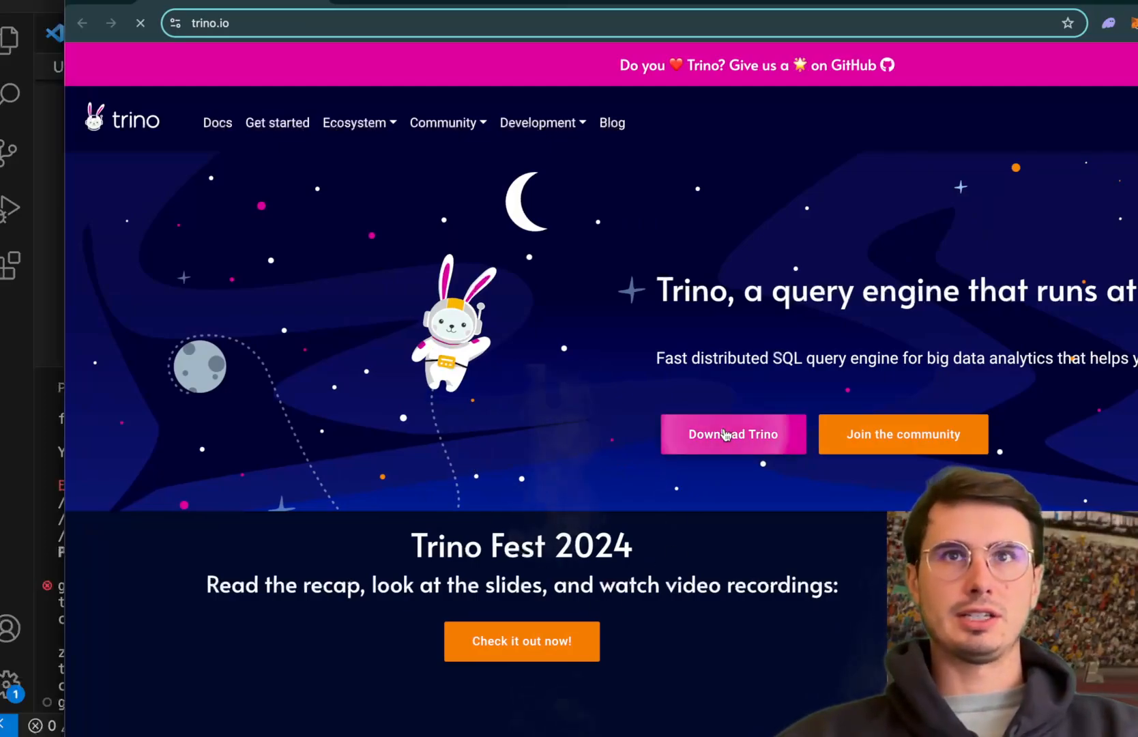
Open 'Download Trino' on trino.io and scroll to the release 453 server packages
{"action": "left_click", "coordinate": [732, 434]}
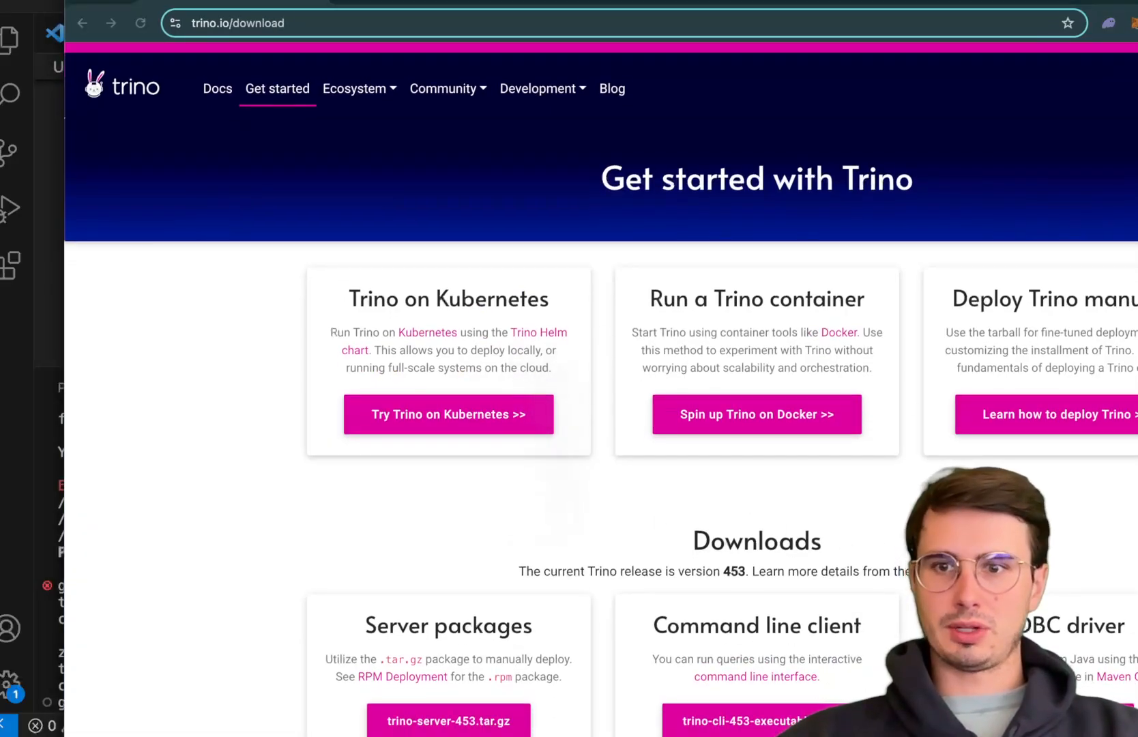
{"action": "scroll", "scroll_direction": "down", "scroll_amount": 3}
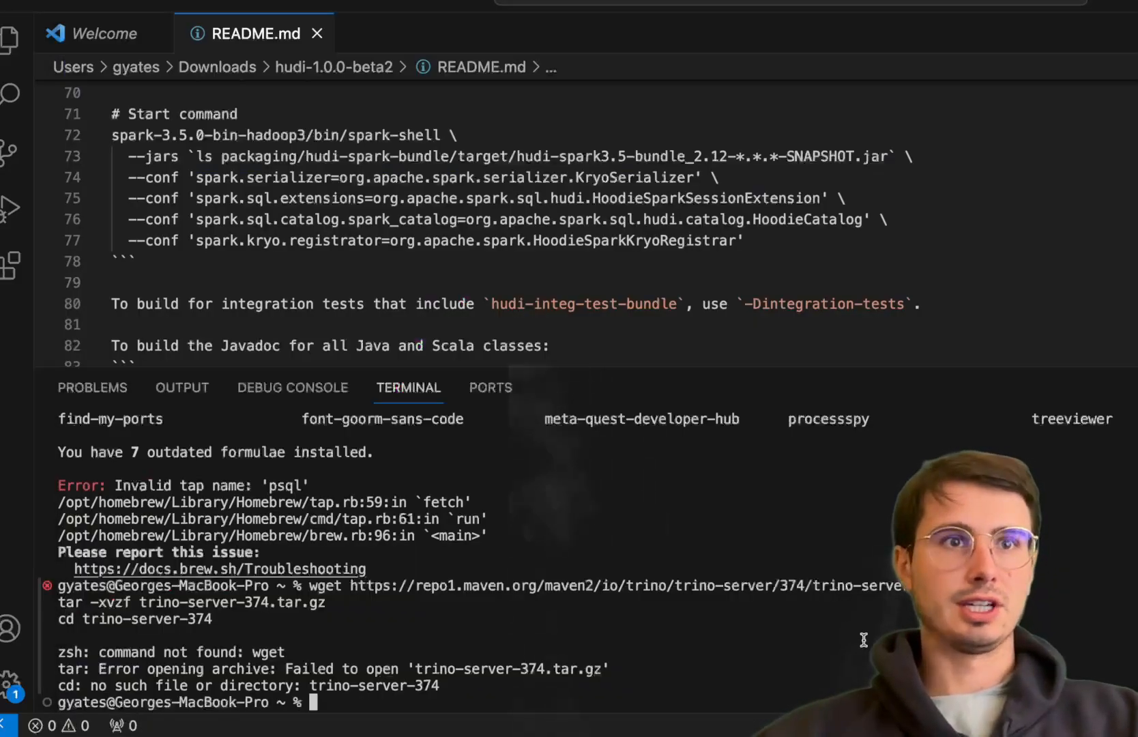
Pull the trinodb/trino Docker image in the terminal
{"action": "type", "text": "docker pull trinodb/trino"}
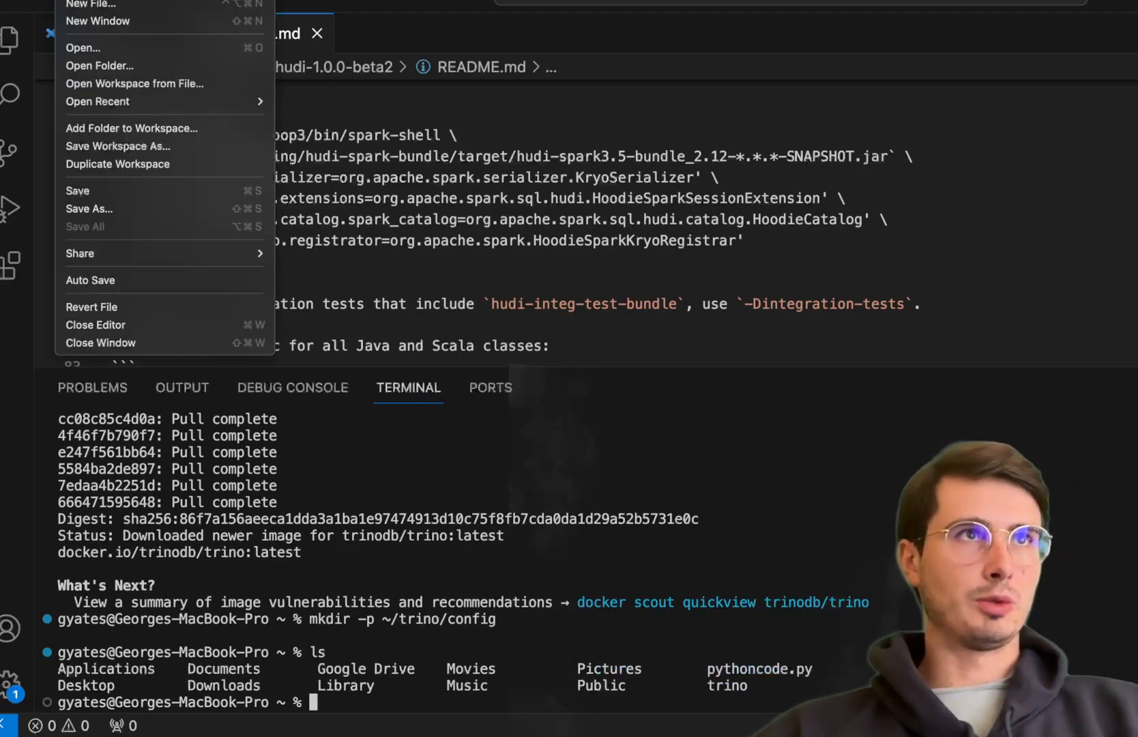
In a new window, open ~/trino/config as the workspace folder and trust its authors
{"action": "left_click", "coordinate": [97, 21]}
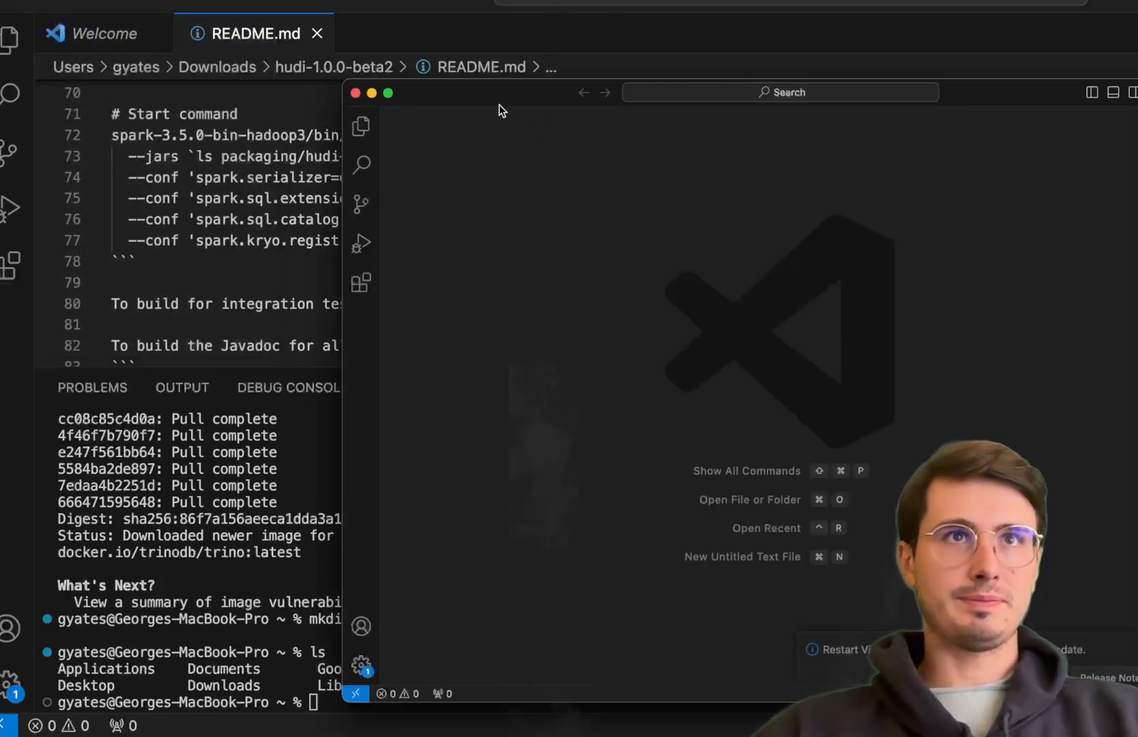
{"action": "left_click", "coordinate": [112, 33]}
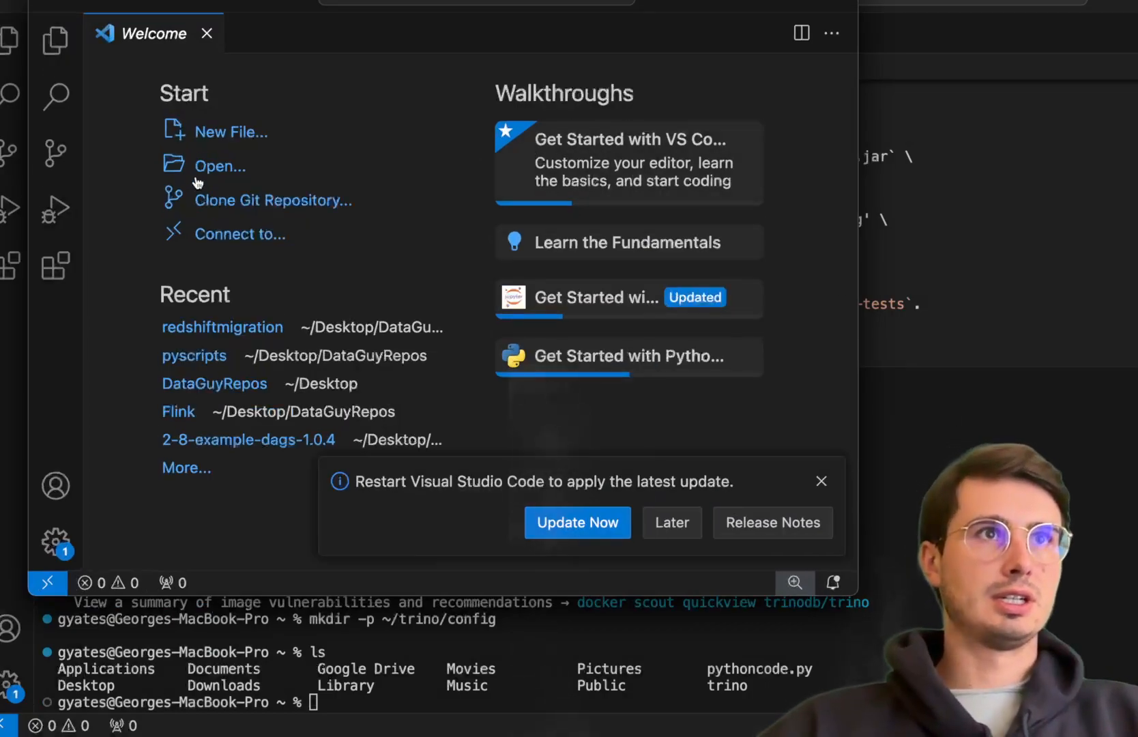
{"action": "mouse_move", "coordinate": [759, 529]}
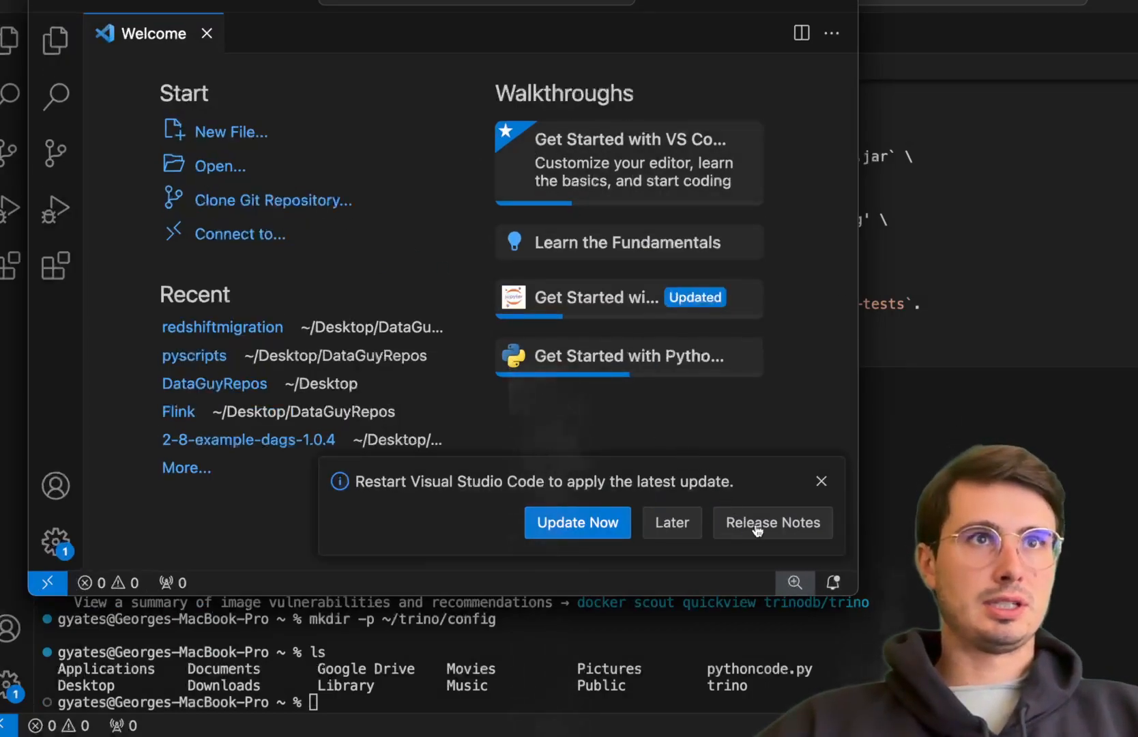
{"action": "left_click", "coordinate": [220, 165]}
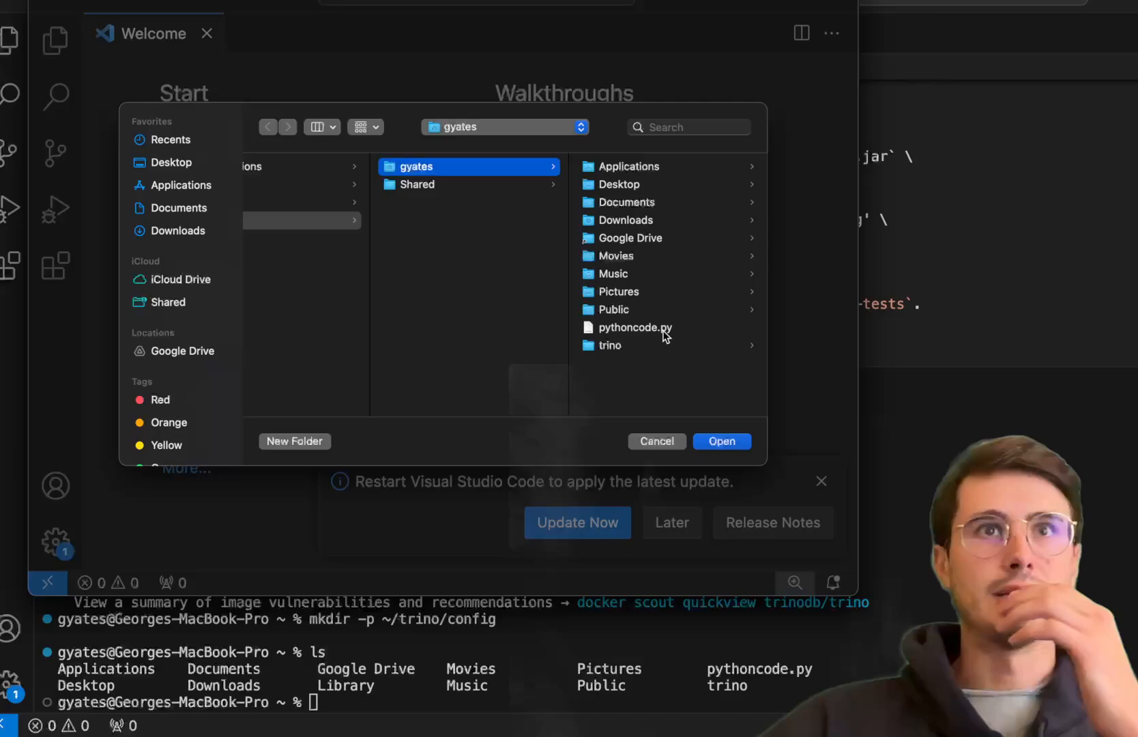
{"action": "left_click", "coordinate": [608, 345]}
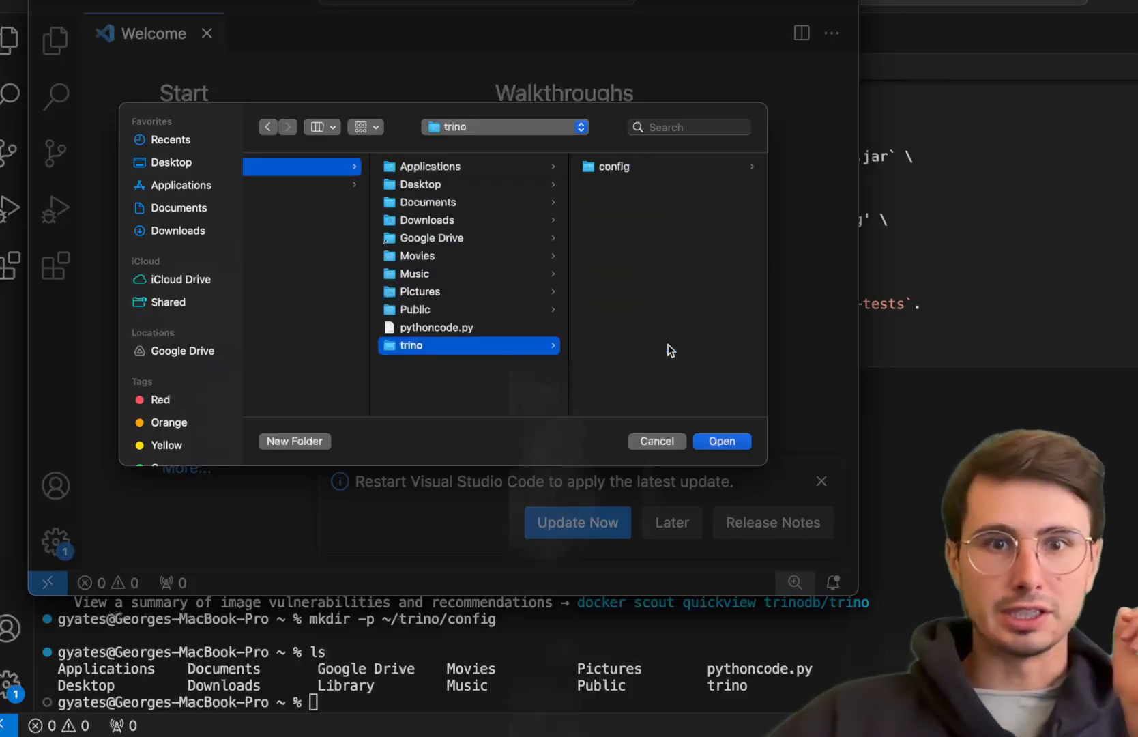
{"action": "left_click", "coordinate": [616, 167]}
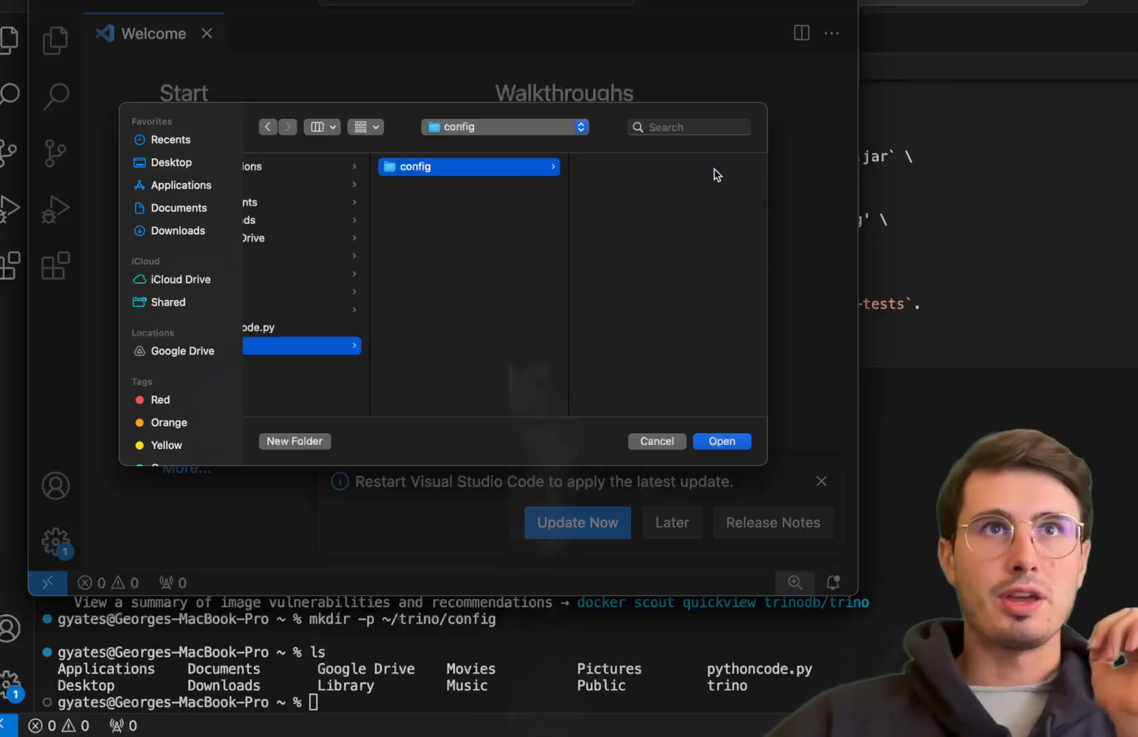
{"action": "left_click", "coordinate": [721, 440]}
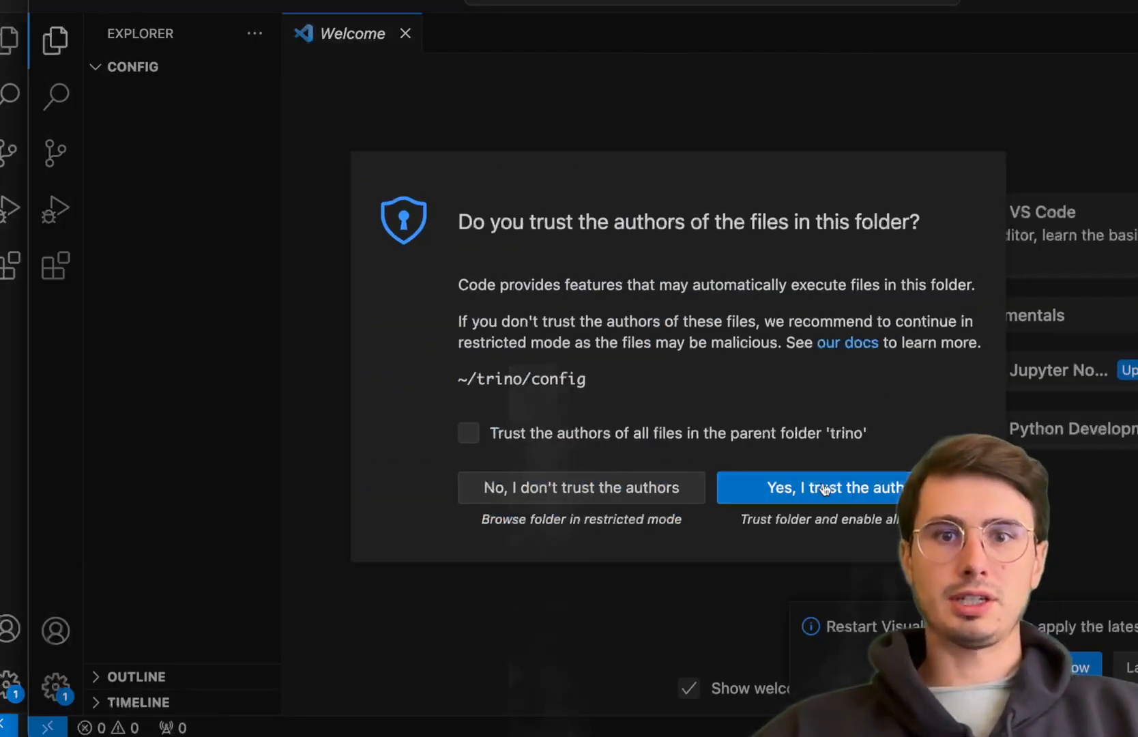
{"action": "left_click", "coordinate": [819, 487]}
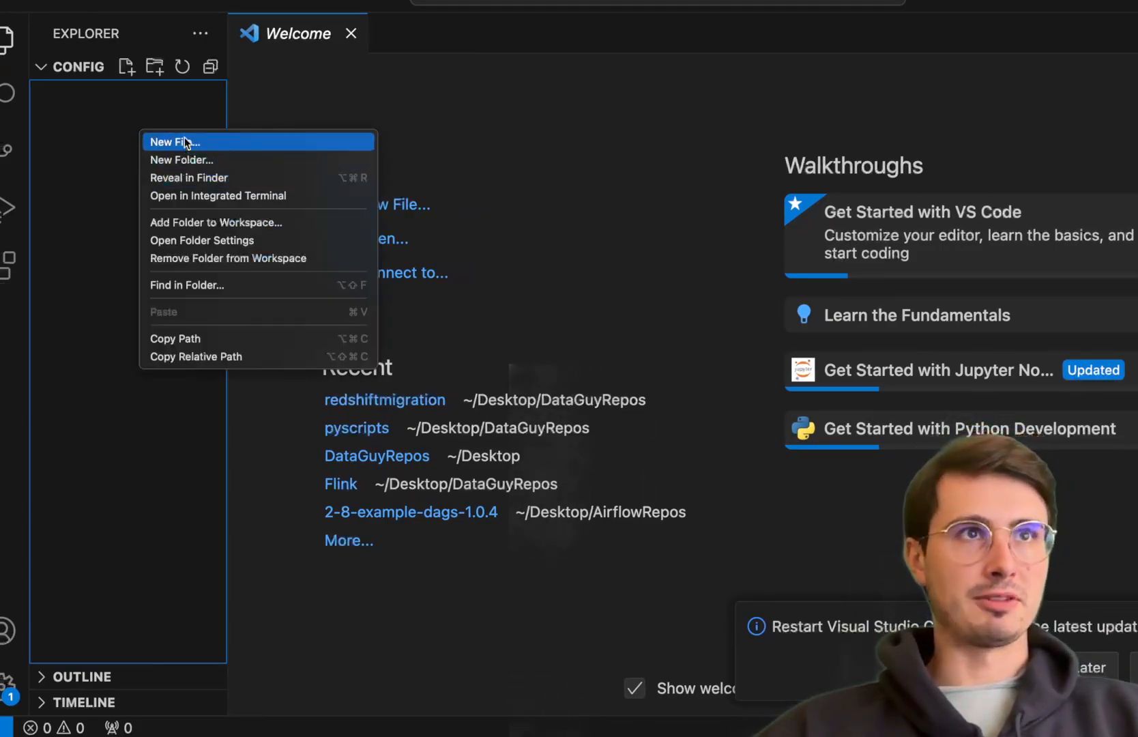
Create node.properties and jvm.config in the config folder with their Trino settings
{"action": "left_click", "coordinate": [173, 142]}
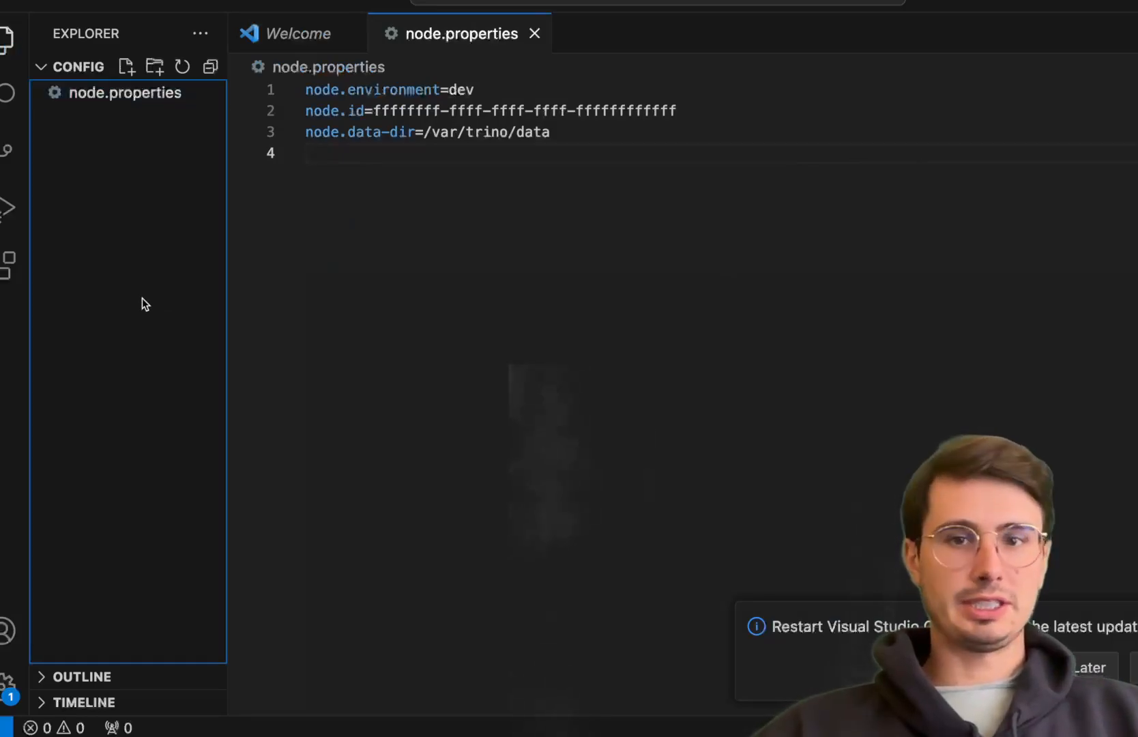
{"action": "left_click", "coordinate": [127, 66]}
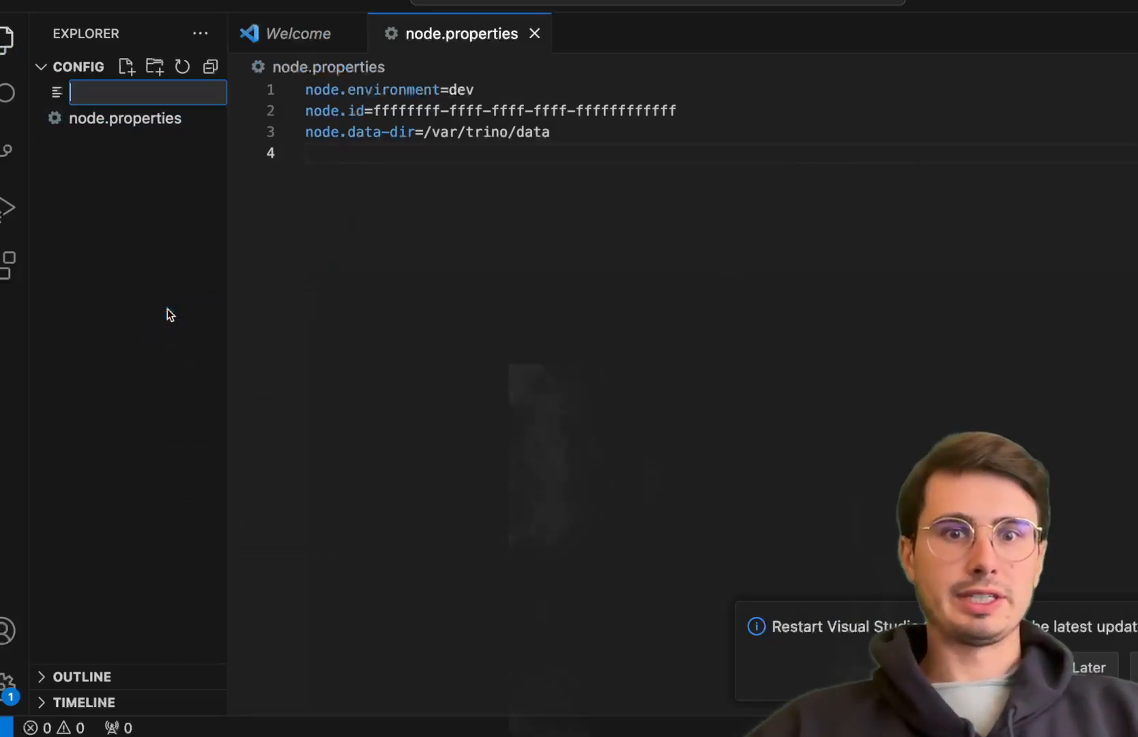
{"action": "type", "text": "jvm"}
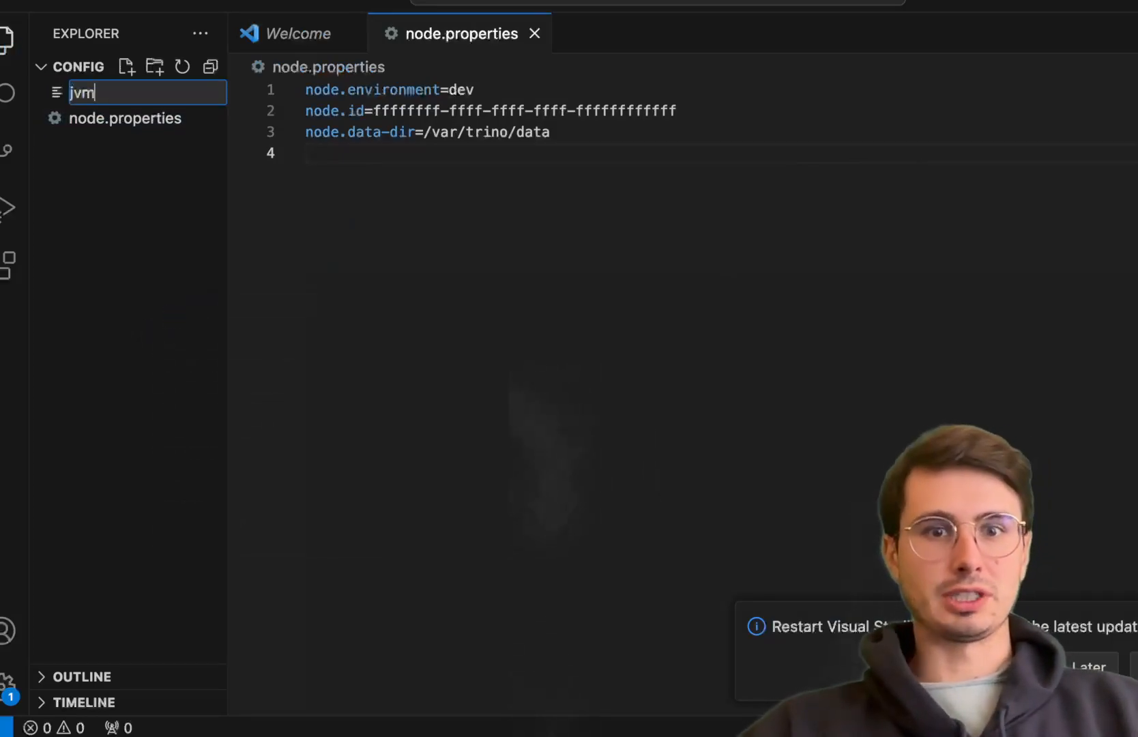
{"action": "type", "text": ".config"}
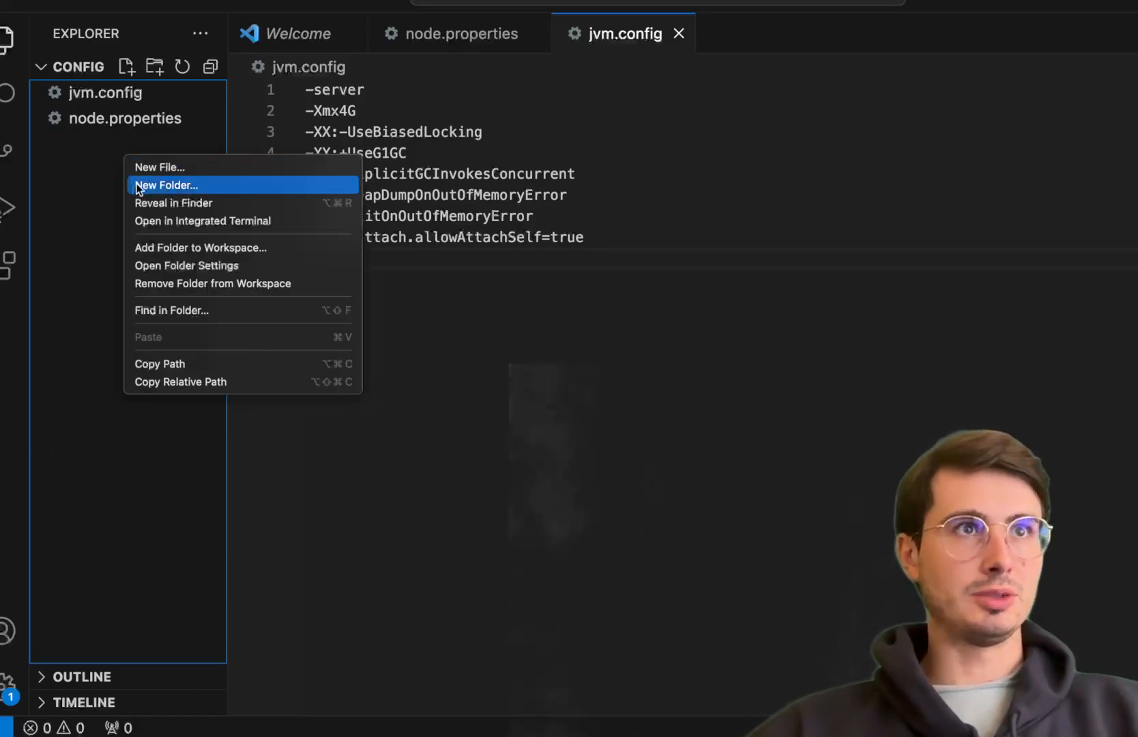
Create config.properties with its Trino server settings and start a fourth new file
{"action": "left_click", "coordinate": [167, 184]}
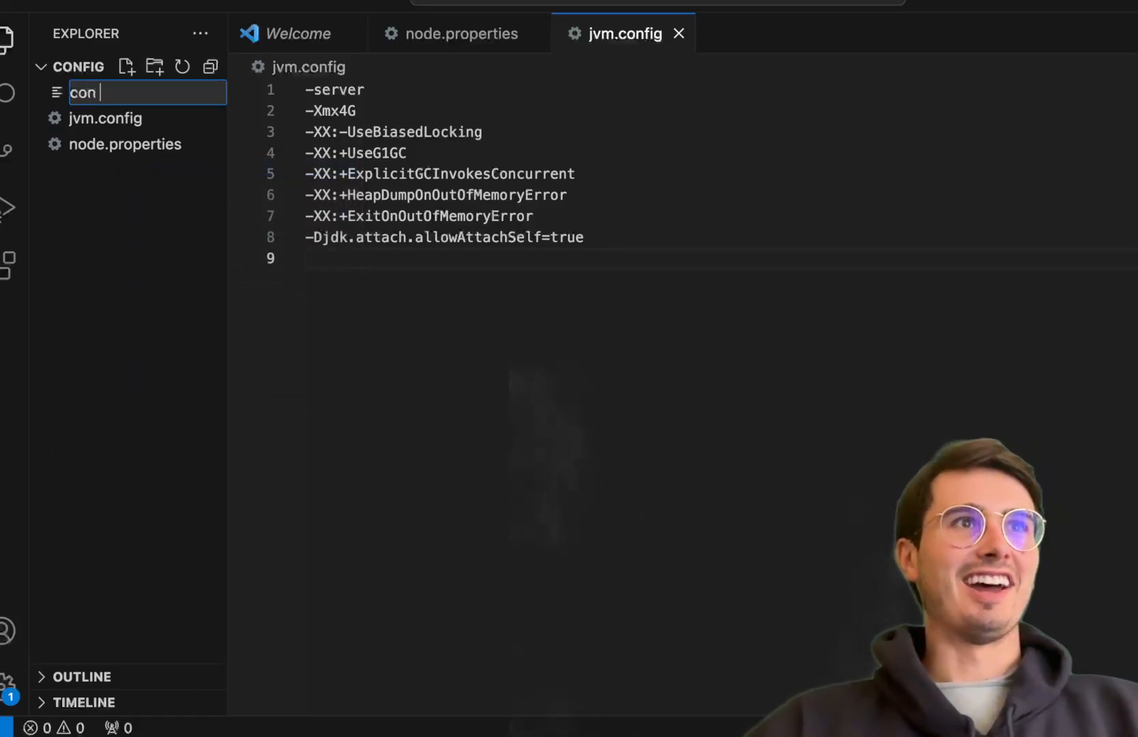
{"action": "type", "text": "config.prope"}
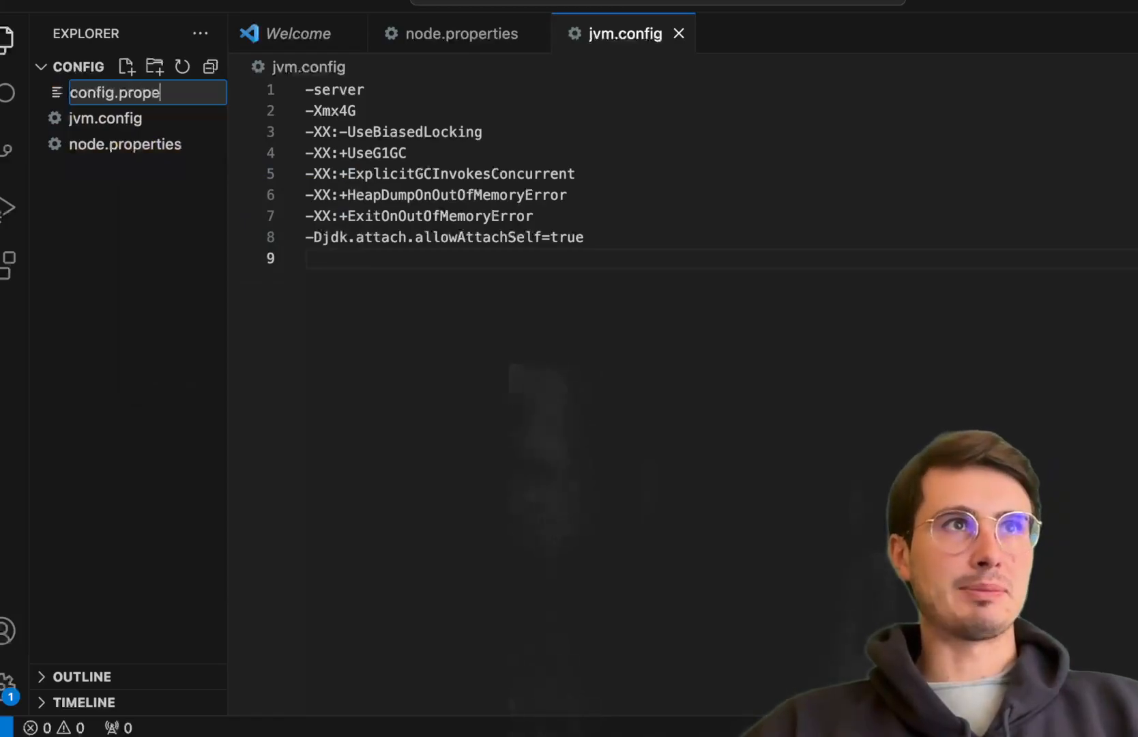
{"action": "key", "text": "Enter"}
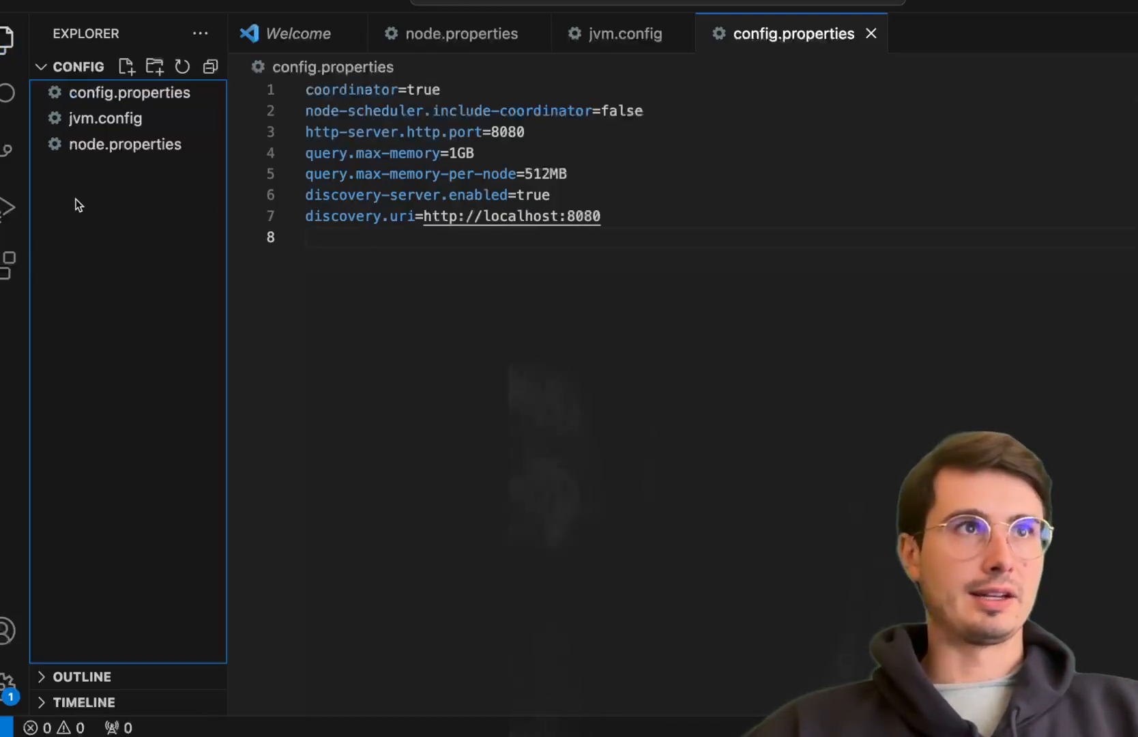
{"action": "left_click", "coordinate": [127, 66]}
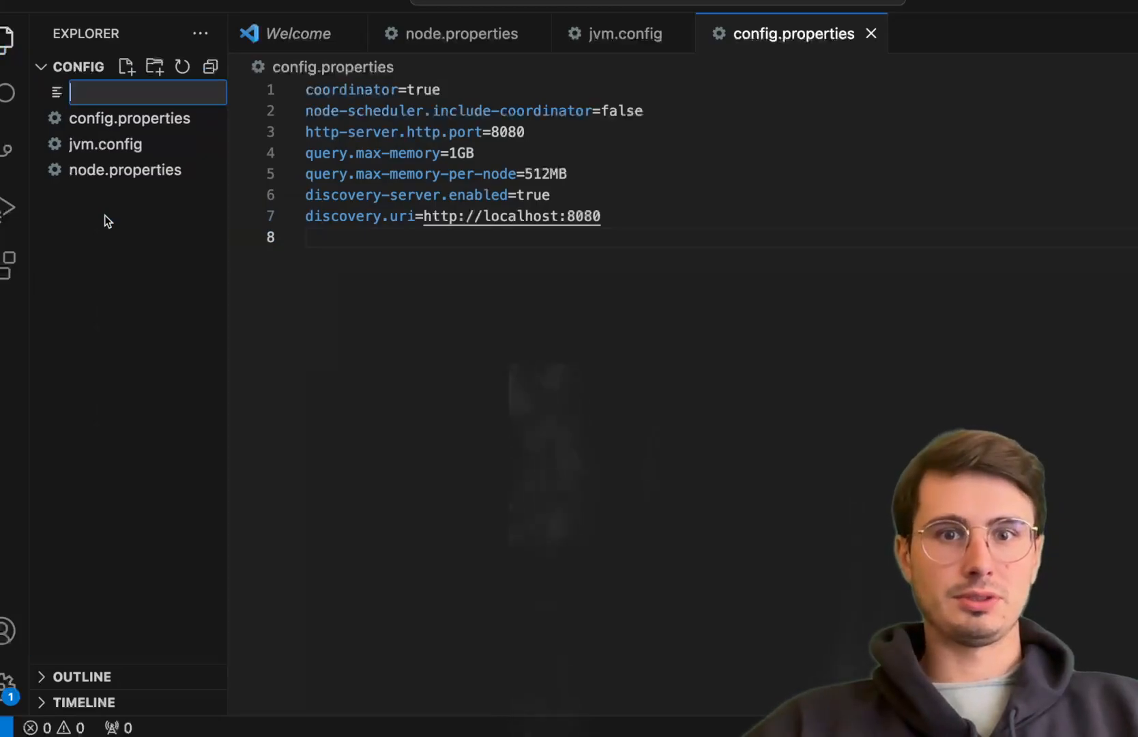
Create catalog/hudi.properties with connector.name=hudi and hive.metastore.uri=thrift://localhost:9083
{"action": "key", "text": "Escape"}
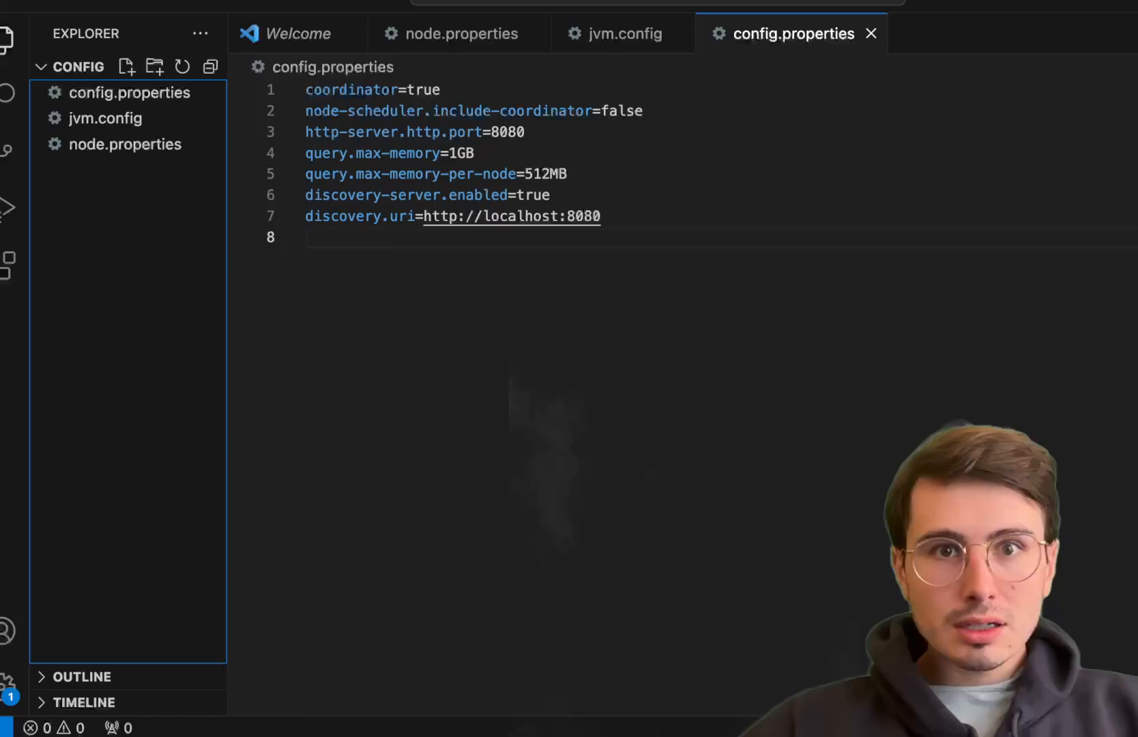
{"action": "mouse_move", "coordinate": [114, 283]}
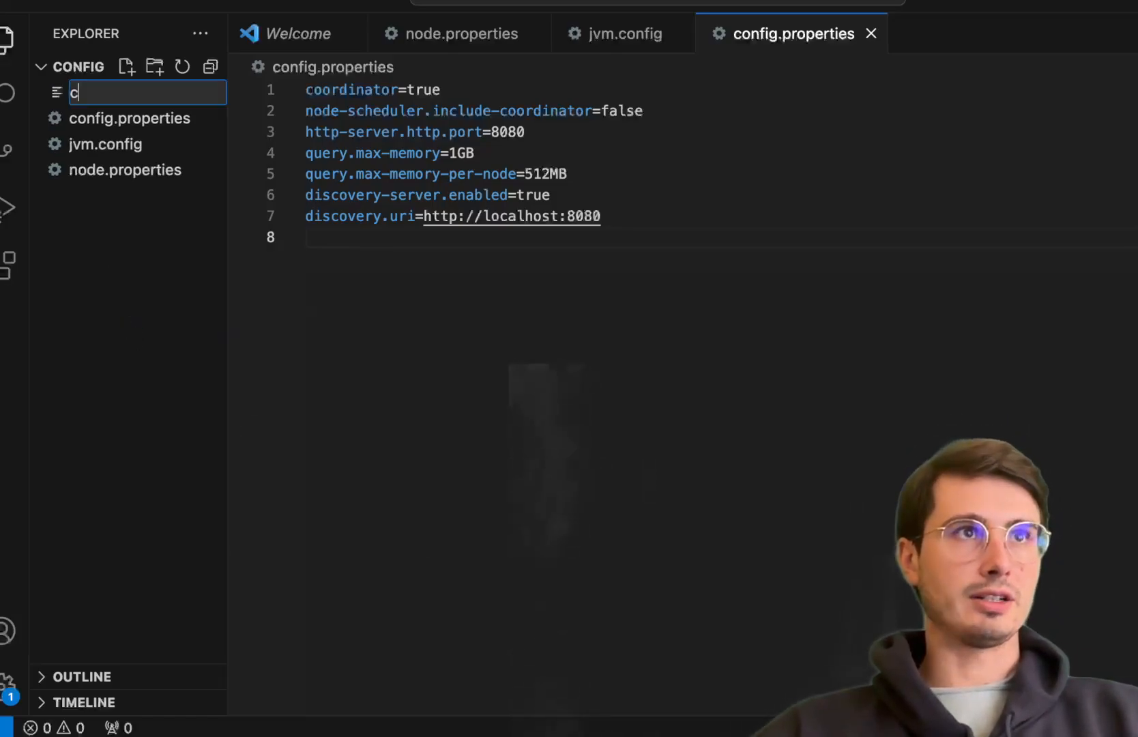
{"action": "type", "text": "atalog"}
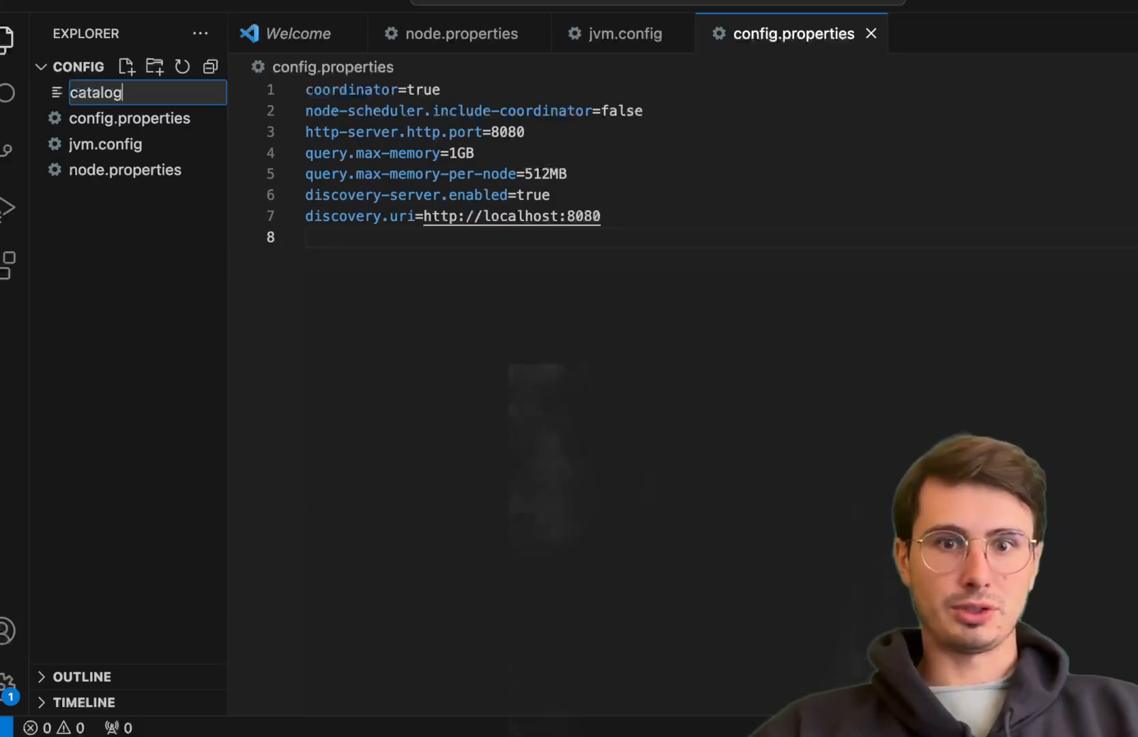
{"action": "type", "text": "/hui"}
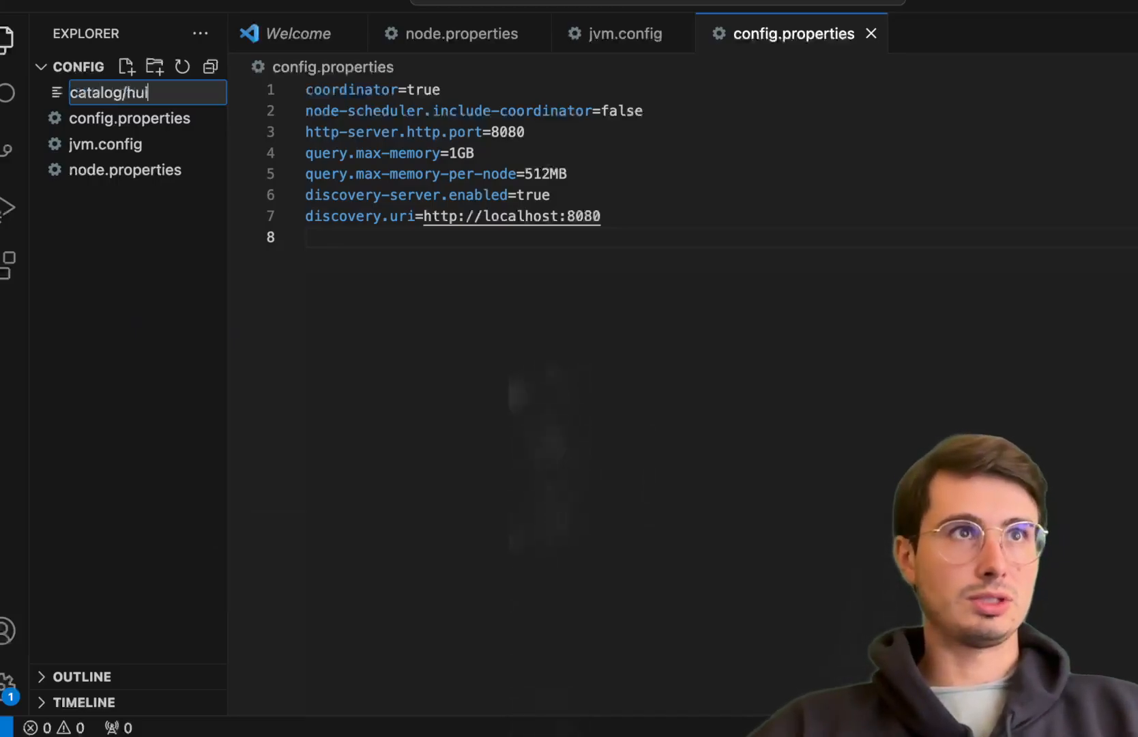
{"action": "type", "text": "di.prope"}
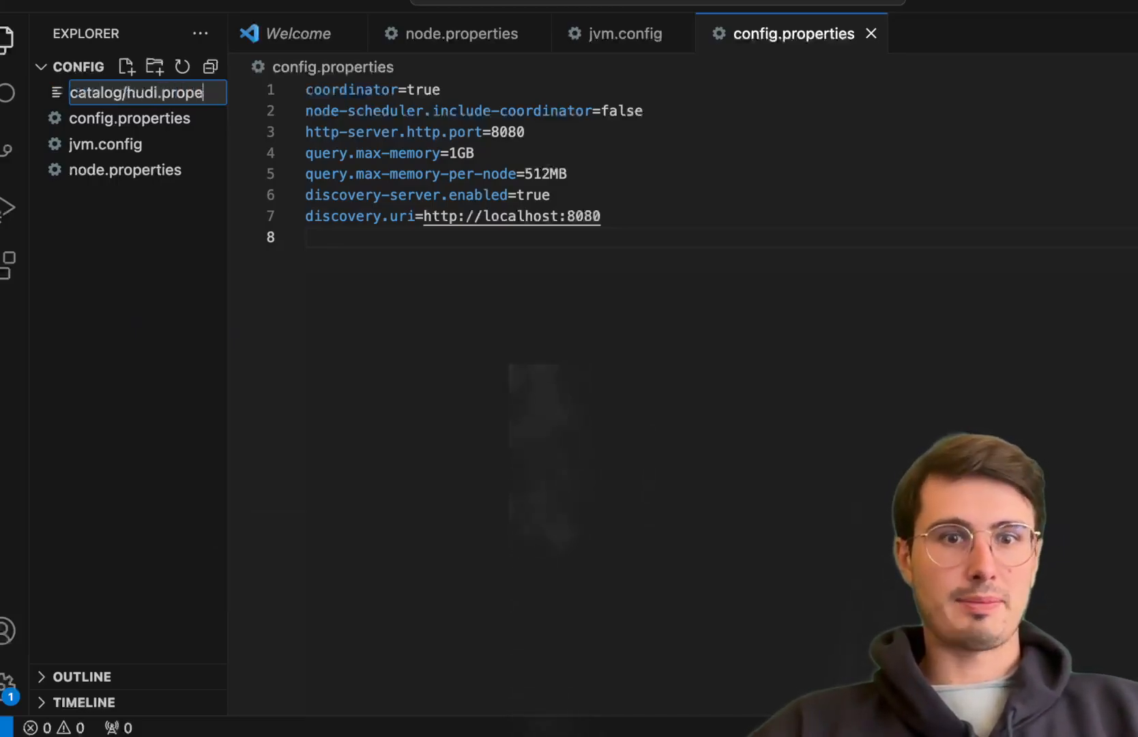
{"action": "key", "text": "Enter"}
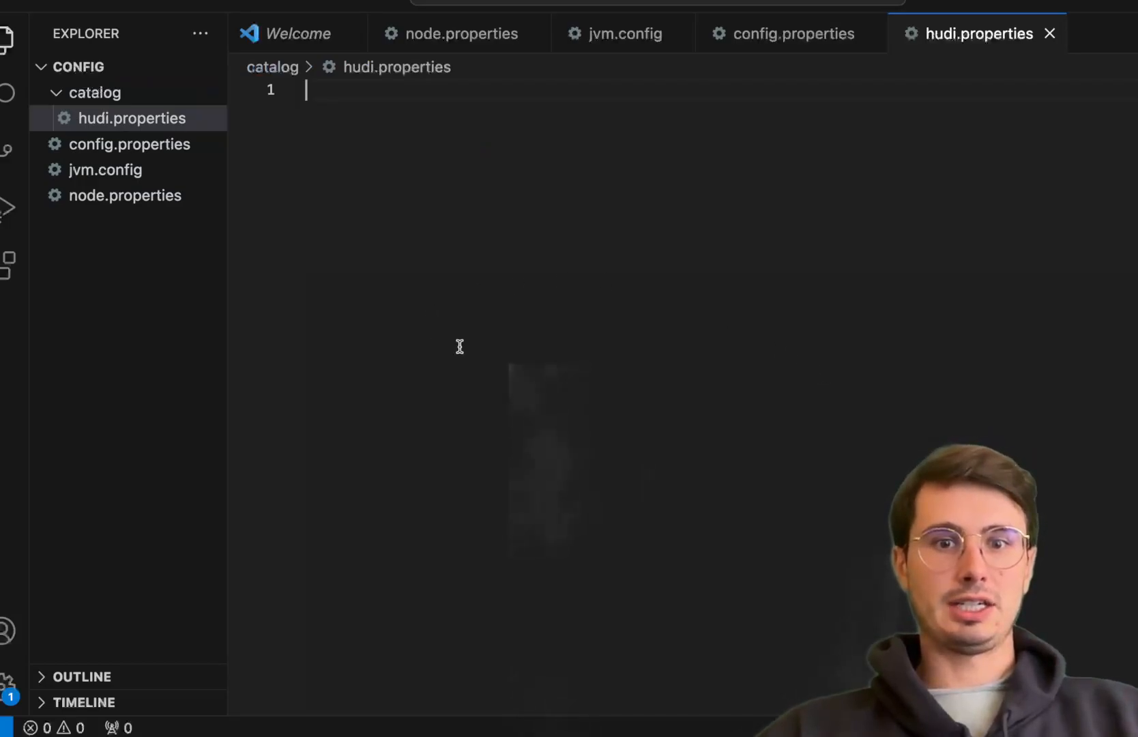
{"action": "key", "text": "Enter"}
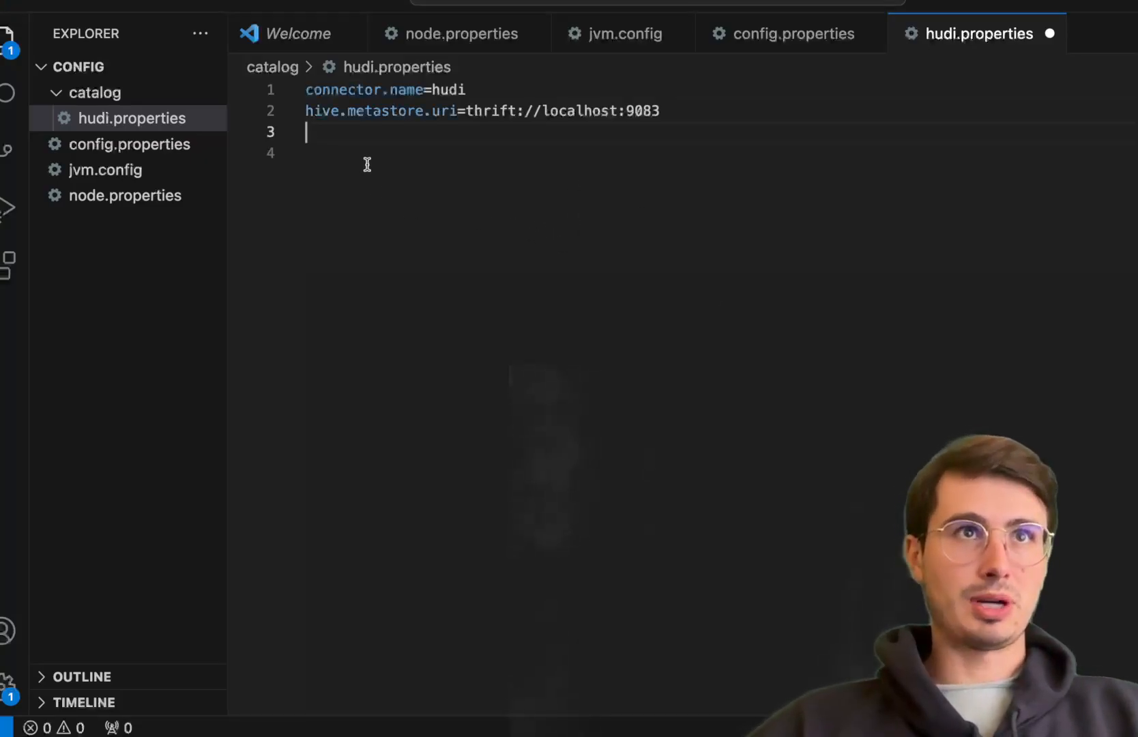
{"action": "key", "text": "Backspace"}
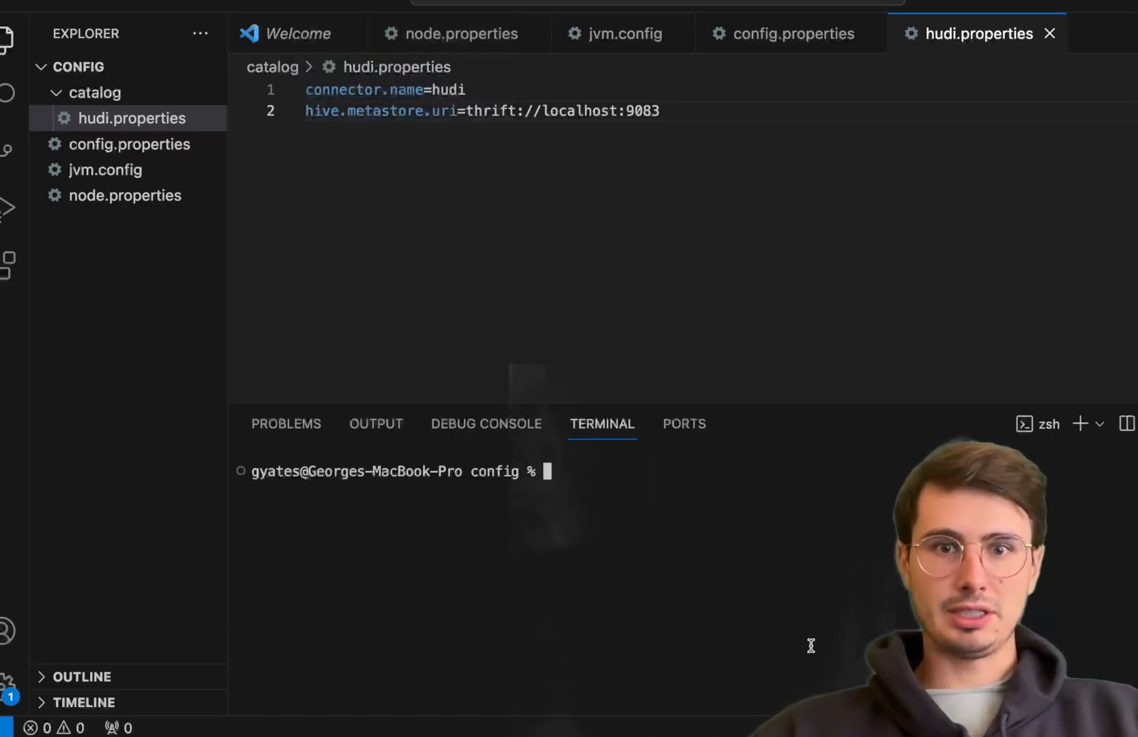
Run docker run for a trino container on port 8080 with the config folder mounted, then view Containers in Docker Desktop
{"action": "type", "text": "docker run -d \\"}
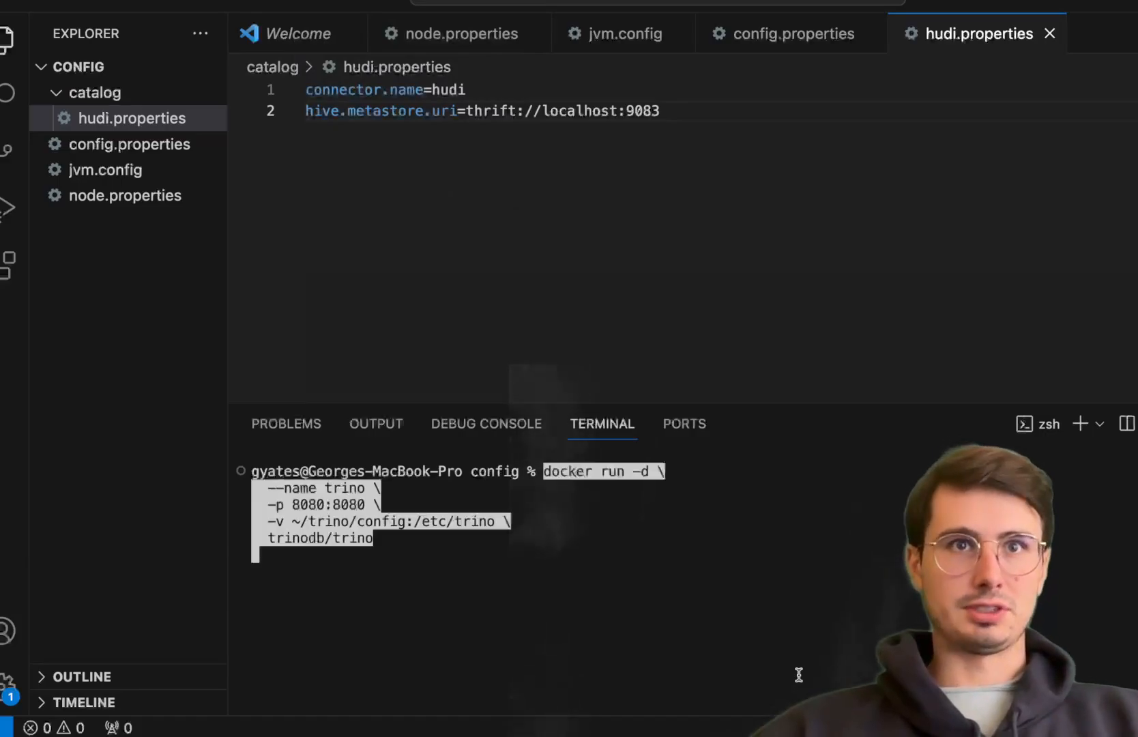
{"action": "key", "text": "Return"}
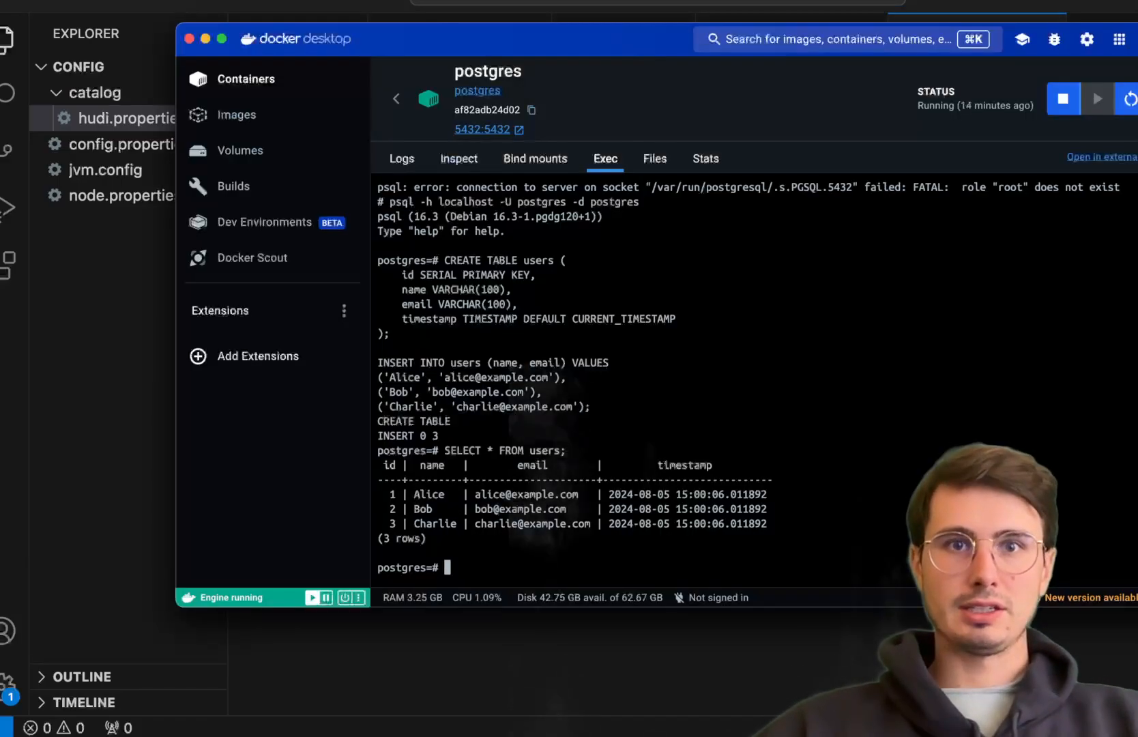
{"action": "left_click", "coordinate": [247, 78]}
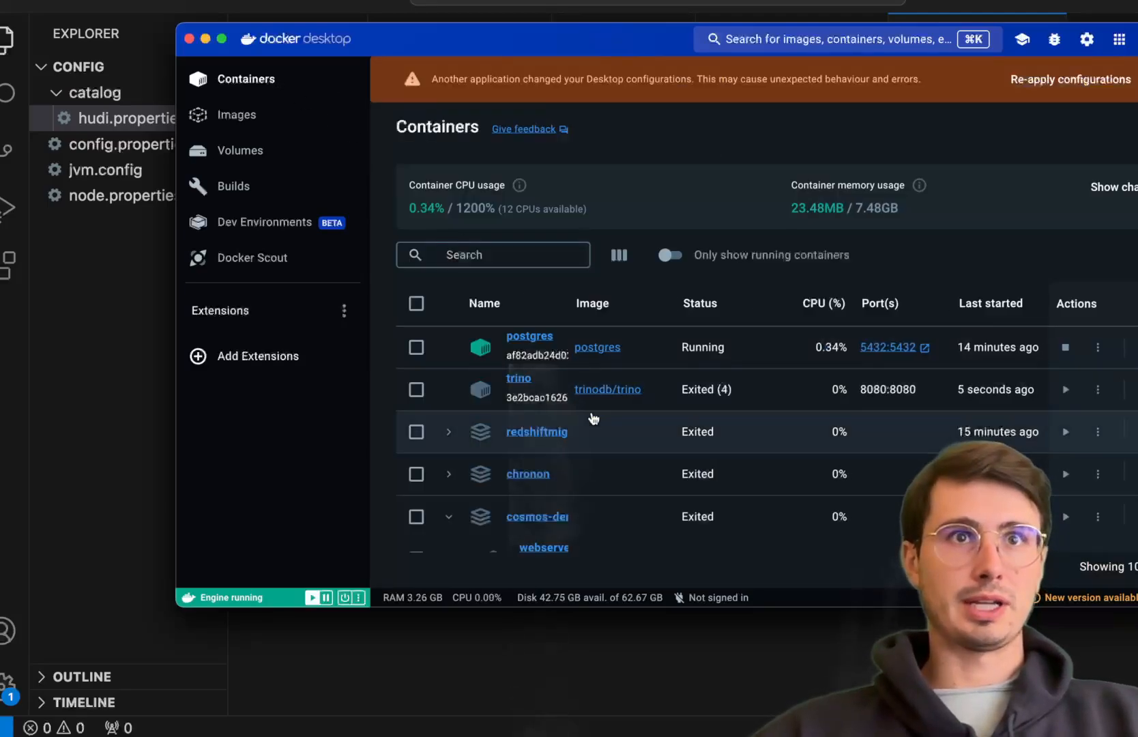
{"action": "mouse_move", "coordinate": [593, 417]}
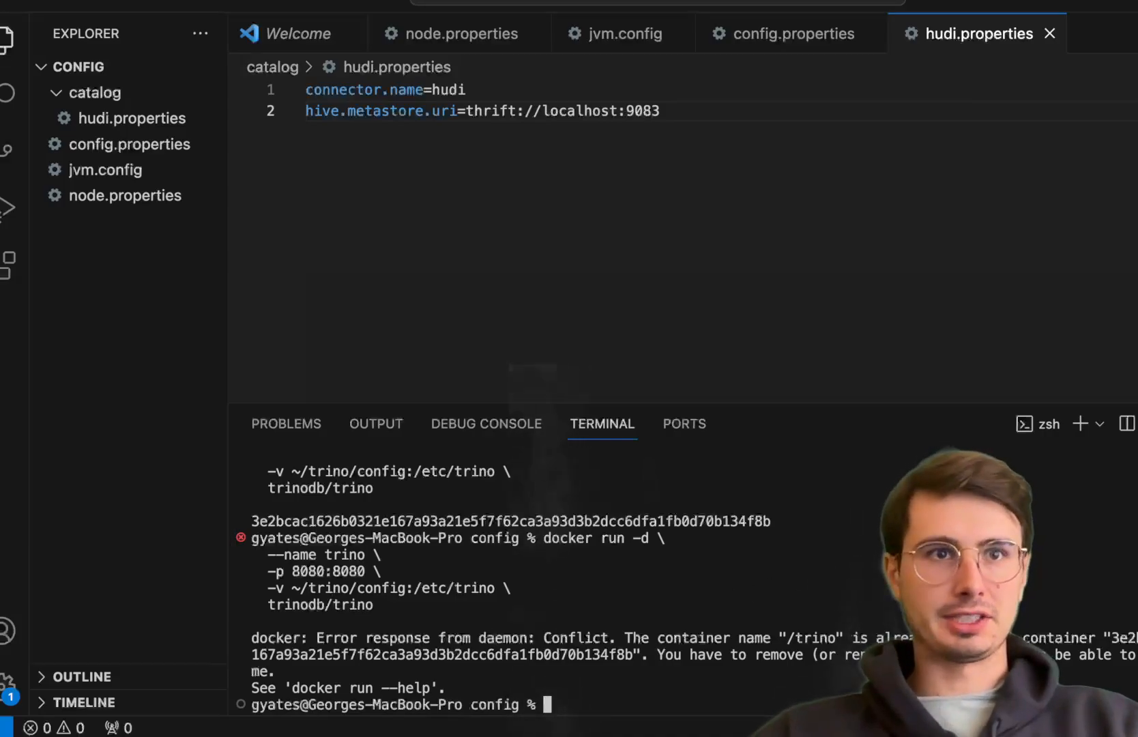
Move up one folder with cd .. and list its contents
{"action": "type", "text": "cd"}
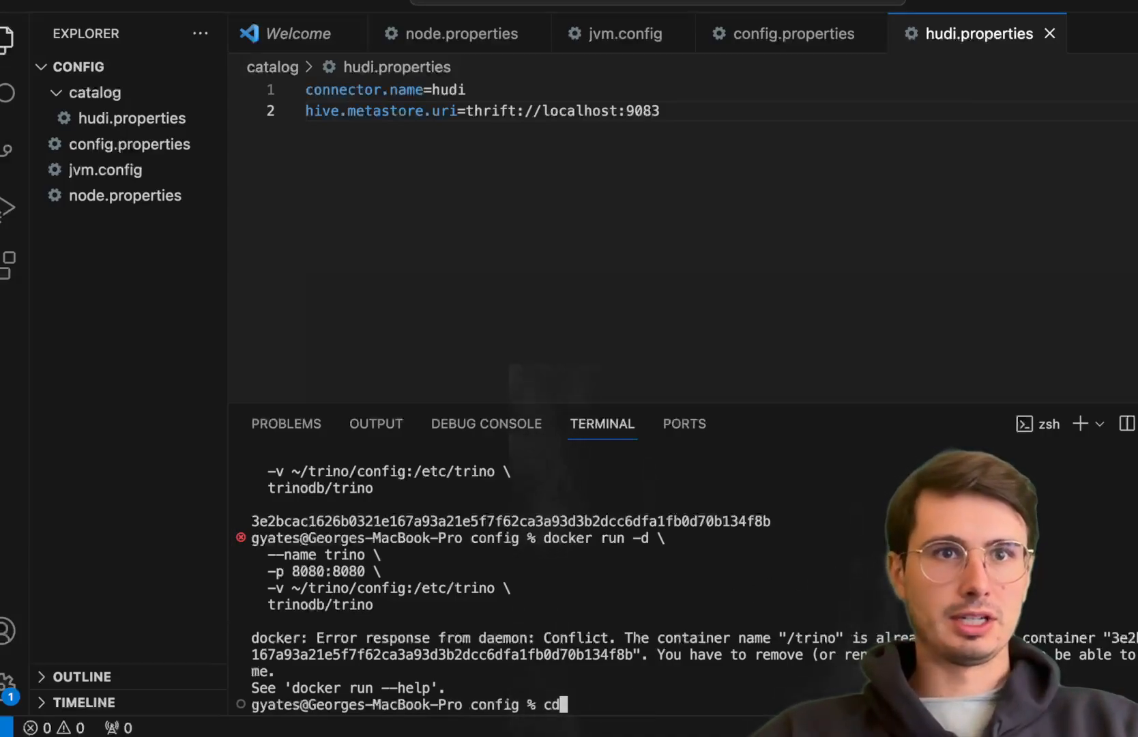
{"action": "key", "text": "Return"}
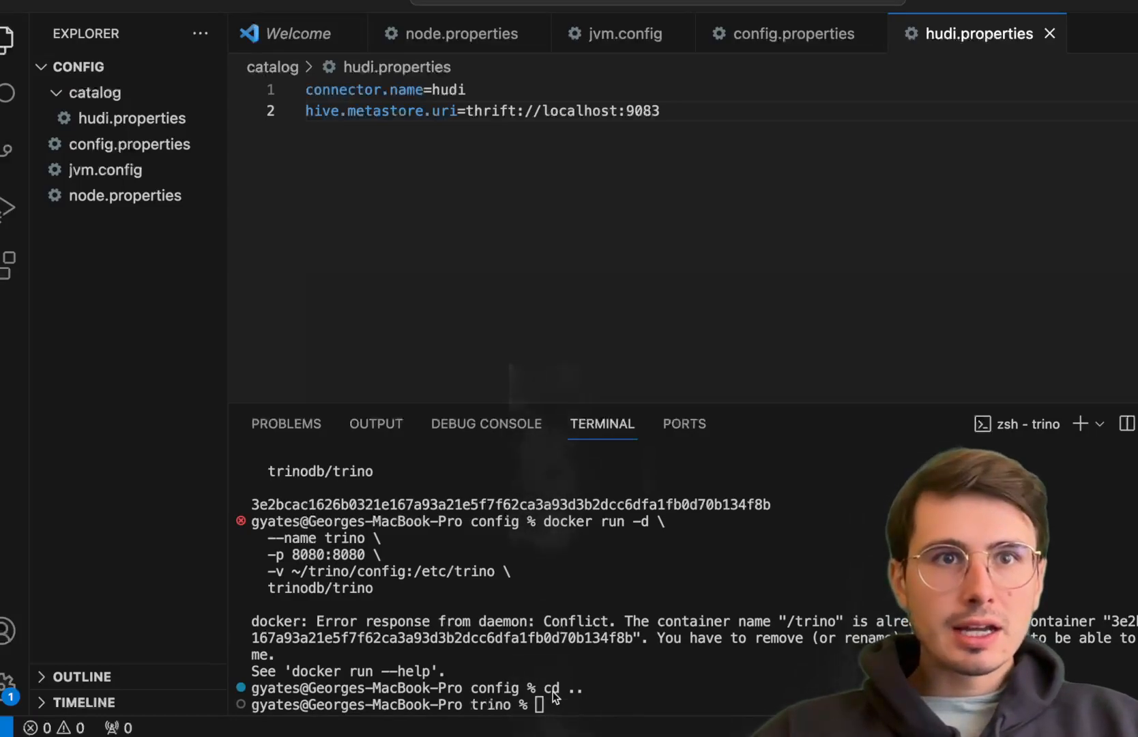
{"action": "type", "text": "ls"}
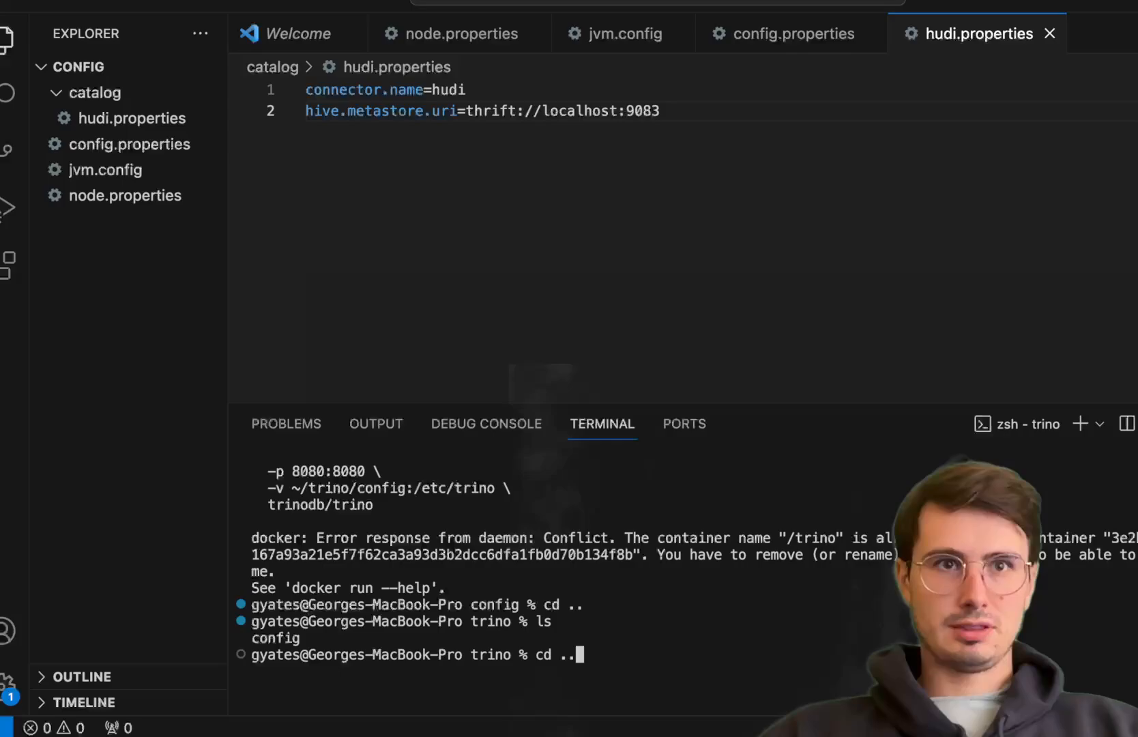
{"action": "key", "text": "Return"}
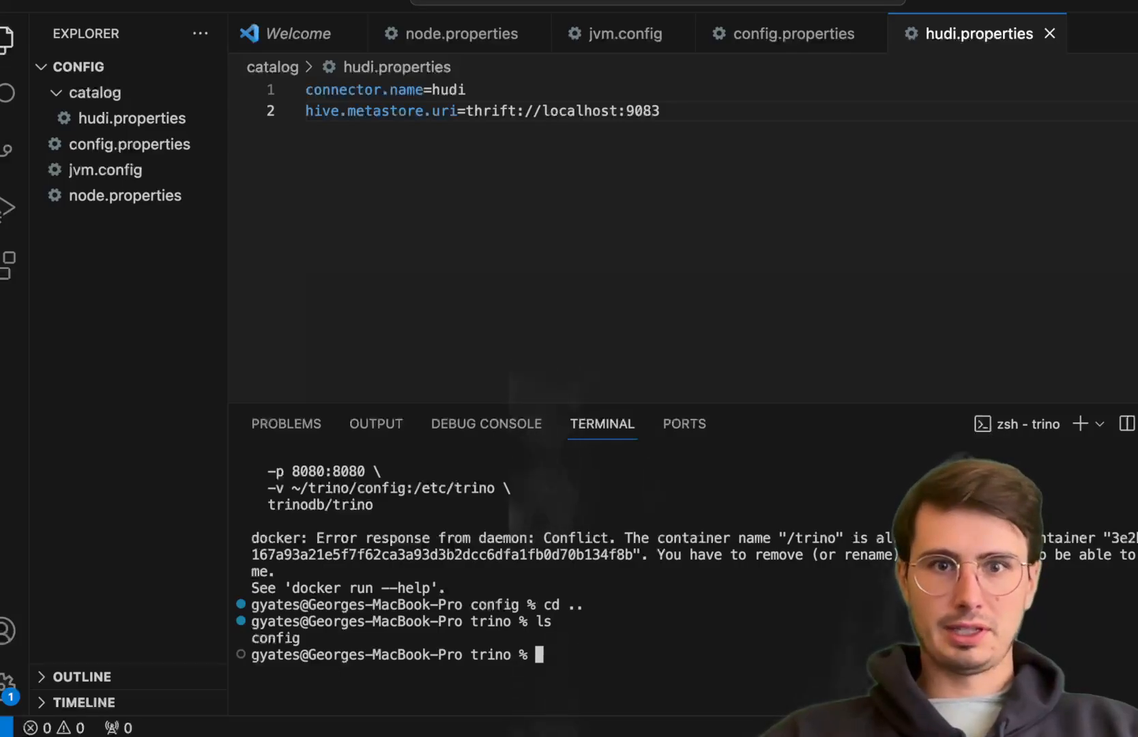
Apply chmod 777 to the ~/trino folder after trimming the data subfolder off the path
{"action": "type", "text": "chmod 777 ~/trino/data"}
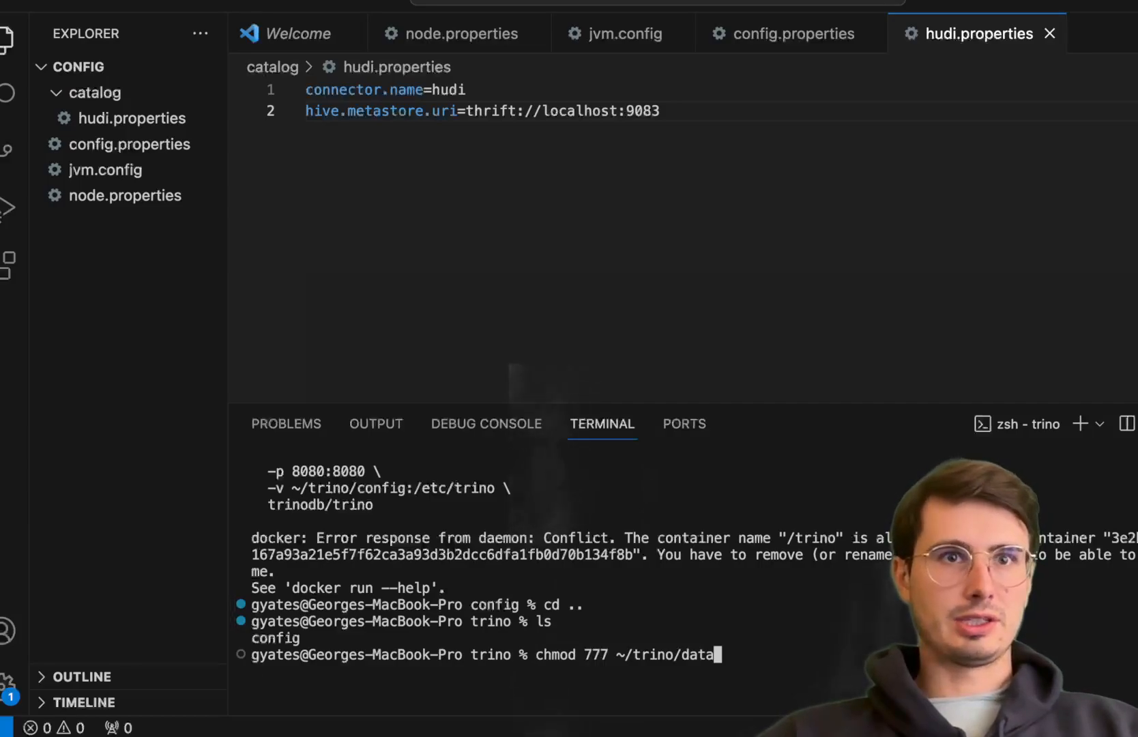
{"action": "key", "text": "backspace"}
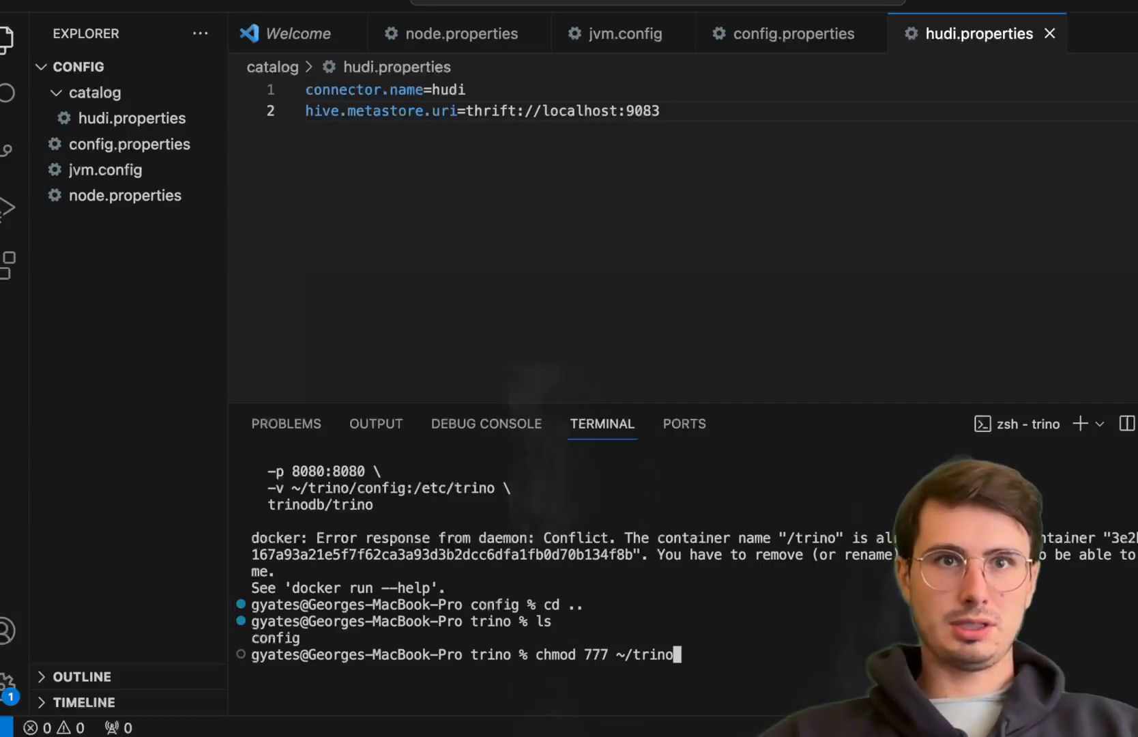
{"action": "key", "text": "Return"}
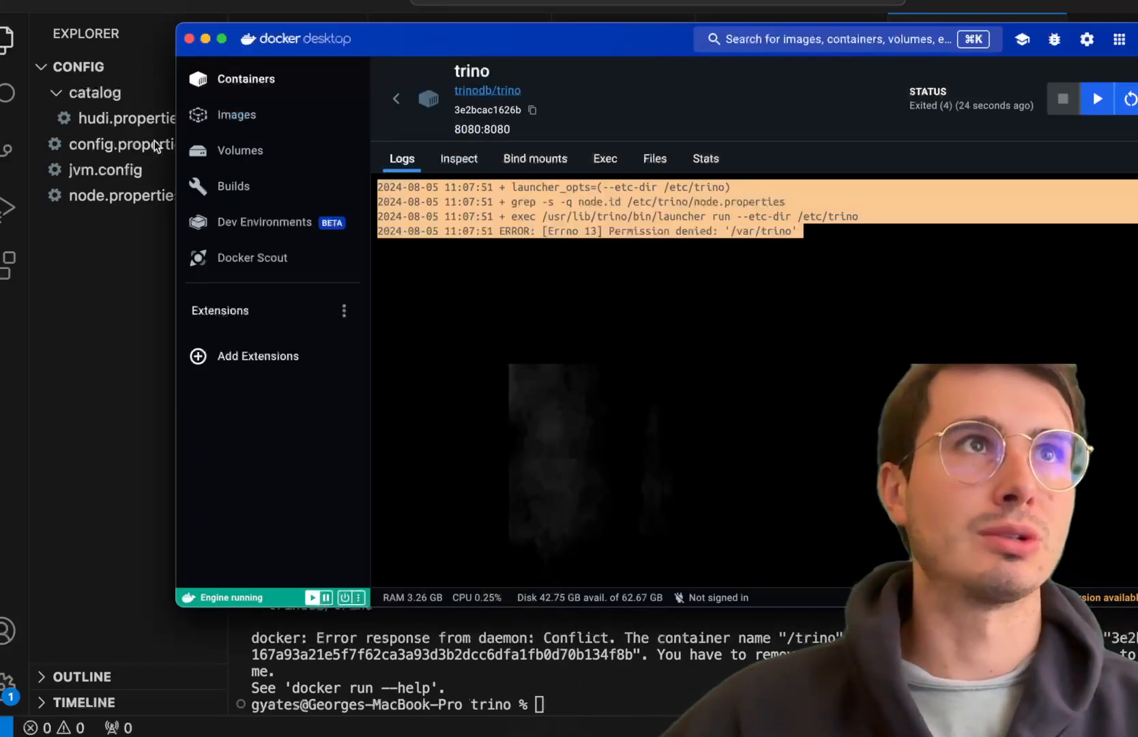
View the trino container's logs from the Containers list, which still report permission denied on /var/trino
{"action": "left_click", "coordinate": [247, 78]}
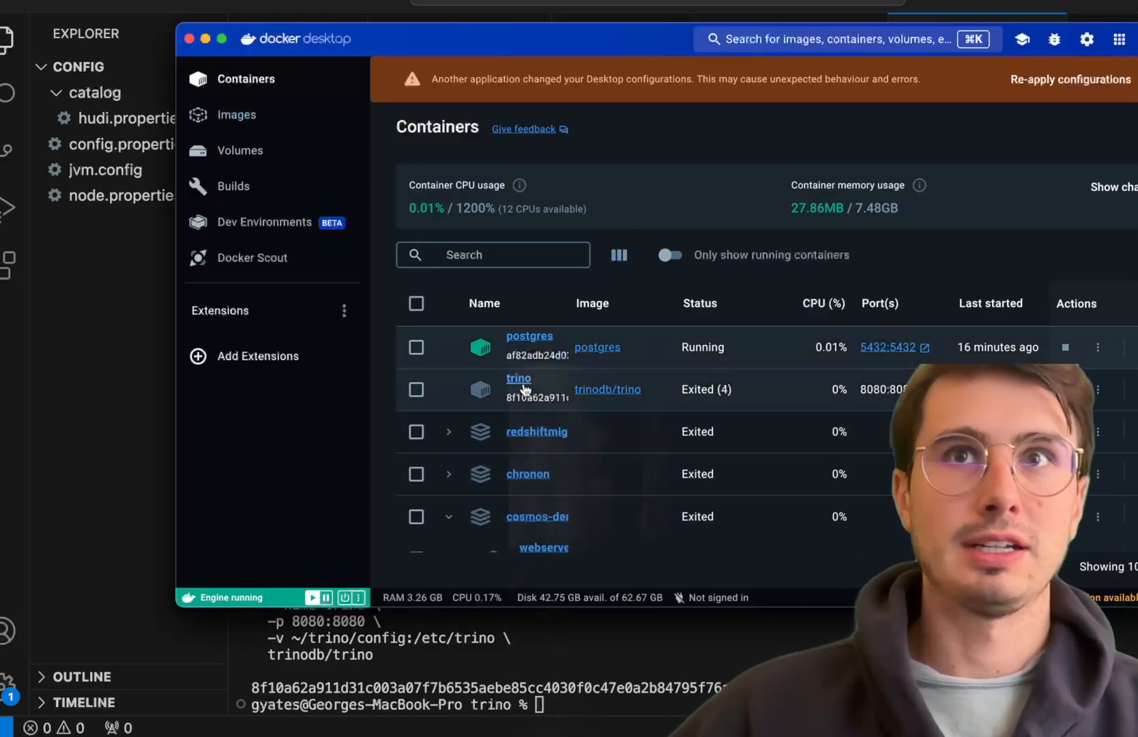
{"action": "left_click", "coordinate": [518, 378]}
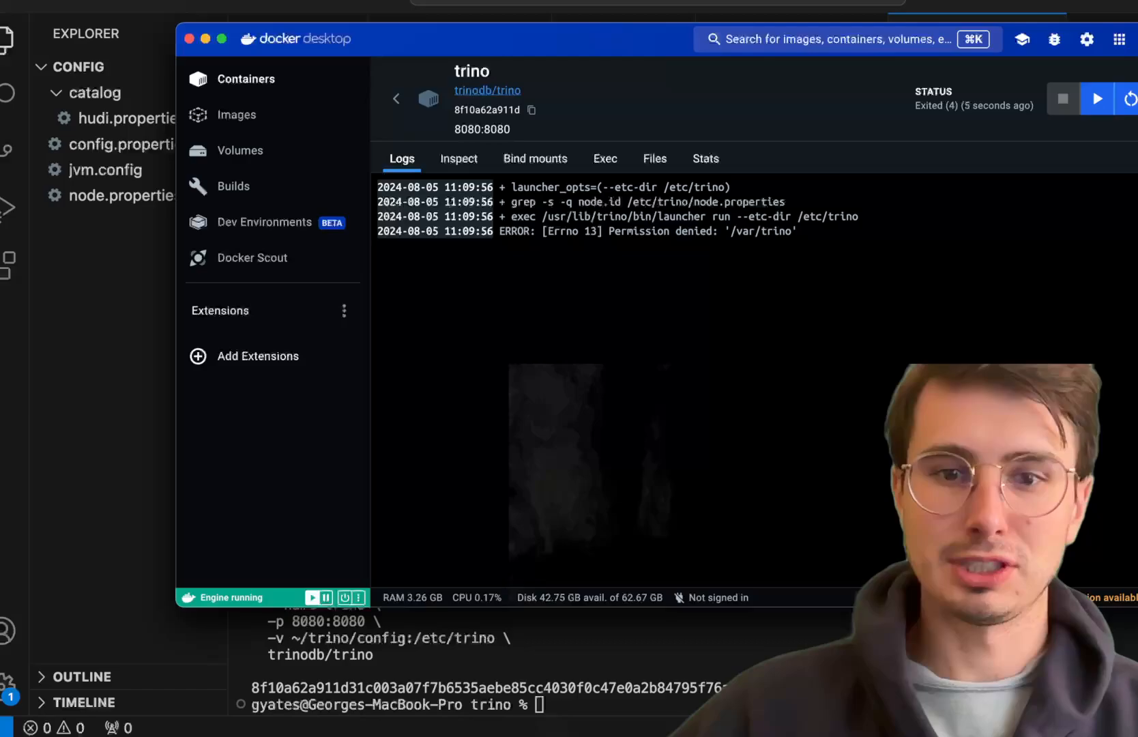
{"action": "left_click", "coordinate": [248, 78]}
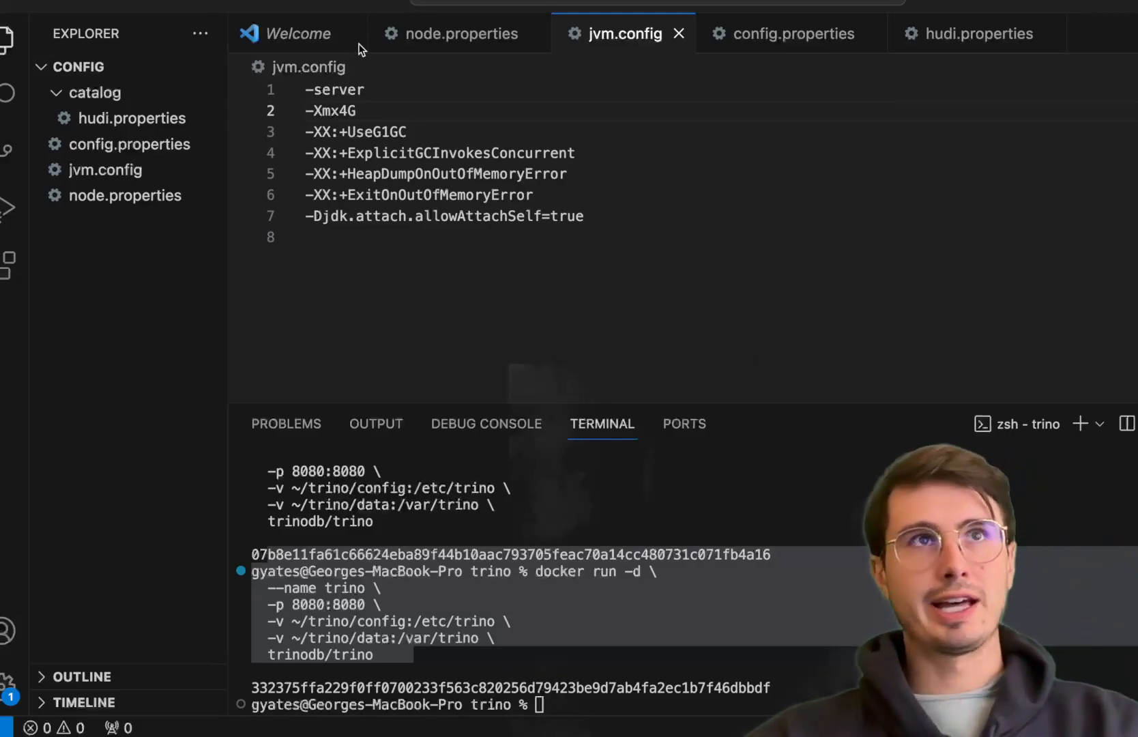
{"action": "mouse_move", "coordinate": [671, 572]}
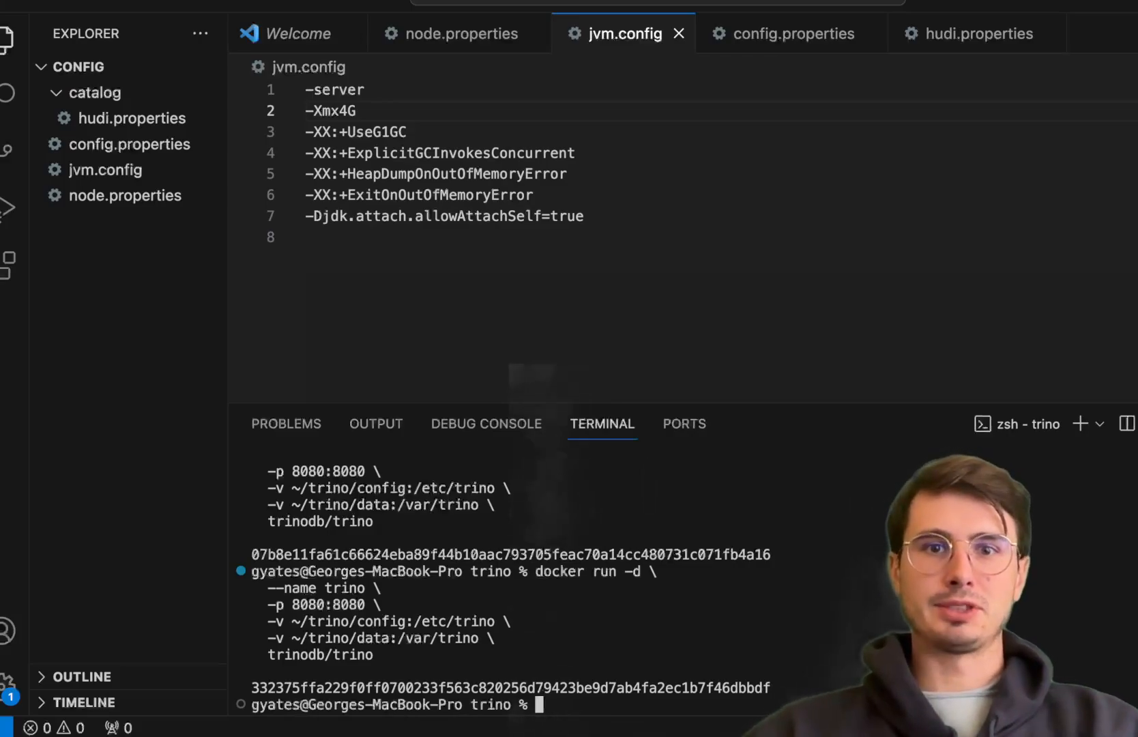
{"action": "mouse_move", "coordinate": [880, 63]}
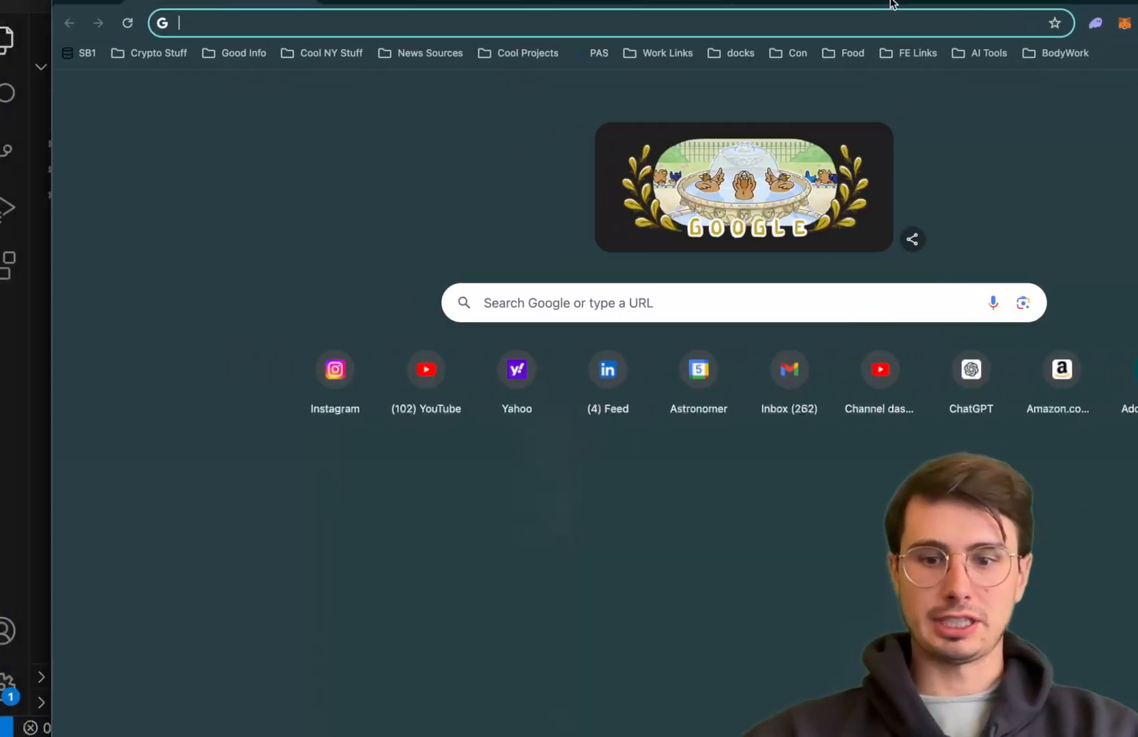
Load localhost:8080/ui/login.html in a new Chrome tab to reach the Trino login page
{"action": "type", "text": "localhost:8080/ui/login.html"}
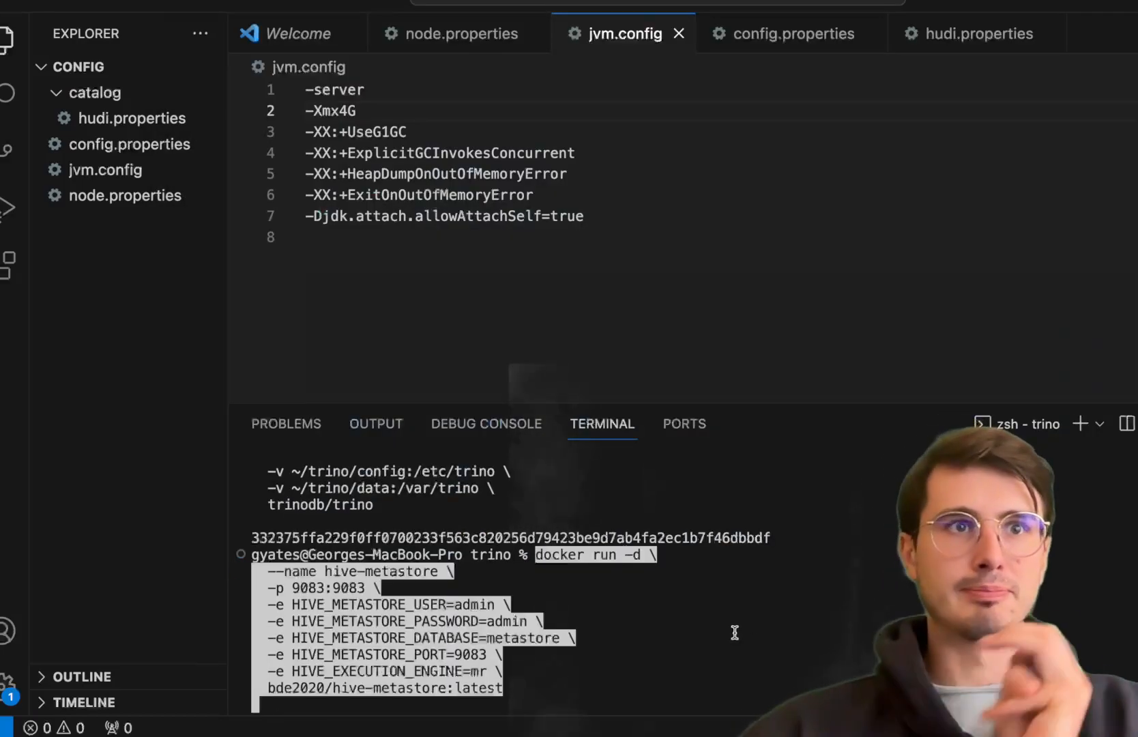
Launch the bde2020/hive-metastore container on port 9083 from the terminal
{"action": "key", "text": "Return"}
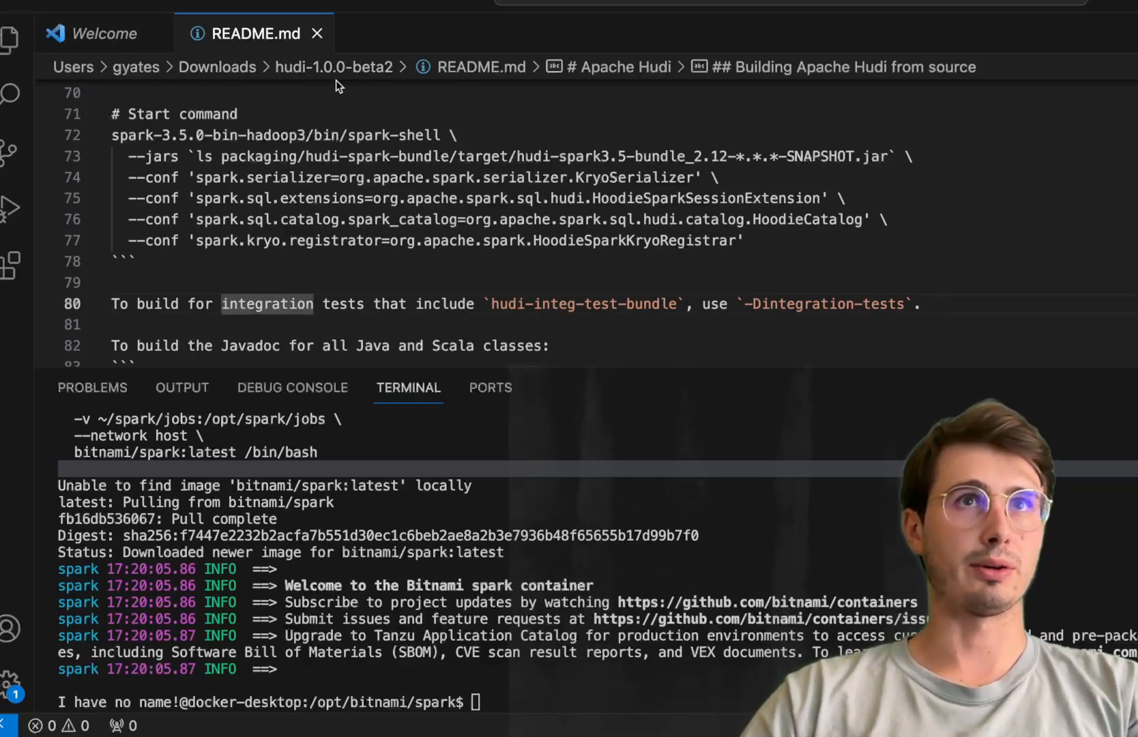
Start Open Folder from the Explorer and browse to the Desktop to find DataGuyRepos
{"action": "left_click", "coordinate": [11, 39]}
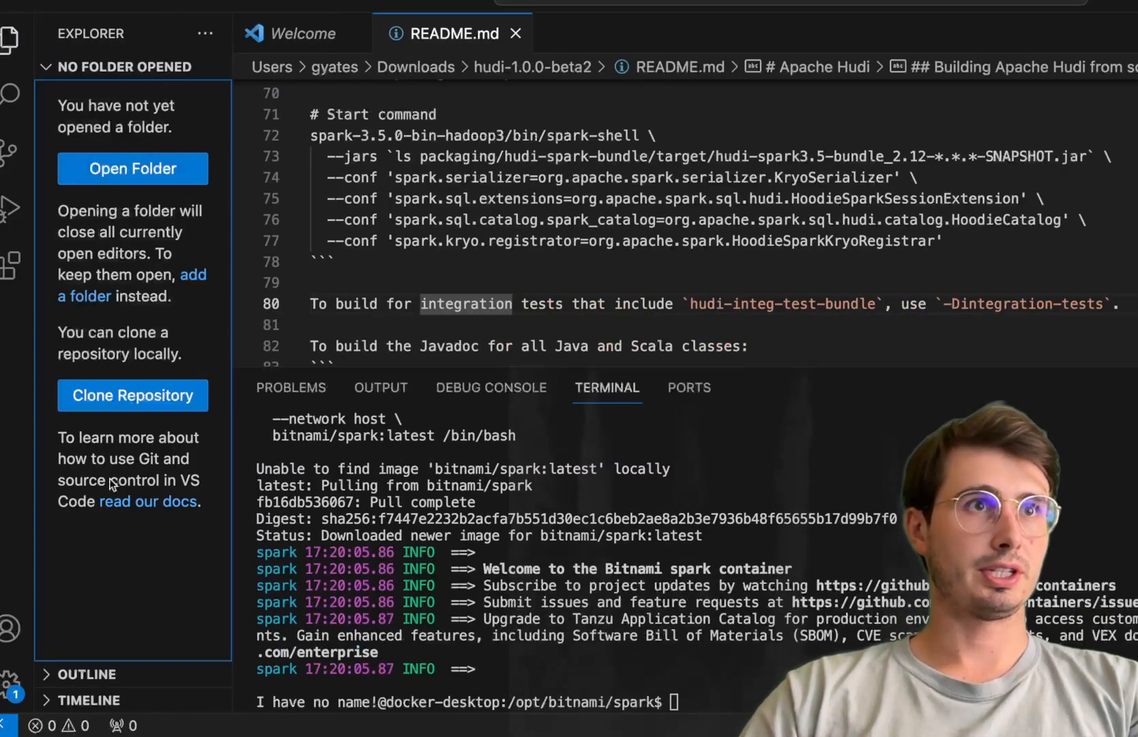
{"action": "mouse_move", "coordinate": [634, 390]}
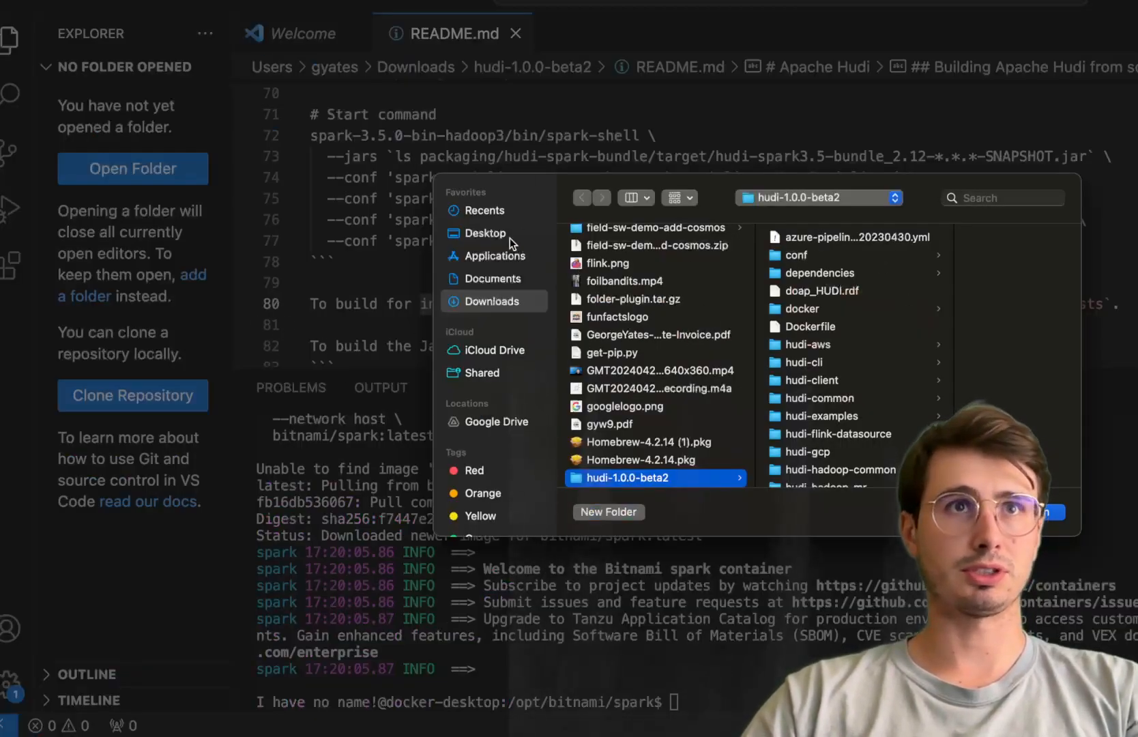
{"action": "left_click", "coordinate": [818, 197]}
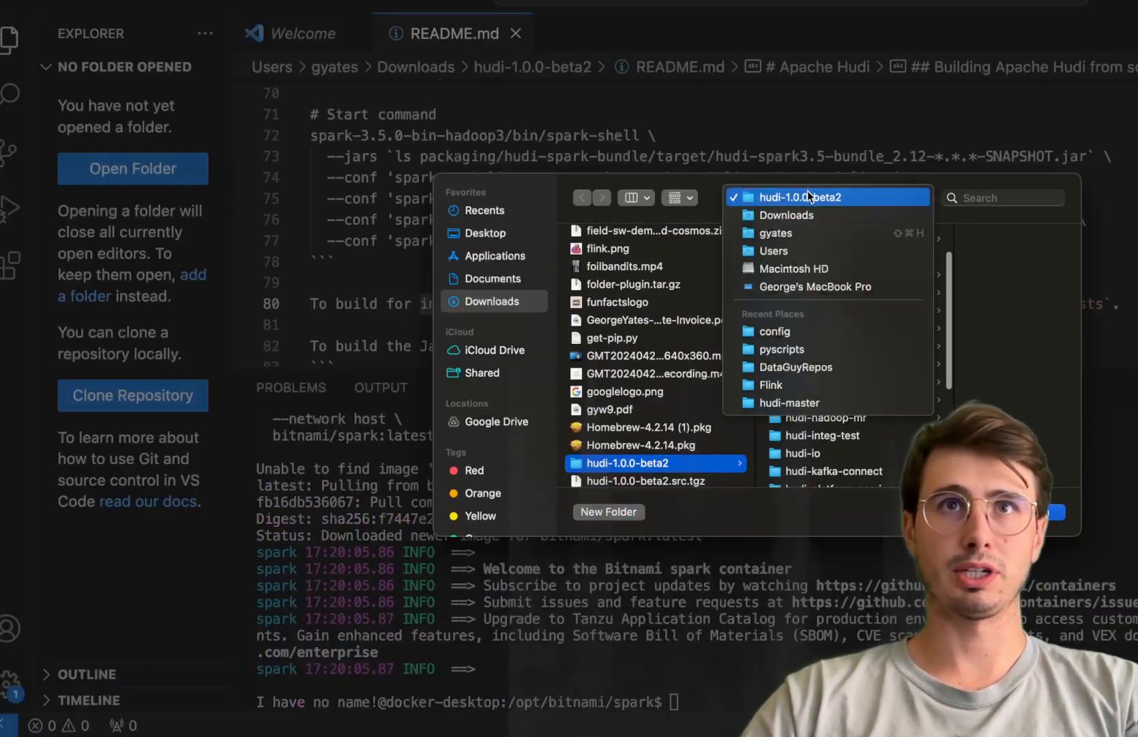
{"action": "left_click", "coordinate": [484, 210]}
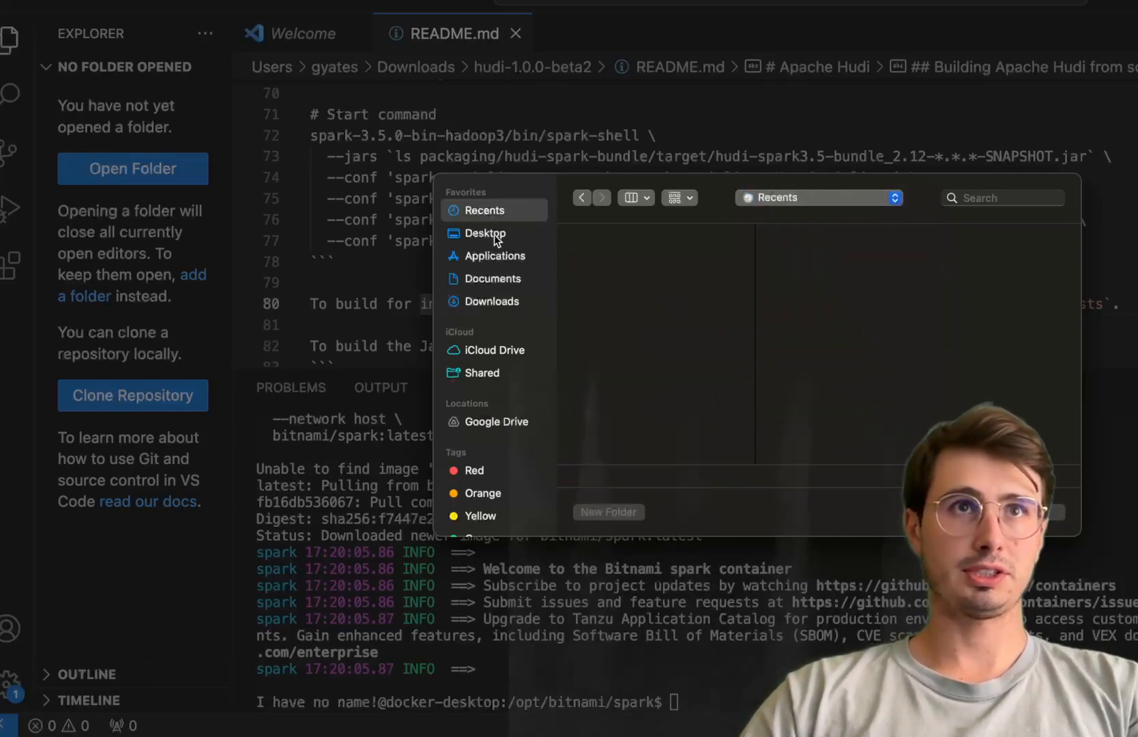
{"action": "left_click", "coordinate": [484, 233]}
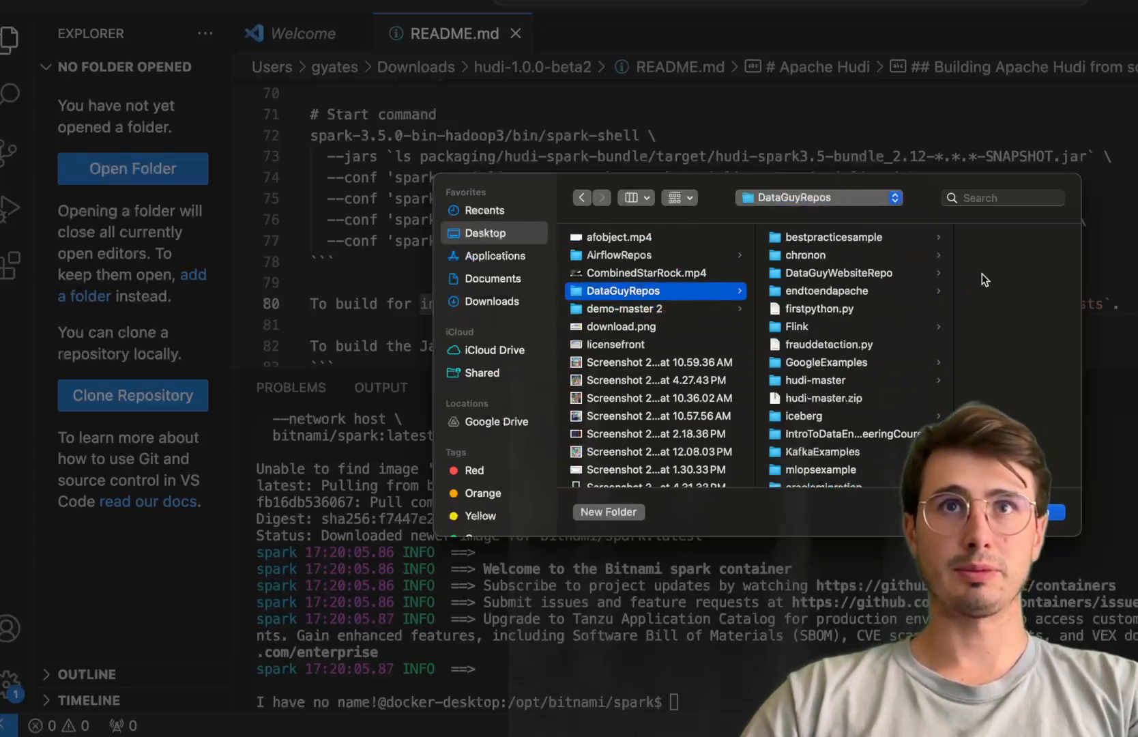
{"action": "scroll", "scroll_direction": "down", "scroll_amount": 3}
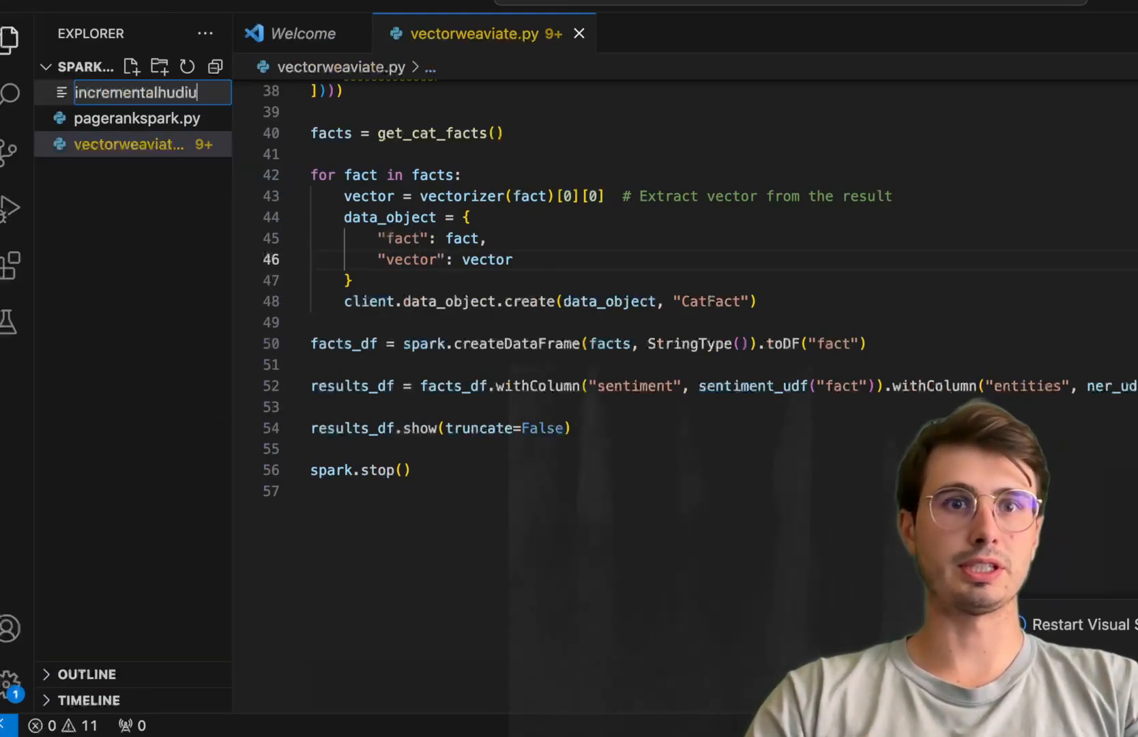
Name the new file incrementalhudiupload.py and import SparkSession from pyspark.sql
{"action": "type", "text": "upload.py"}
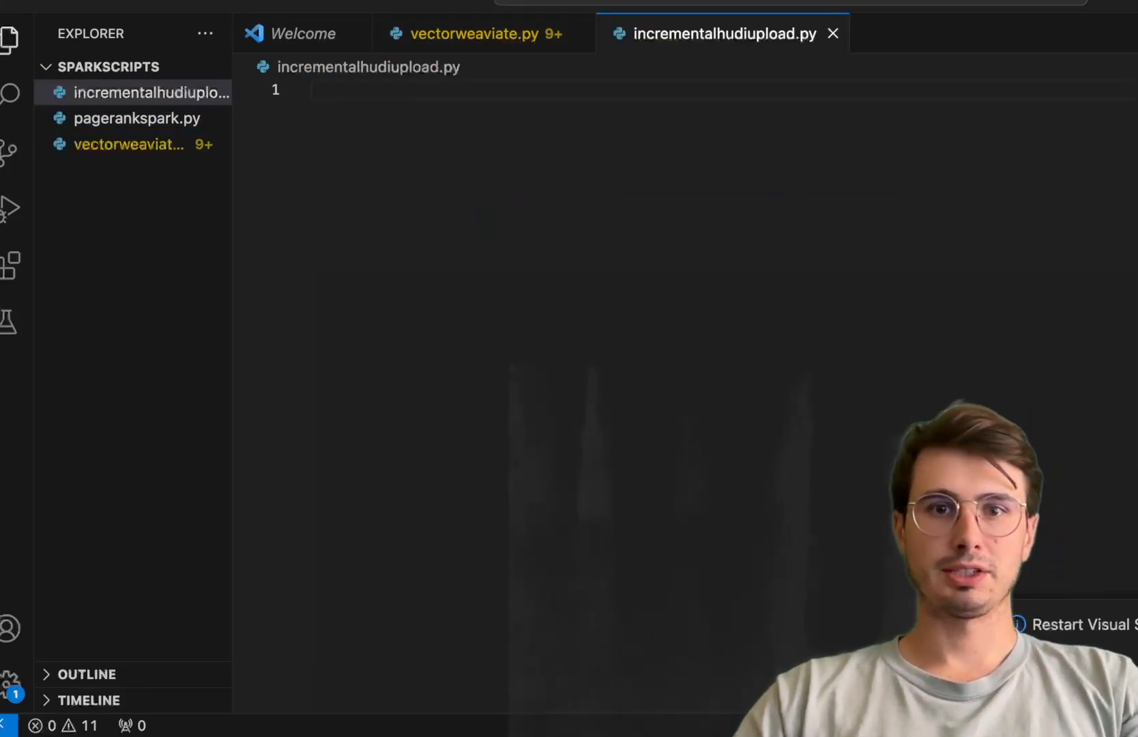
{"action": "left_click", "coordinate": [312, 88]}
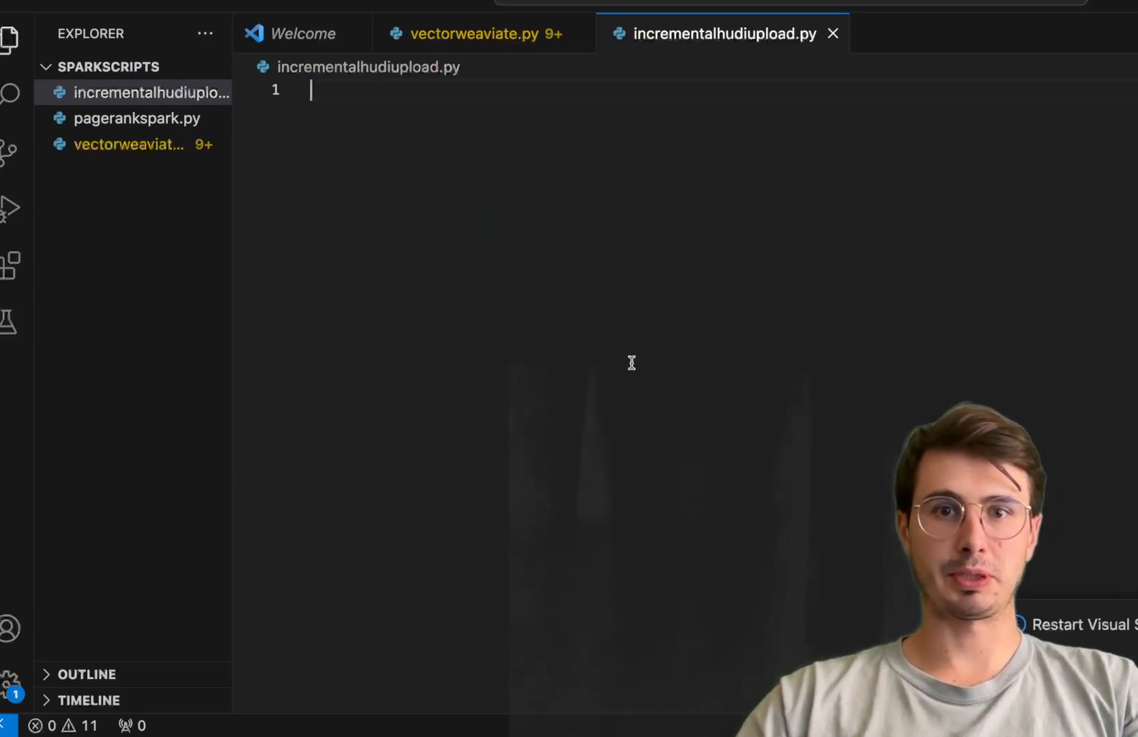
{"action": "type", "text": "from pyspark.sql import SparkSession"}
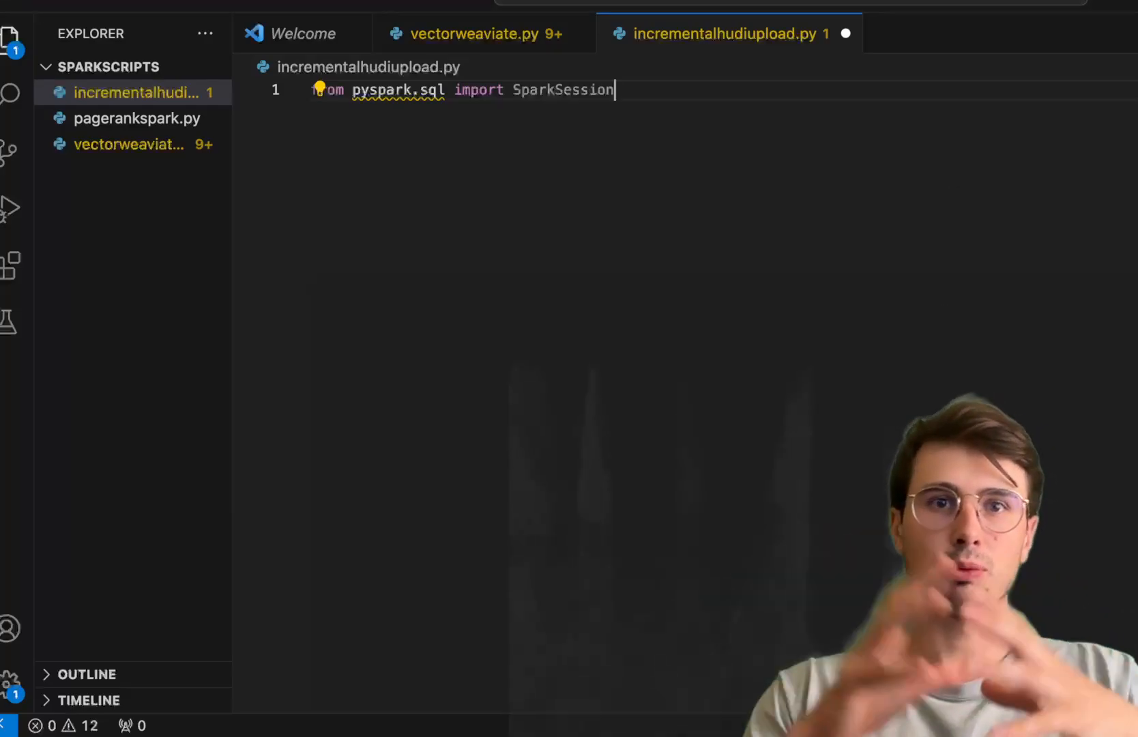
{"action": "mouse_move", "coordinate": [779, 251]}
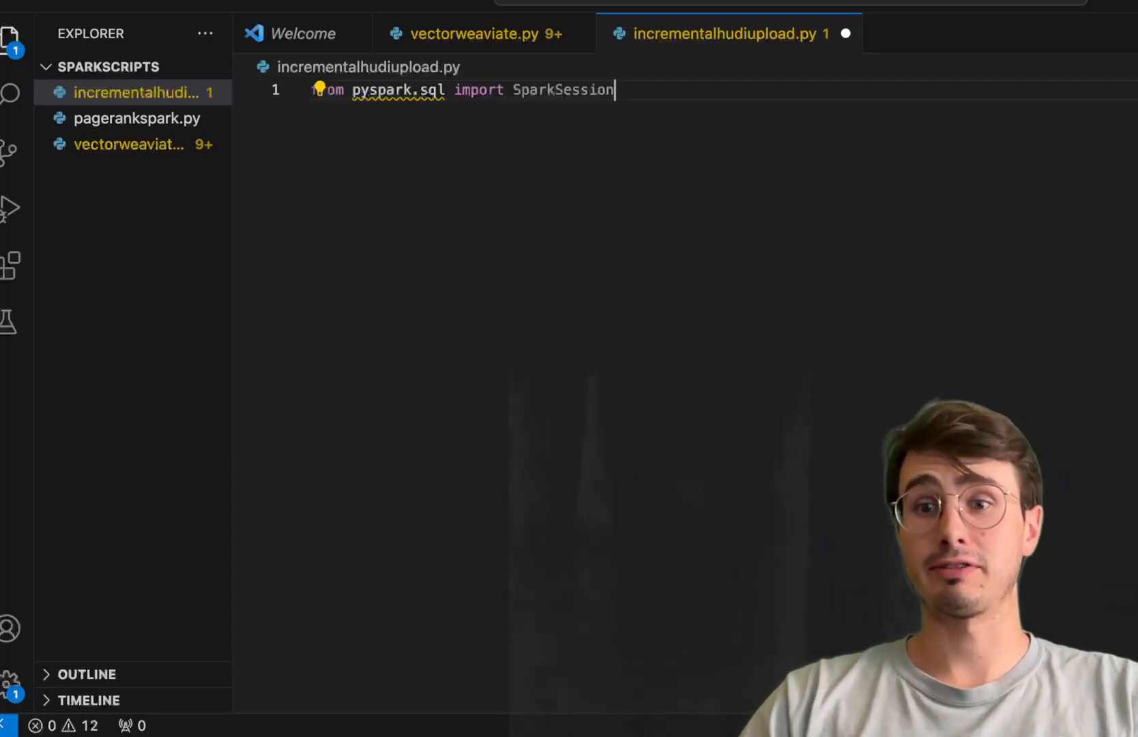
{"action": "key", "text": "Enter"}
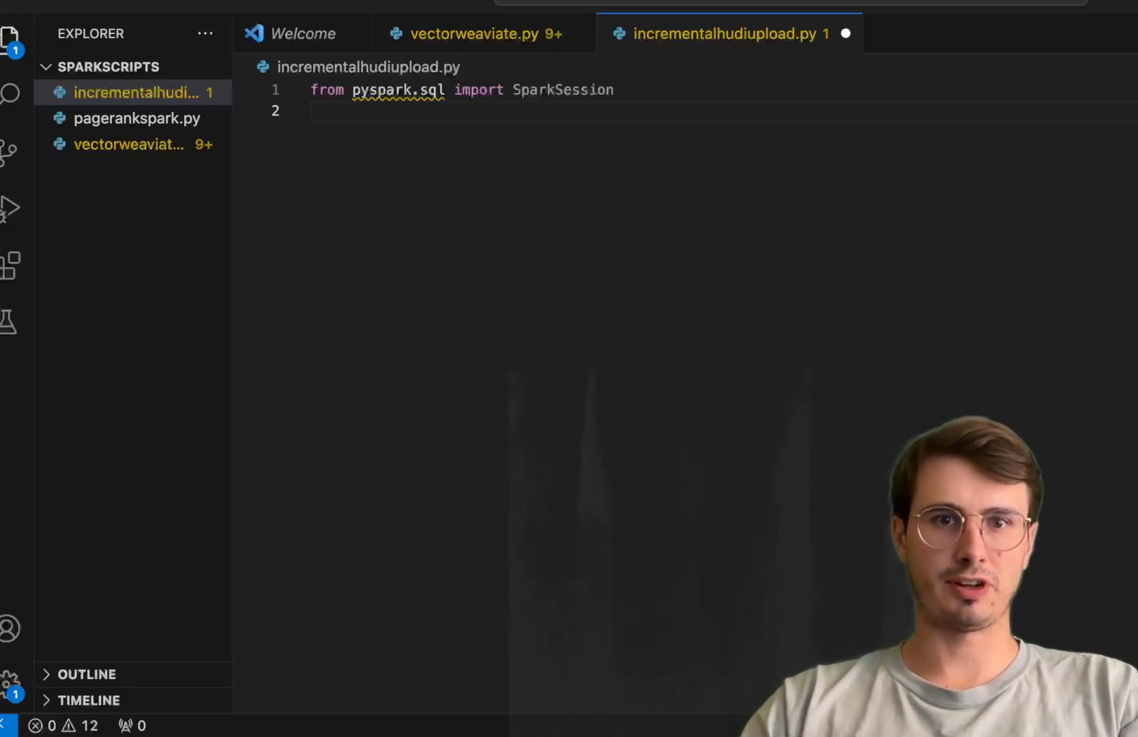
Build the SparkSession named Hudi Postgres Ingestion with the Kryo serializer and leave blank lines below
{"action": "type", "text": "spark = SparkSession.builder \\"}
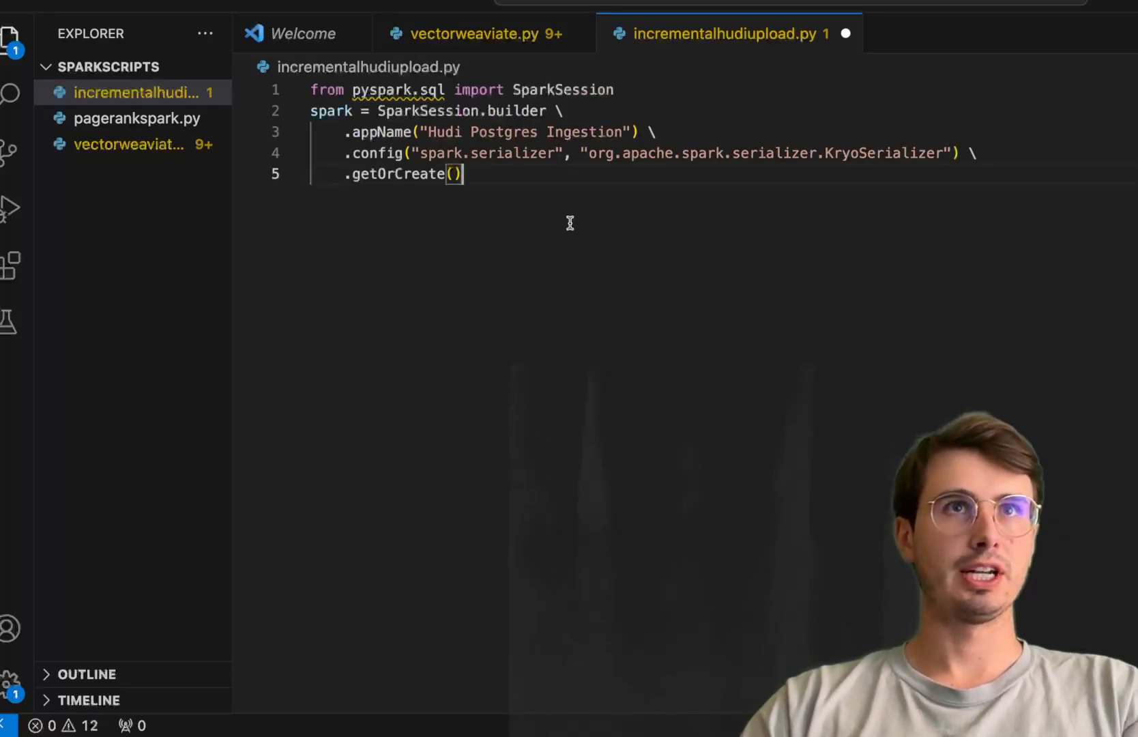
{"action": "key", "text": "Enter"}
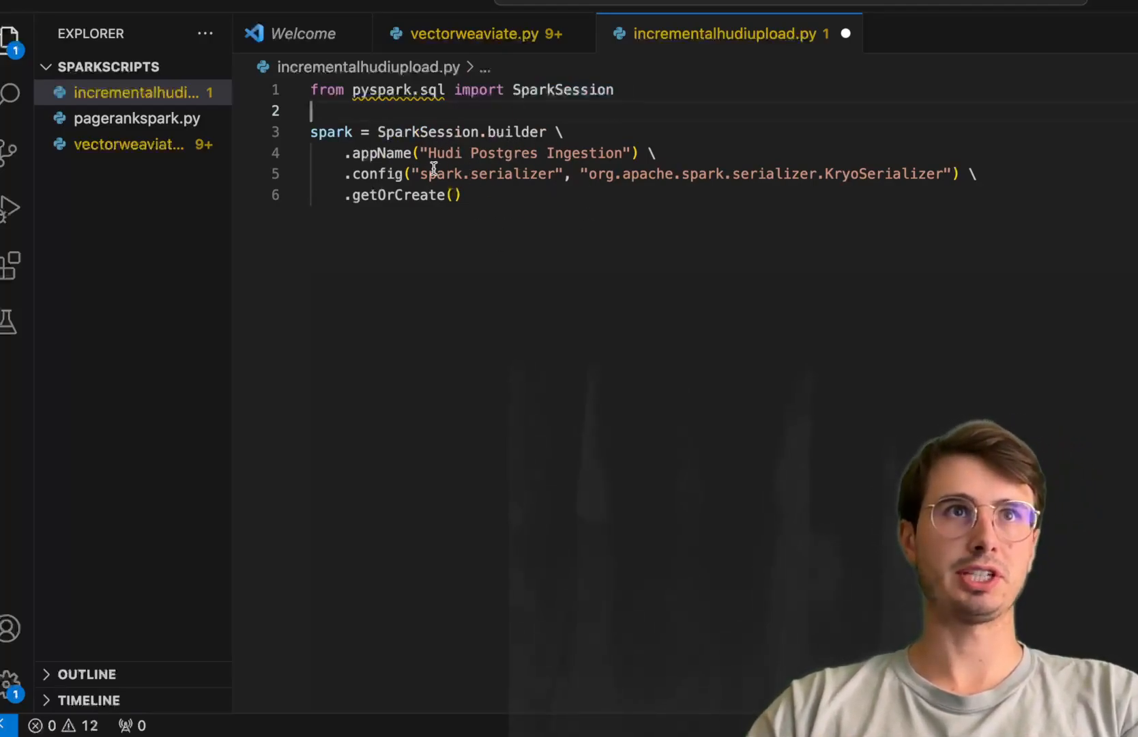
{"action": "mouse_move", "coordinate": [1022, 281]}
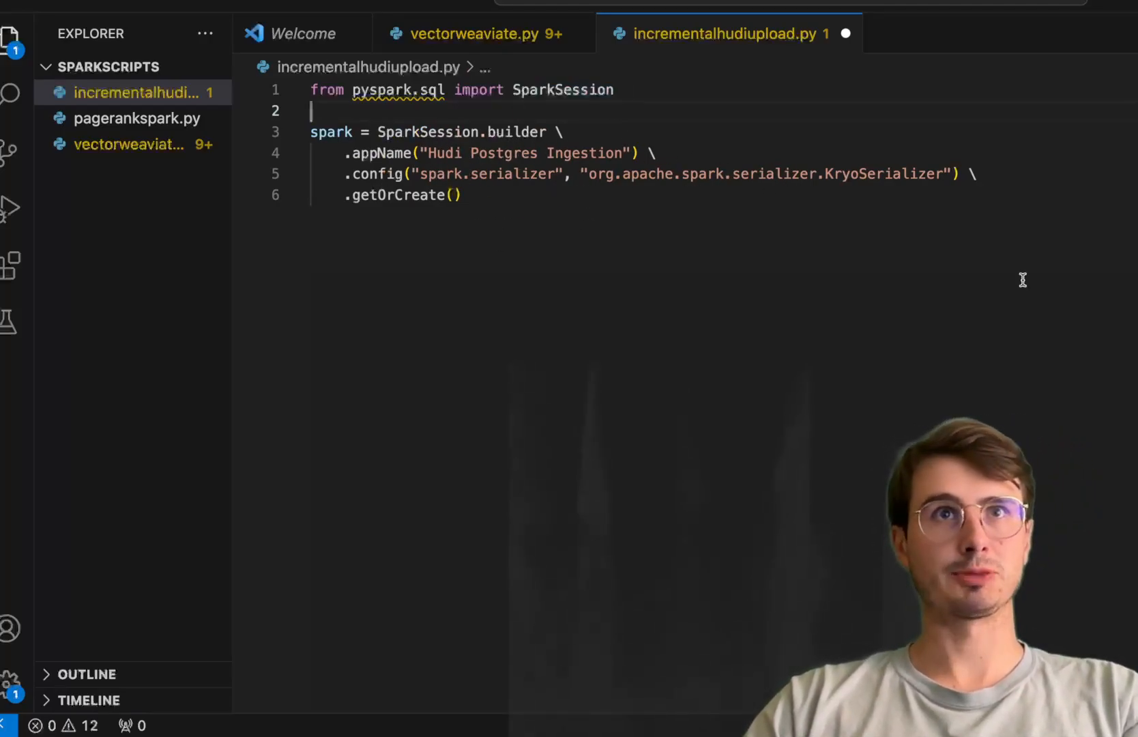
{"action": "key", "text": "enter"}
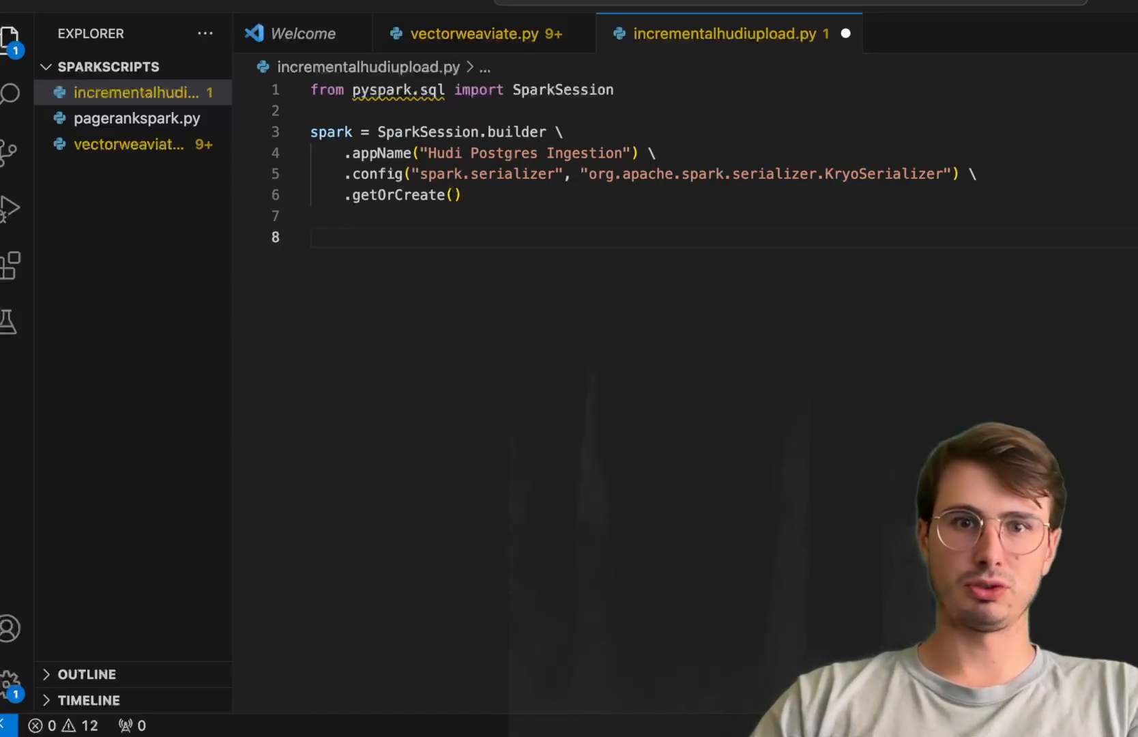
{"action": "left_click", "coordinate": [314, 237]}
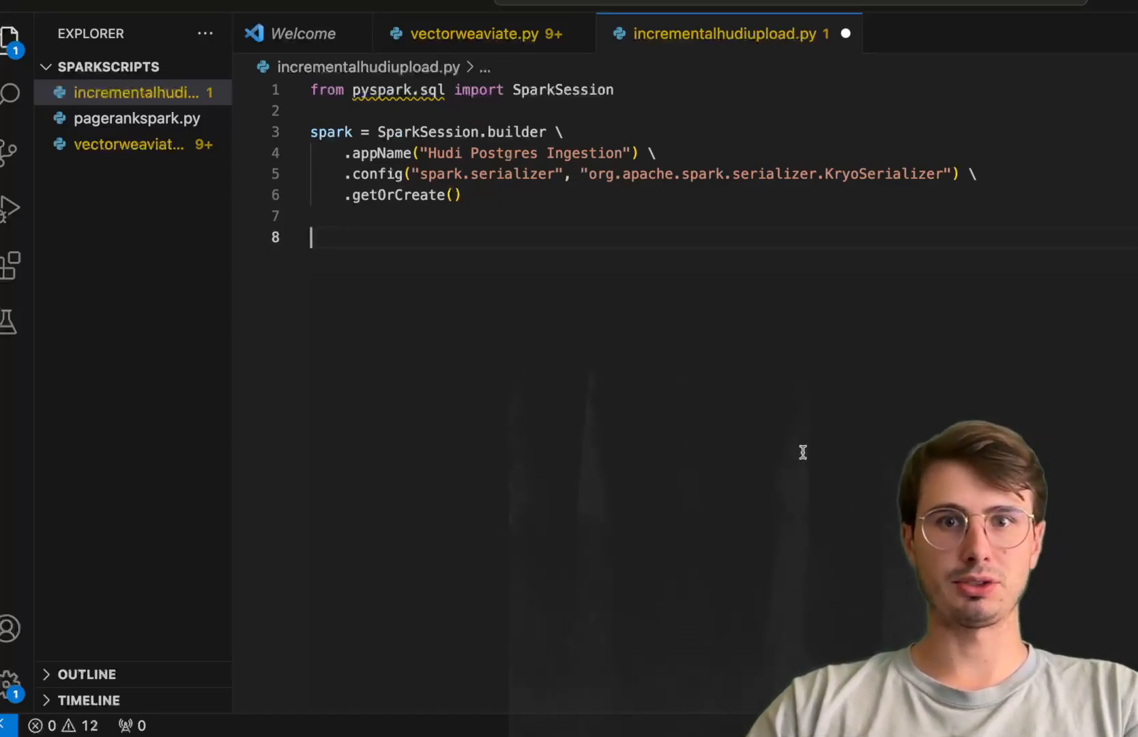
Define postgres_url jdbc:postgresql://localhost:5432/postgres, the user/password/driver properties, and read the users table via spark.read.jdbc
{"action": "type", "text": "postgres_url = \"jdbc:postgresql://localhost:5432/postgres\""}
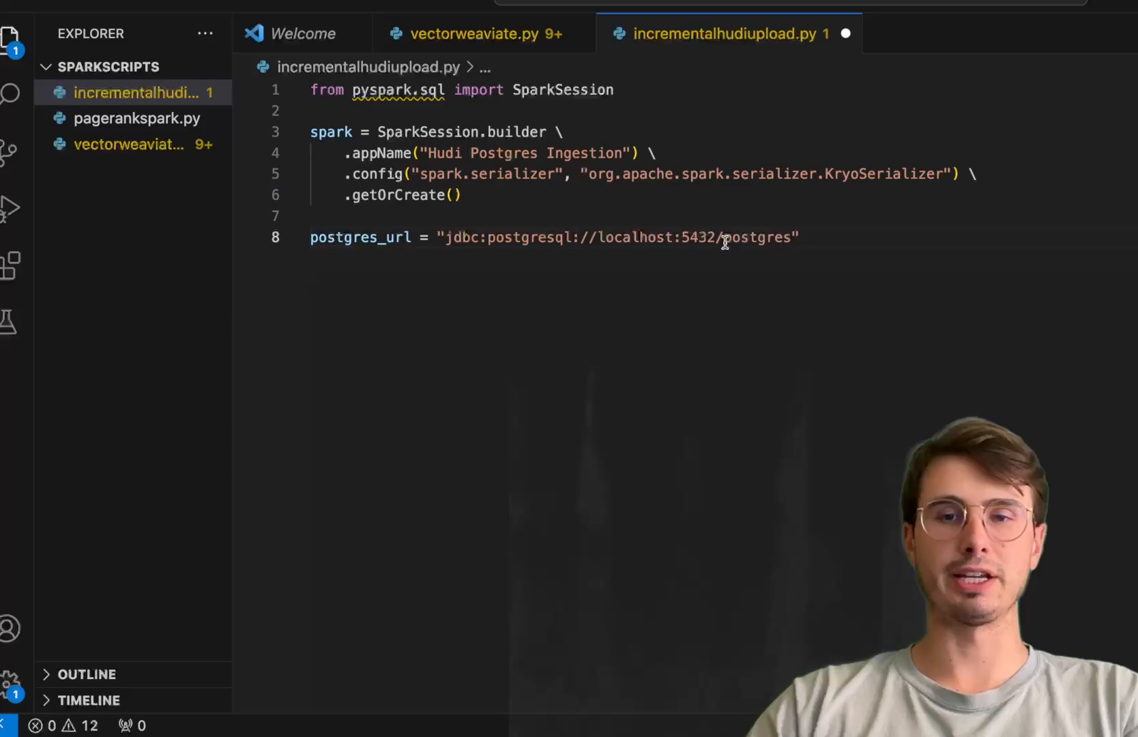
{"action": "mouse_move", "coordinate": [964, 260]}
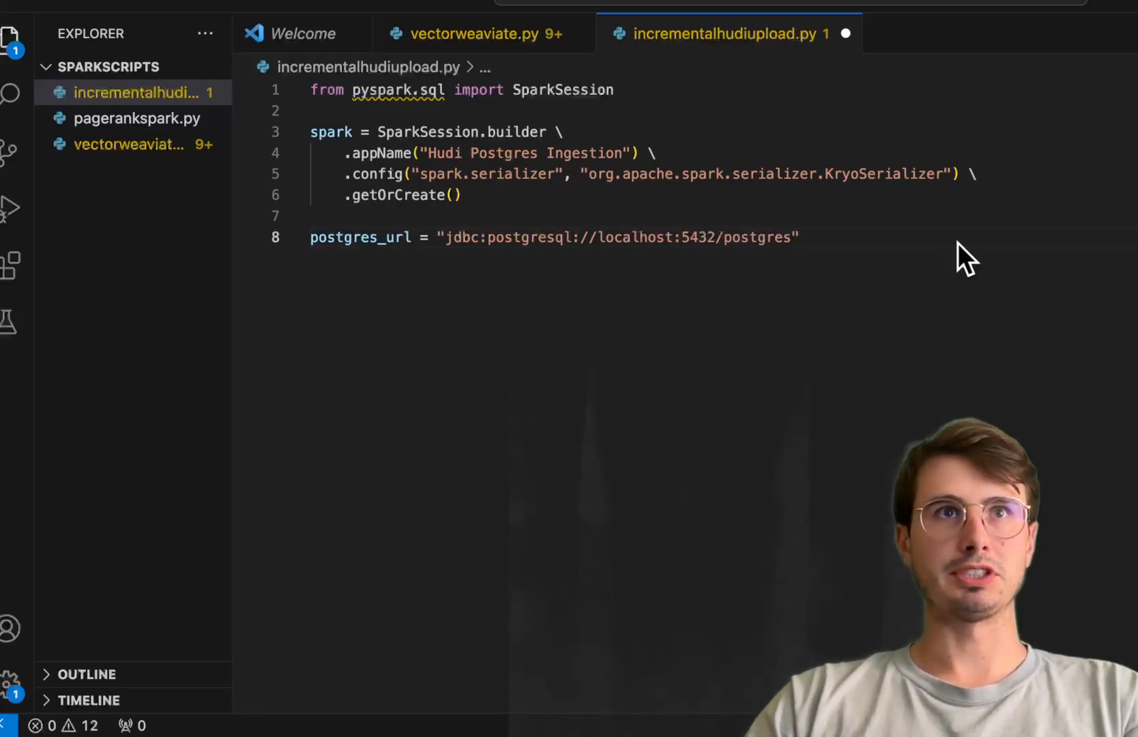
{"action": "key", "text": "Enter"}
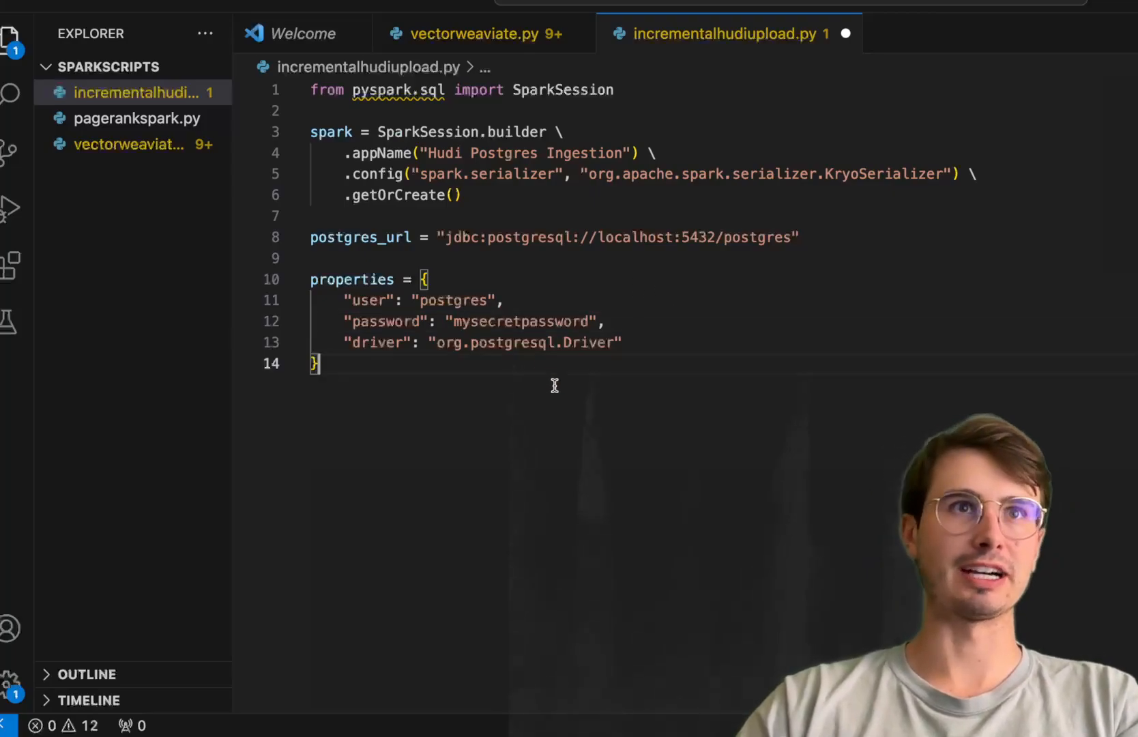
{"action": "key", "text": "Enter"}
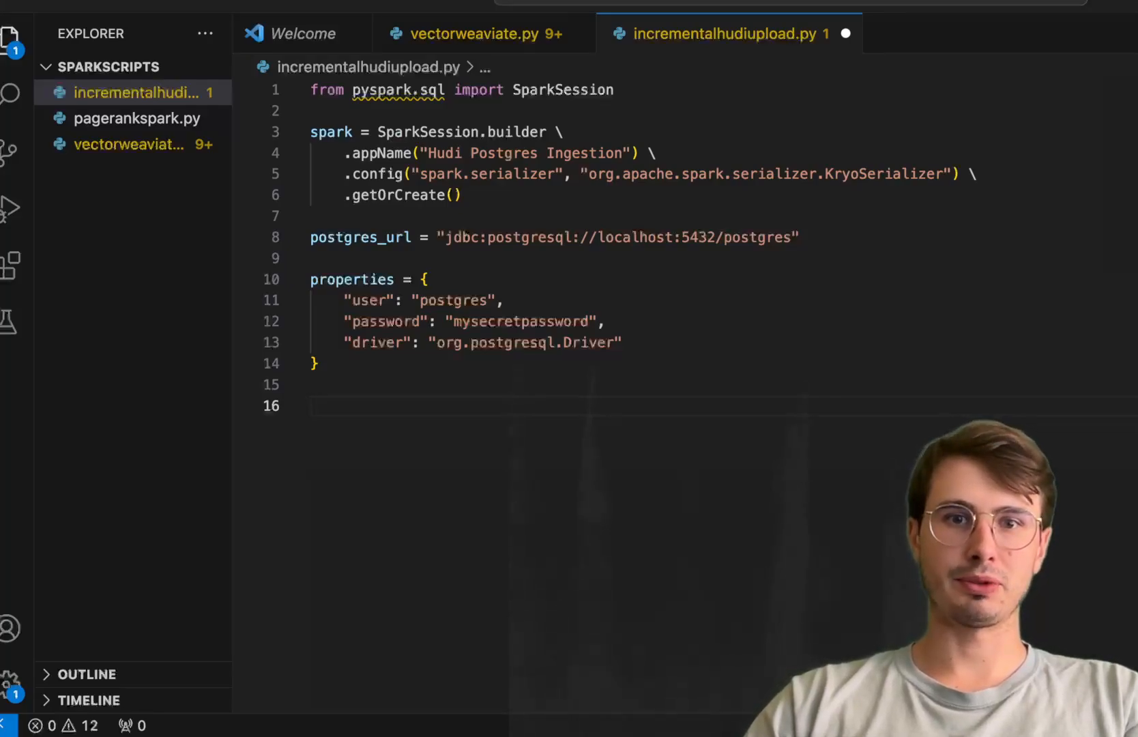
{"action": "type", "text": "df = spark.read.jdbc(url=postgres_url, table=\"users\", properties=properties)"}
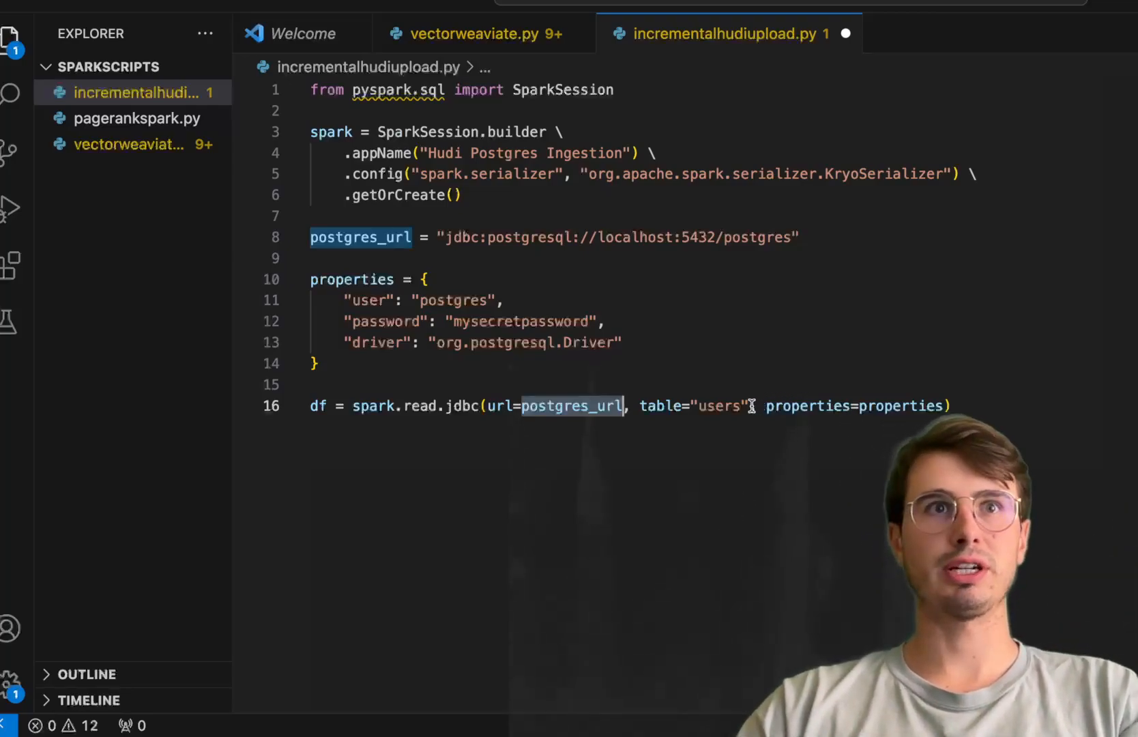
{"action": "mouse_move", "coordinate": [725, 446]}
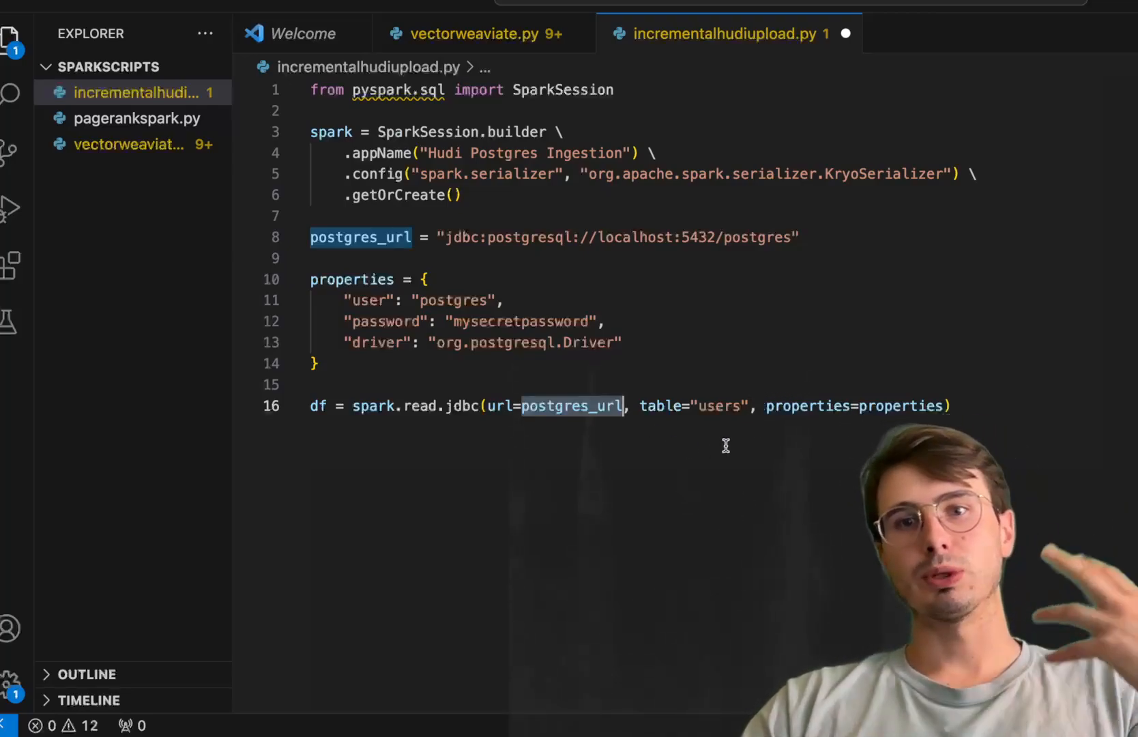
{"action": "mouse_move", "coordinate": [726, 444]}
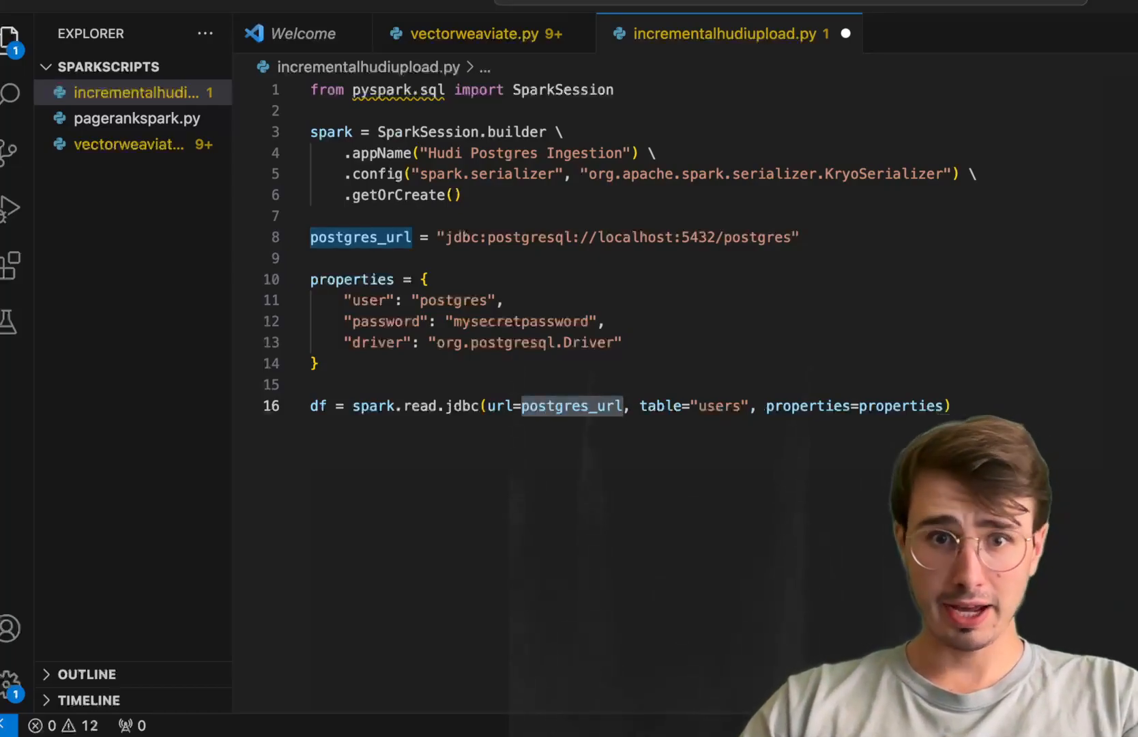
{"action": "mouse_move", "coordinate": [597, 480]}
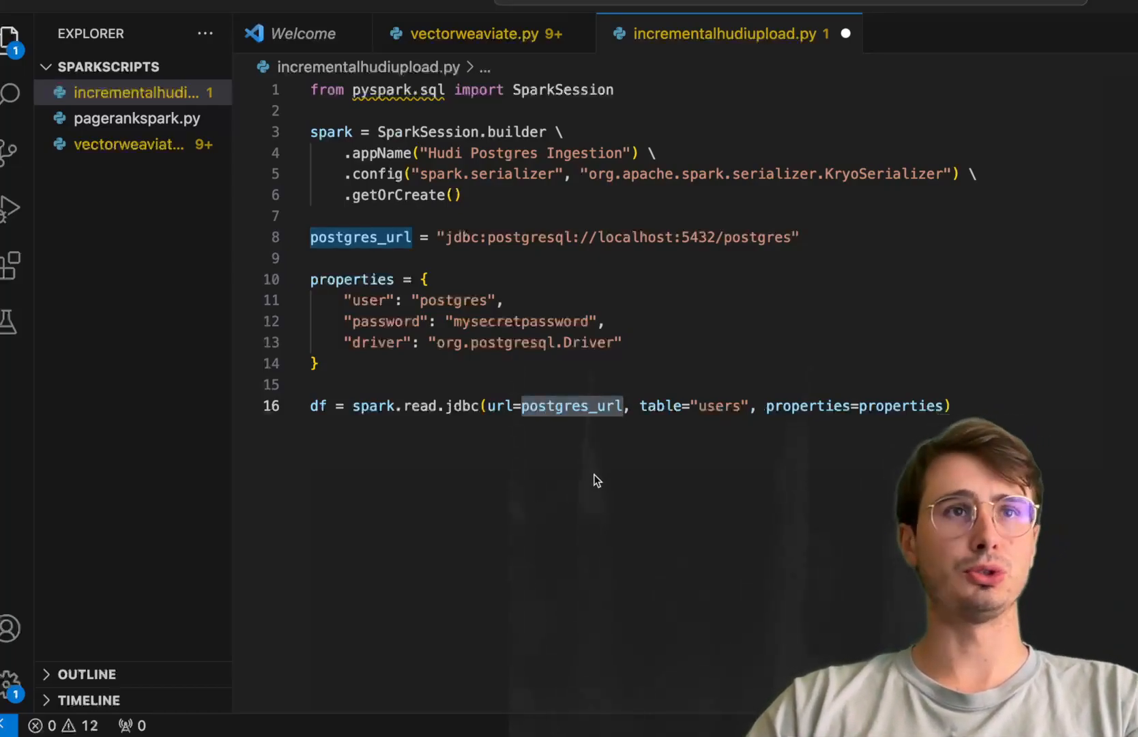
Insert the df.write org.apache.hudi block upserting to hudi_users keyed on id with append mode and save path
{"action": "key", "text": "Enter"}
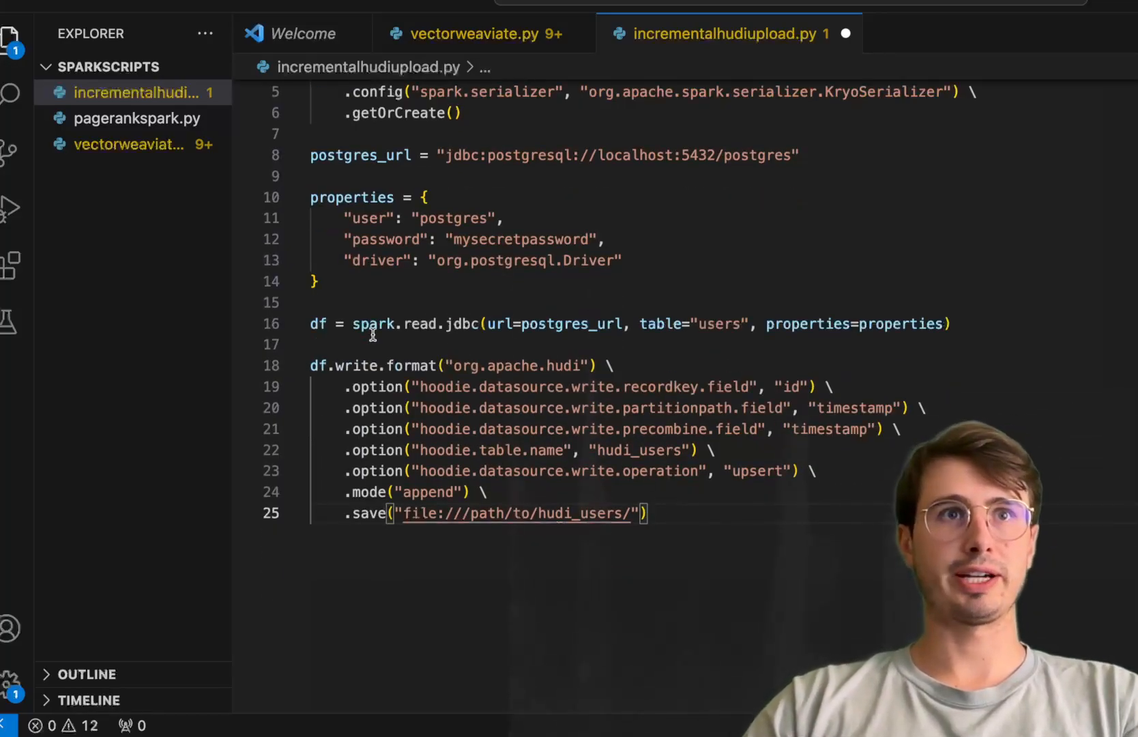
{"action": "mouse_move", "coordinate": [560, 363]}
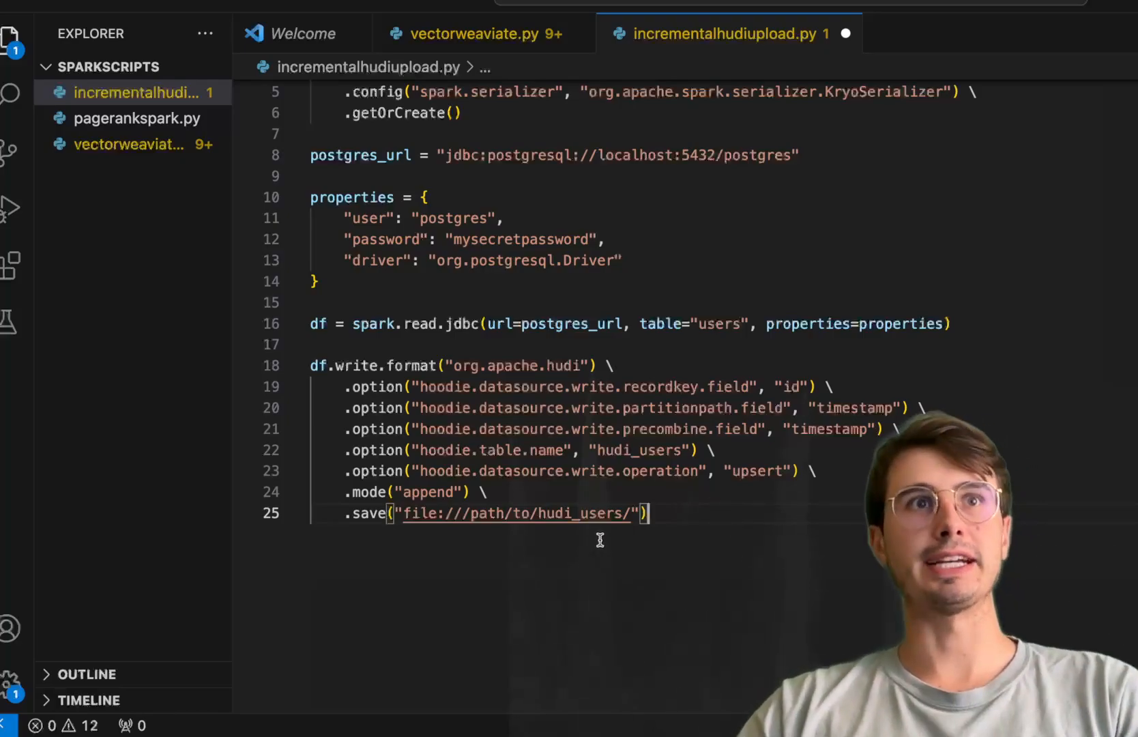
{"action": "key", "text": "enter"}
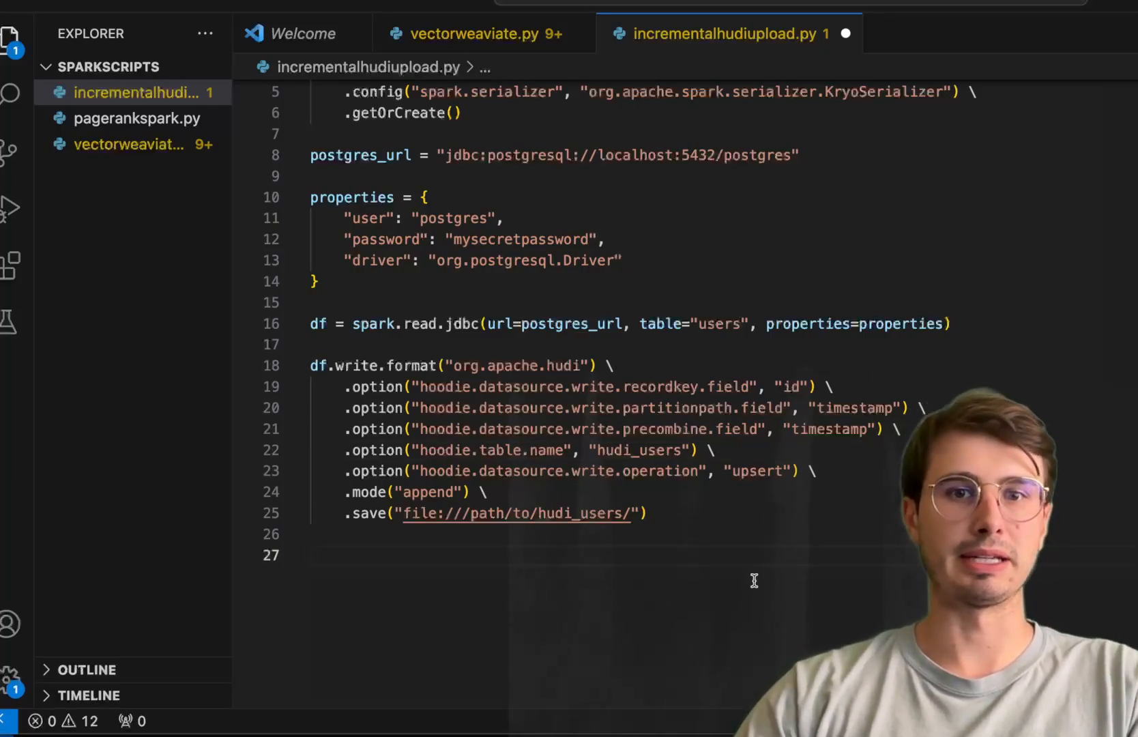
Write the sample */20 cron spark-submit line and then delete it
{"action": "type", "text": "*/20 * * * * /path/to/spark-submit --class <your_class> <your_script>.p"}
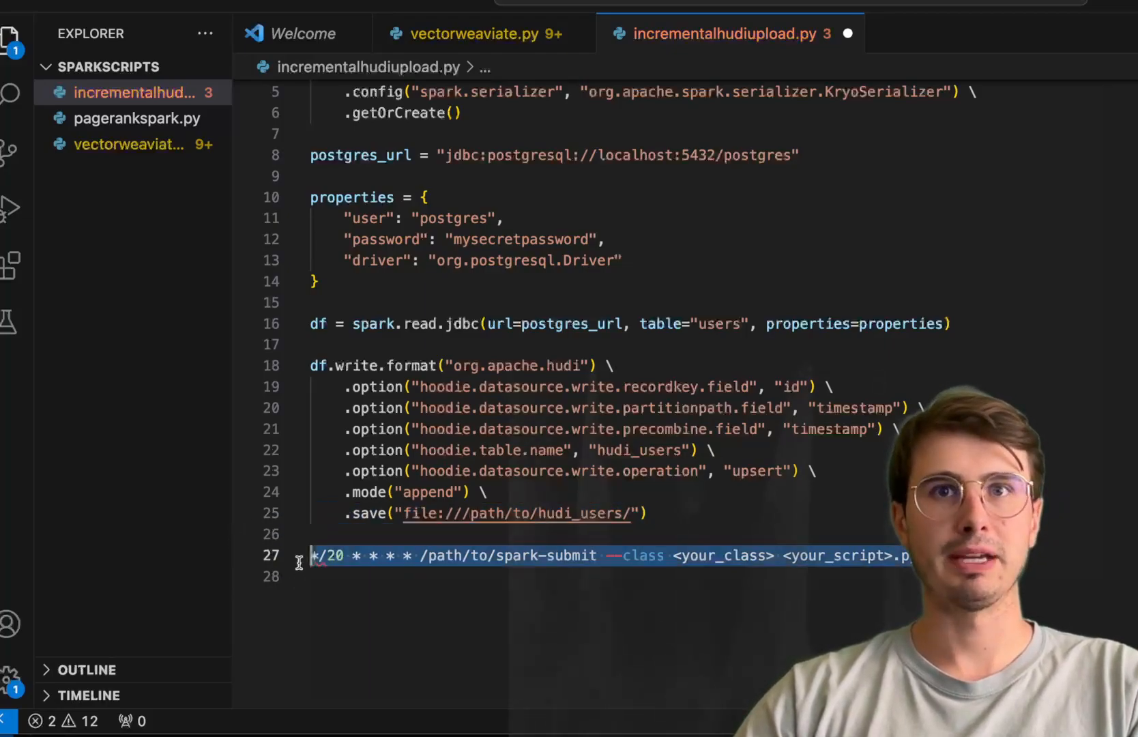
{"action": "key", "text": "Delete"}
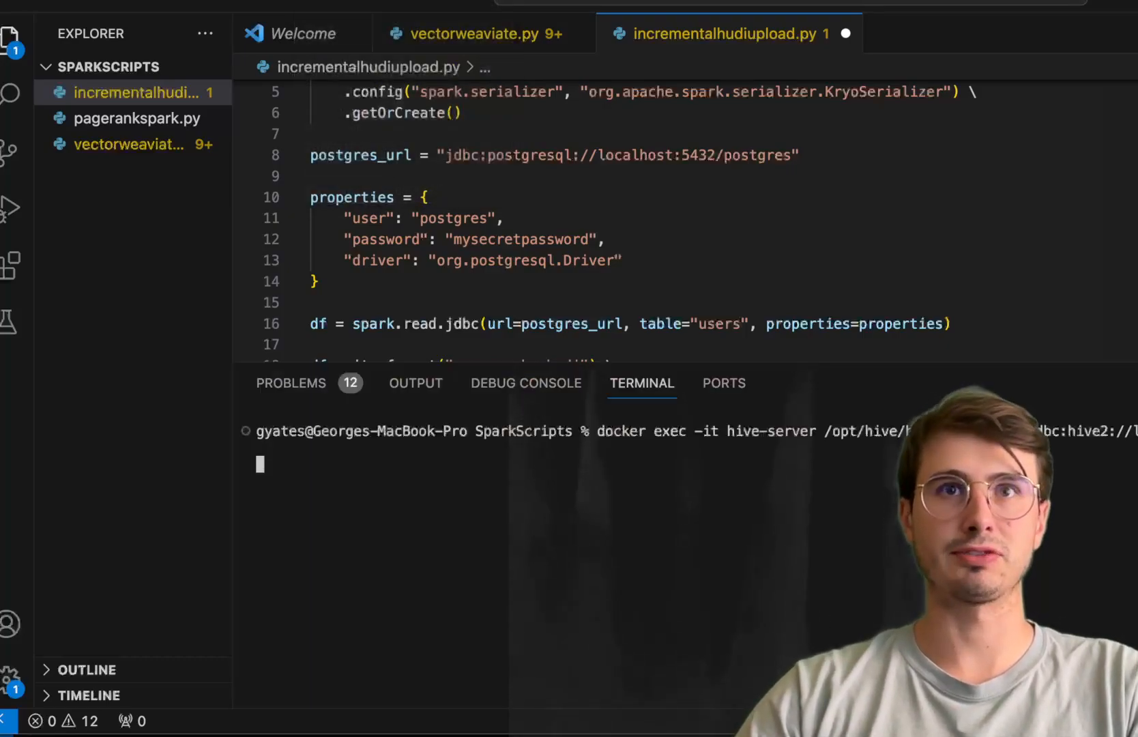
Rerun the hive-server docker exec, then launch the Trino CLI against localhost:8080 with the hudi catalog
{"action": "key", "text": "Return"}
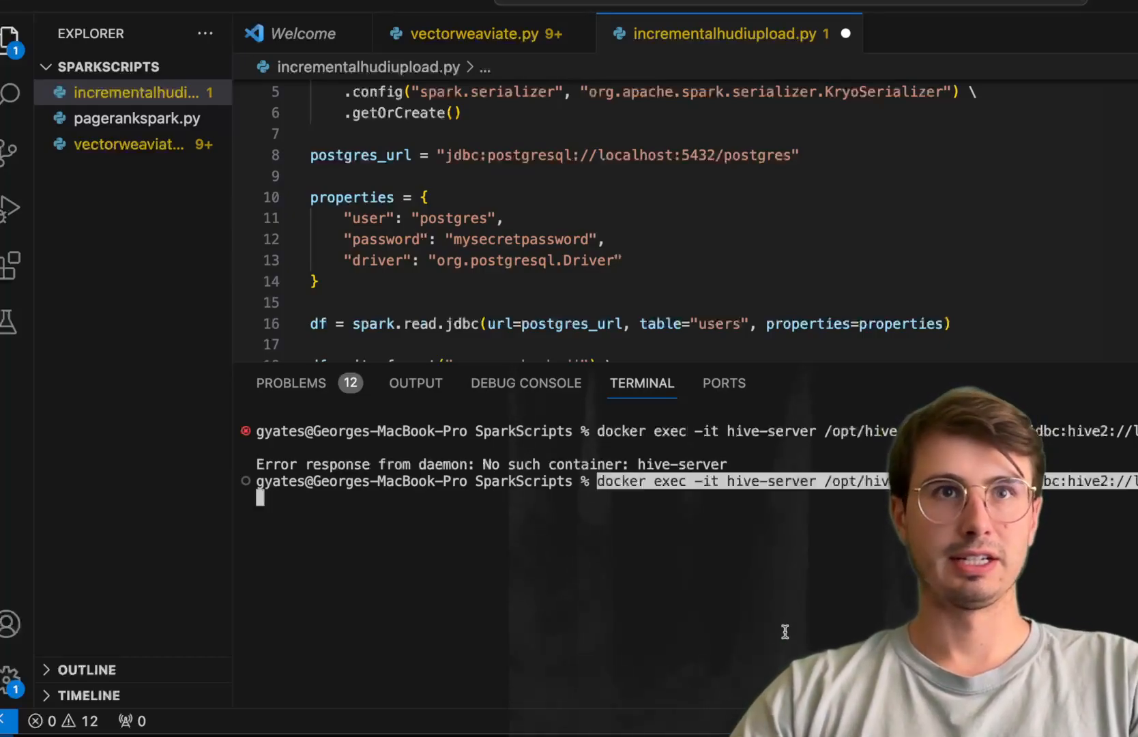
{"action": "key", "text": "Return"}
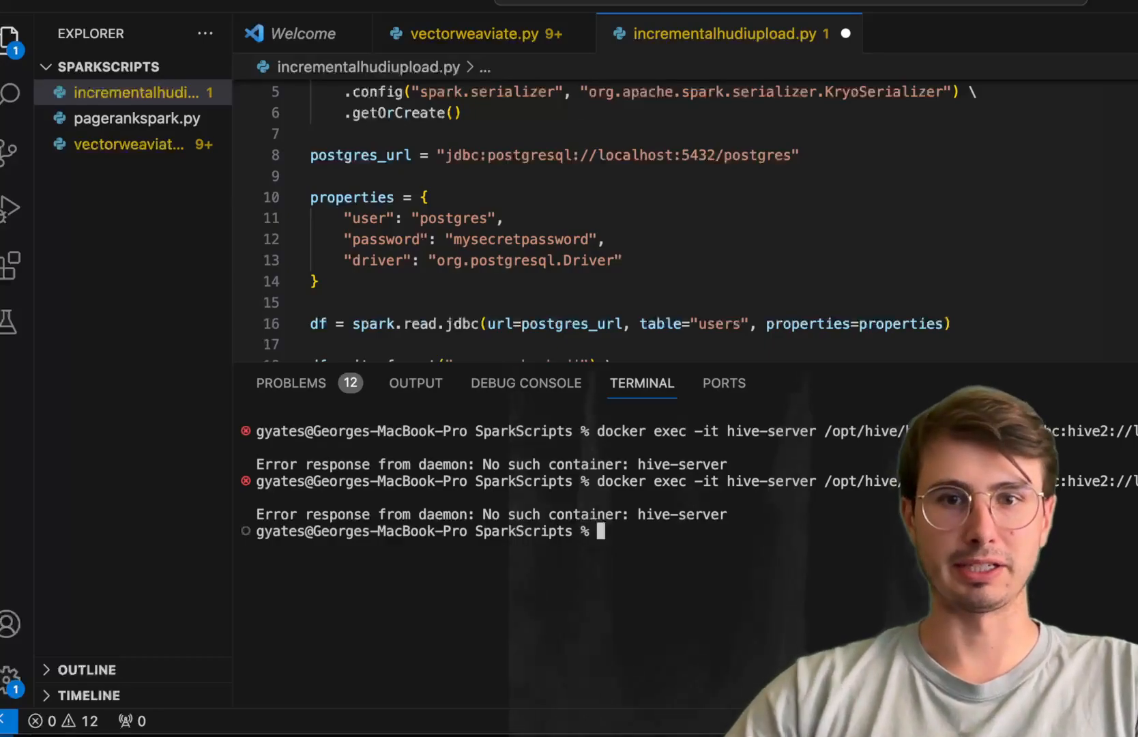
{"action": "type", "text": "docker run -it --rm trinodb/trino \\"}
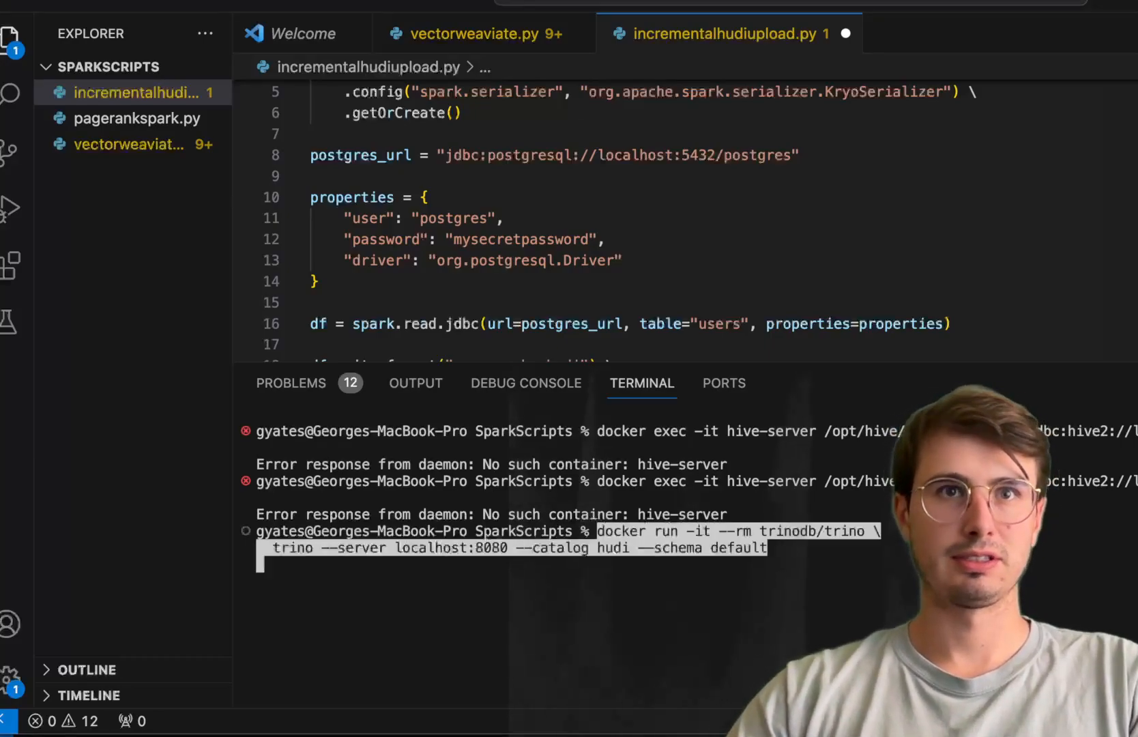
{"action": "key", "text": "Return"}
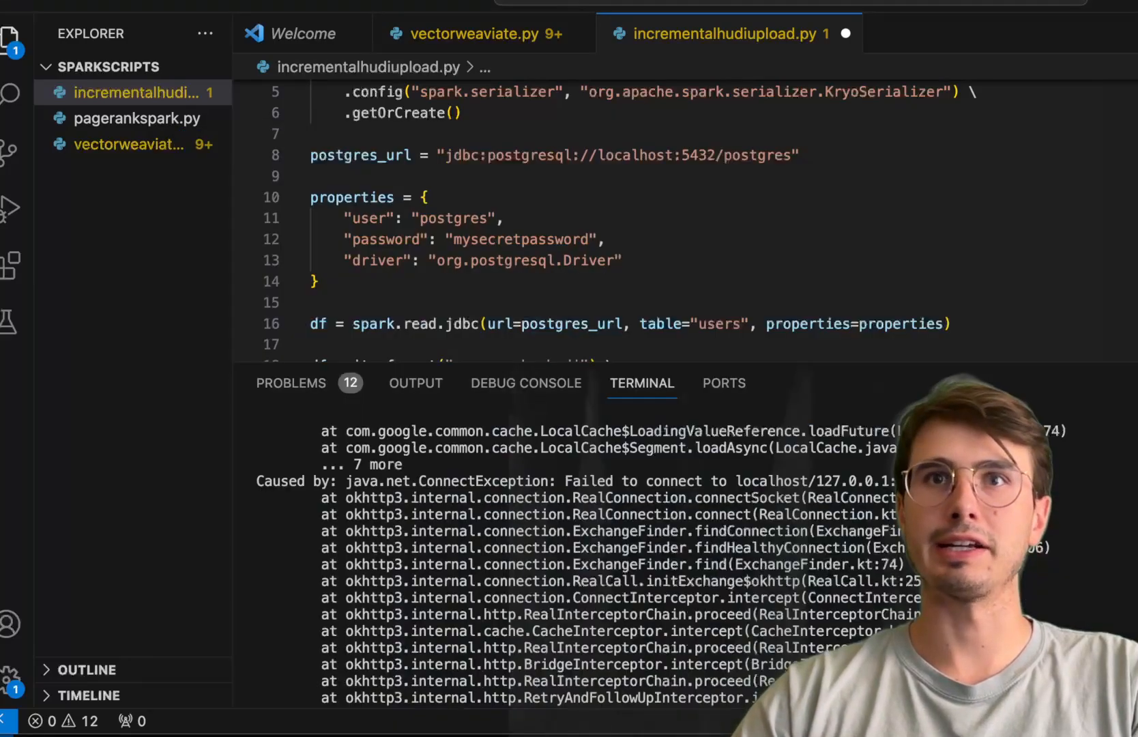
{"action": "scroll", "scroll_direction": "down", "scroll_amount": 3}
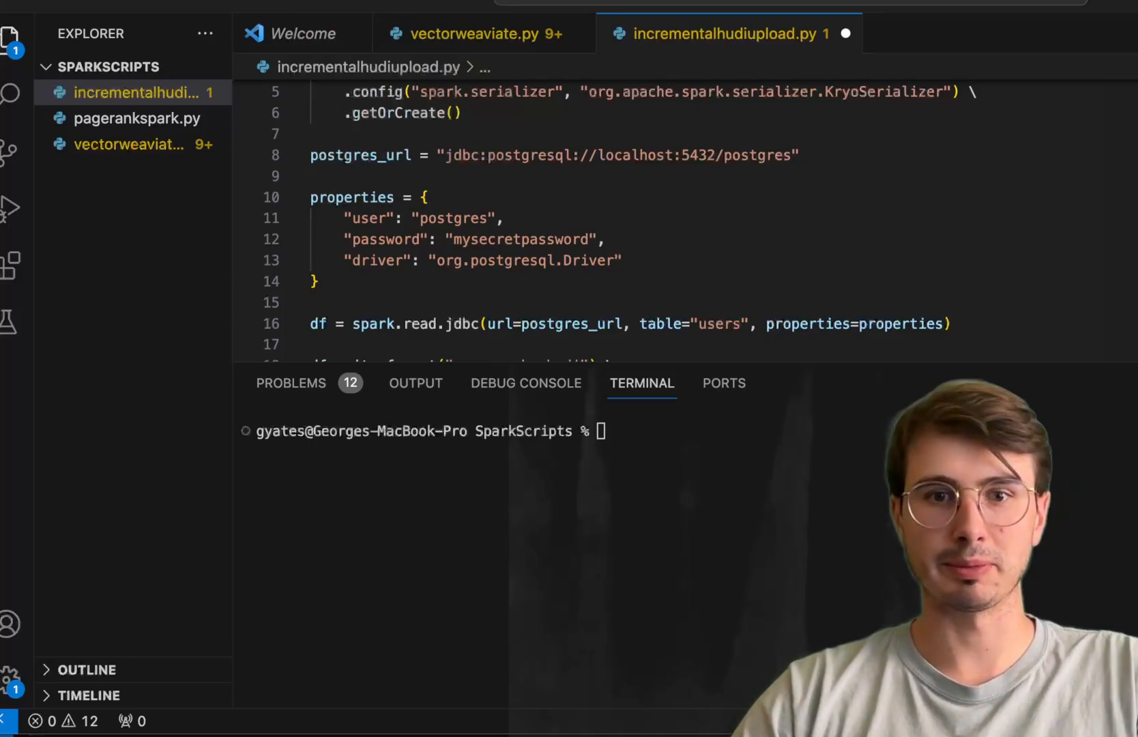
Run SELECT * FROM hudi.default.hudi_users, then SELECT * FROM users in psql returning Alice, Bob and Charlie
{"action": "type", "text": "SELECT * FROM hudi.default.hudi_user"}
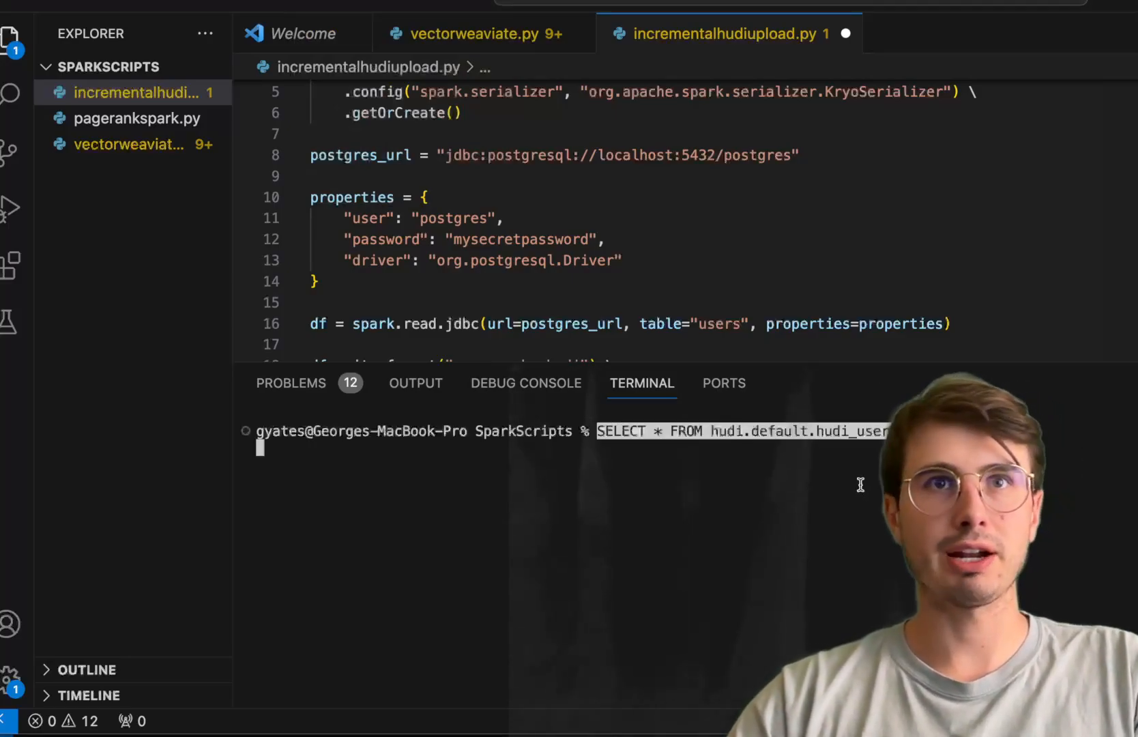
{"action": "key", "text": "Return"}
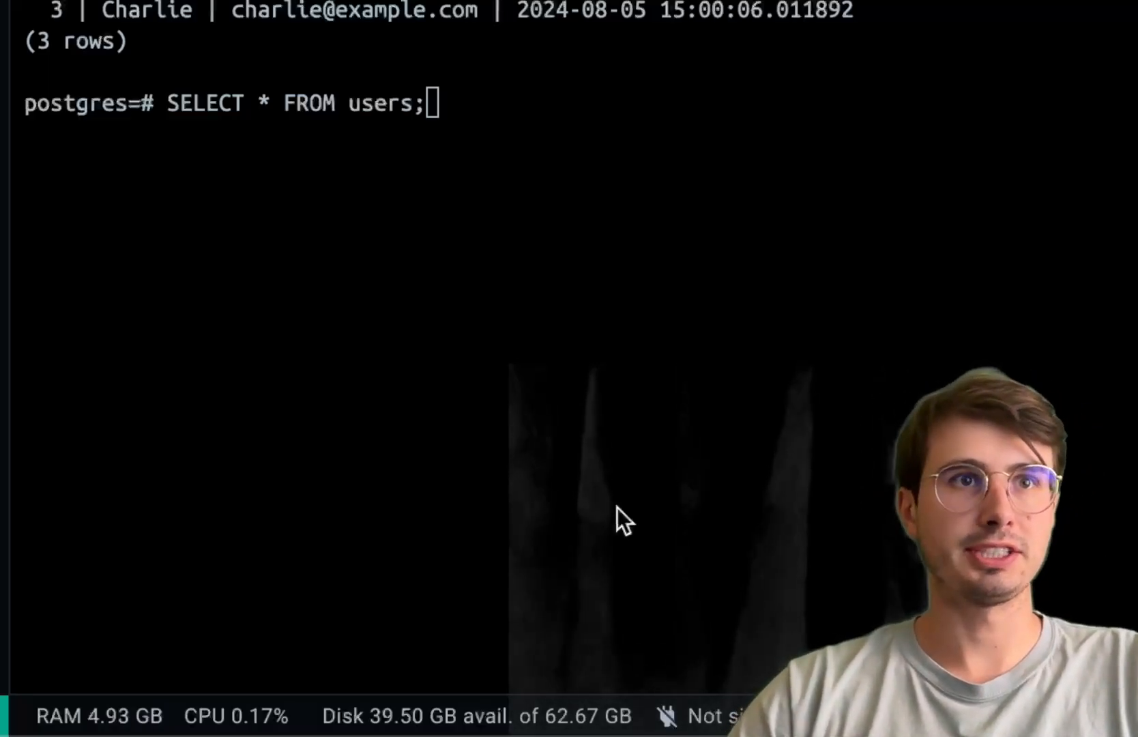
{"action": "key", "text": "Return"}
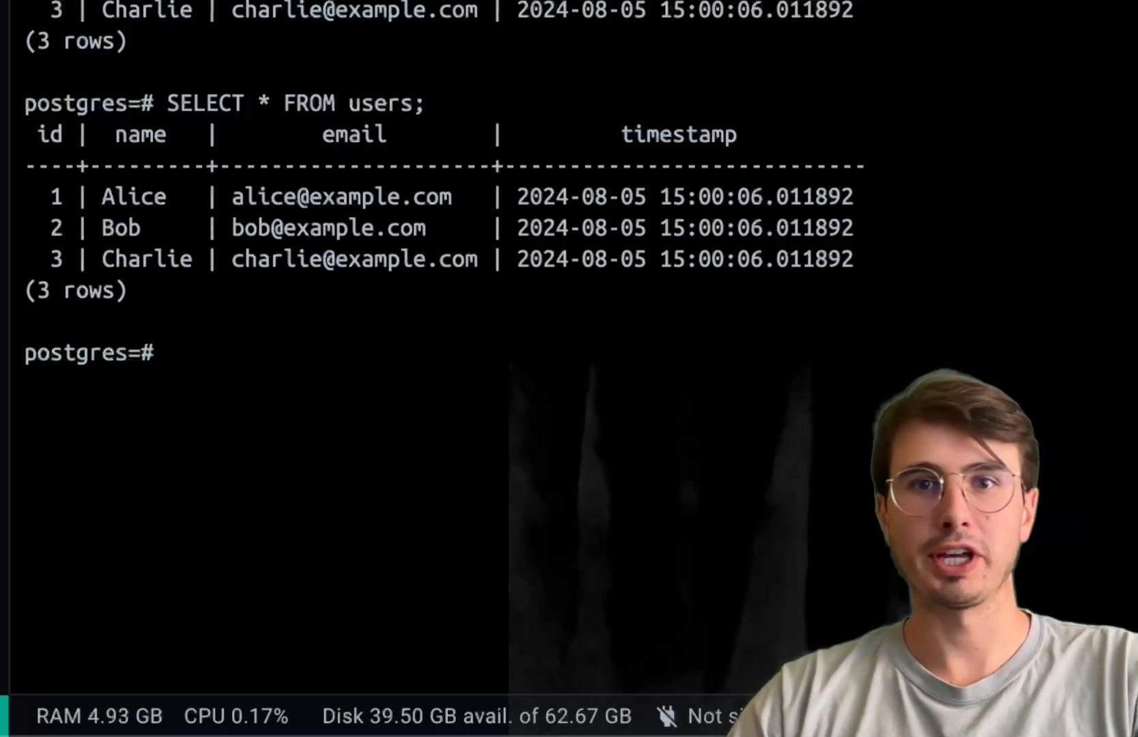